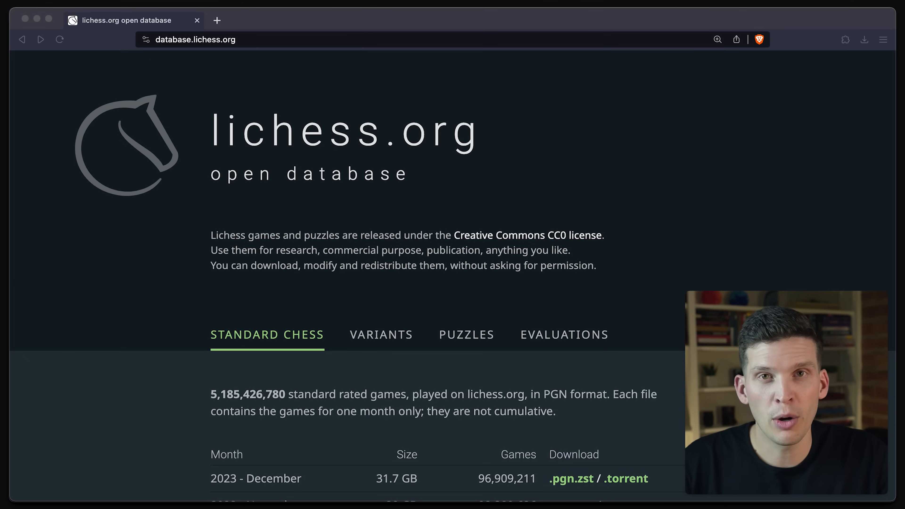
Download the 2021 - March standard rated games .pgn.zst archive from the Lichess database table
scroll("down", 3)
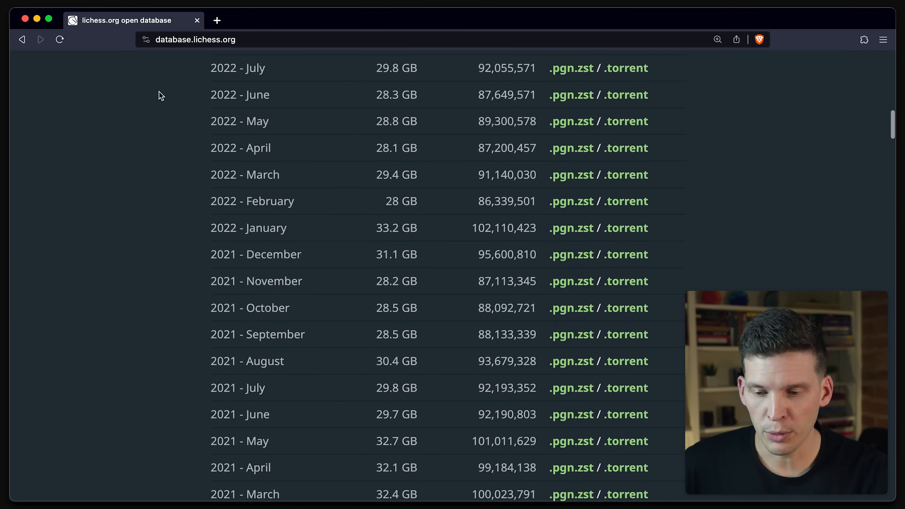
scroll("down", 3)
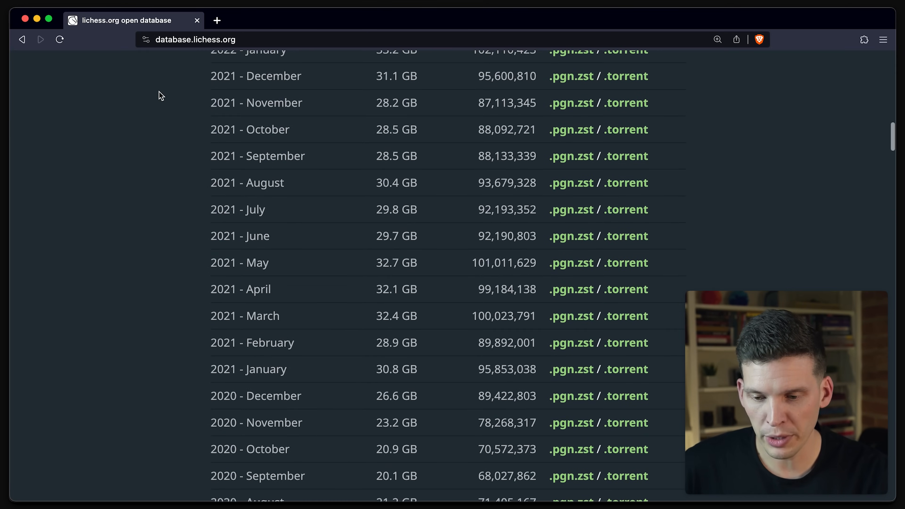
mouse_move(282, 322)
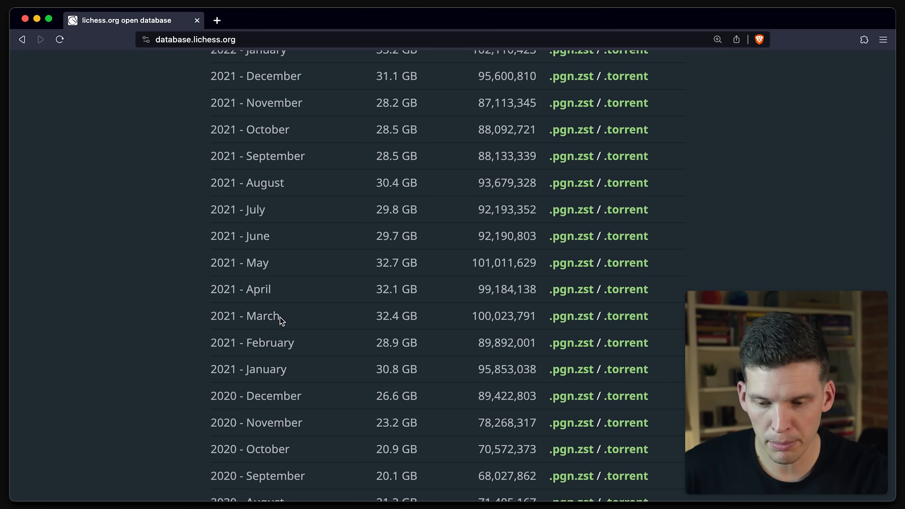
mouse_move(445, 322)
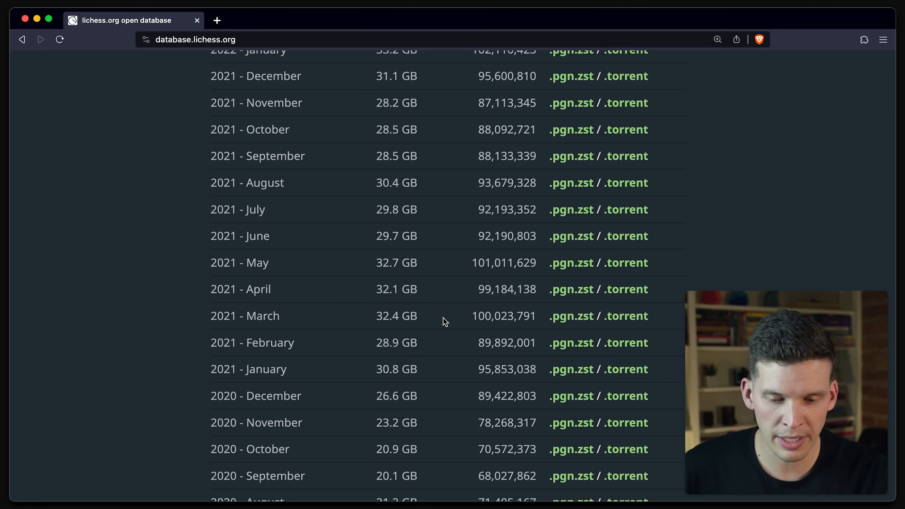
mouse_move(470, 322)
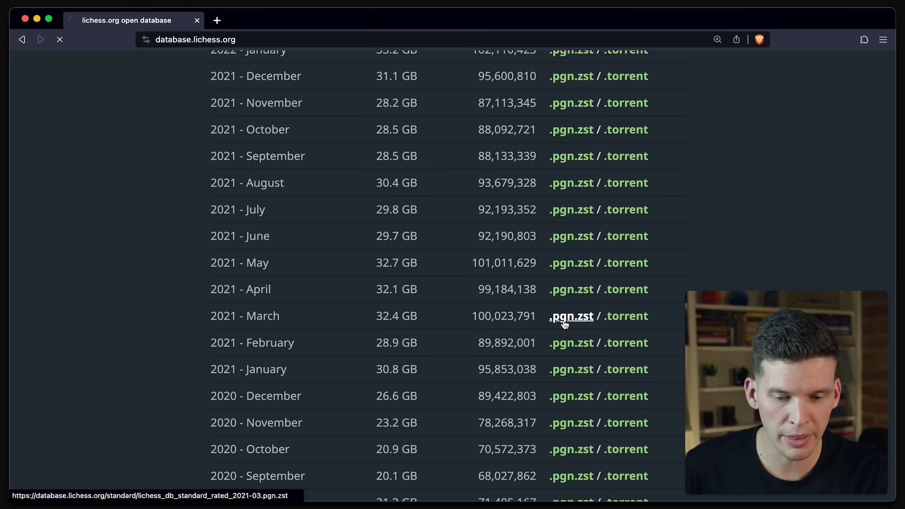
left_click(571, 317)
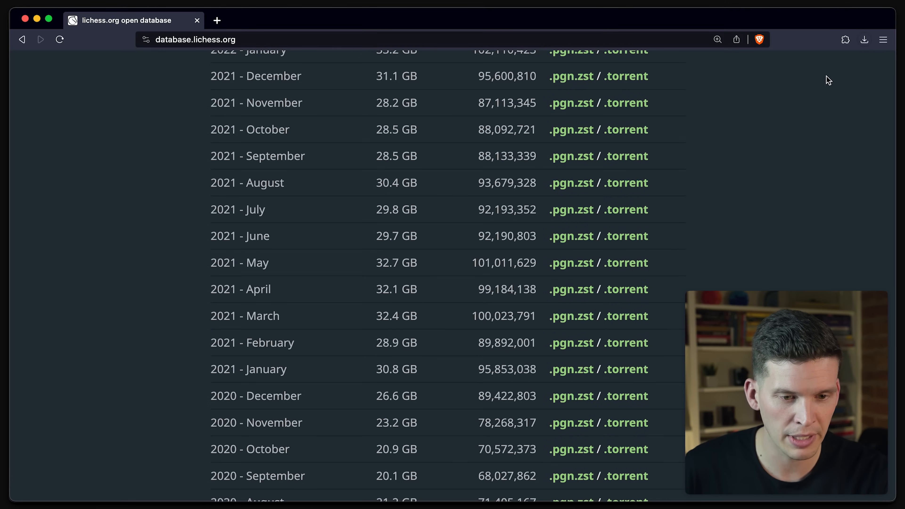
left_click(864, 39)
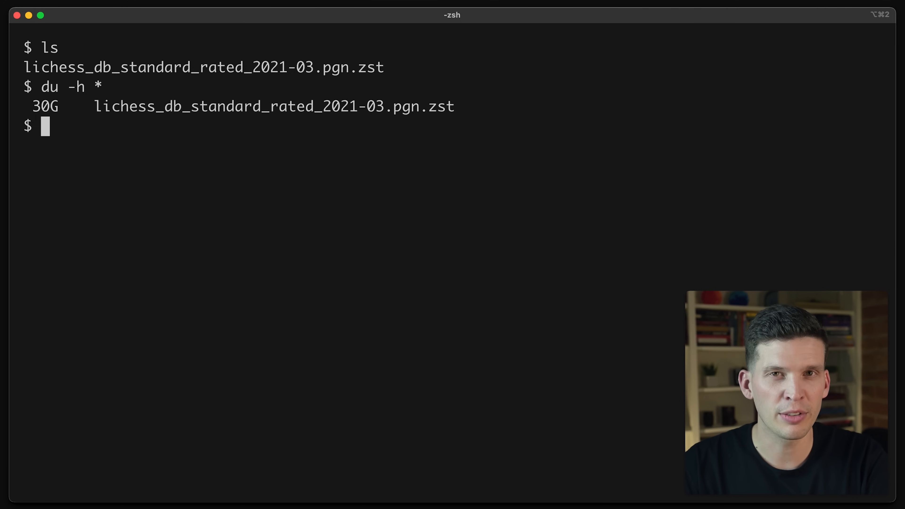
Decompress lichess_db_standard_rated_2021-03.pgn.zst with zstd -dc -r into a .pgn file
type("zst")
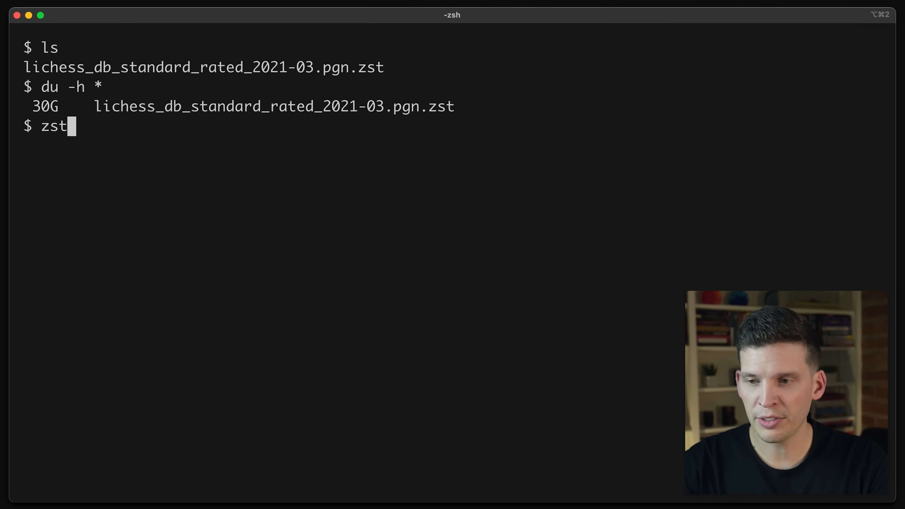
type("d -dc")
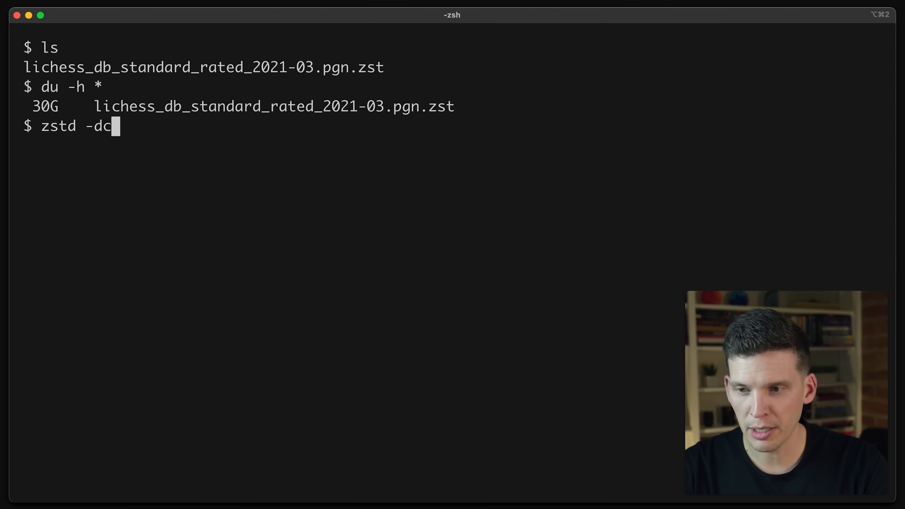
type("-r")
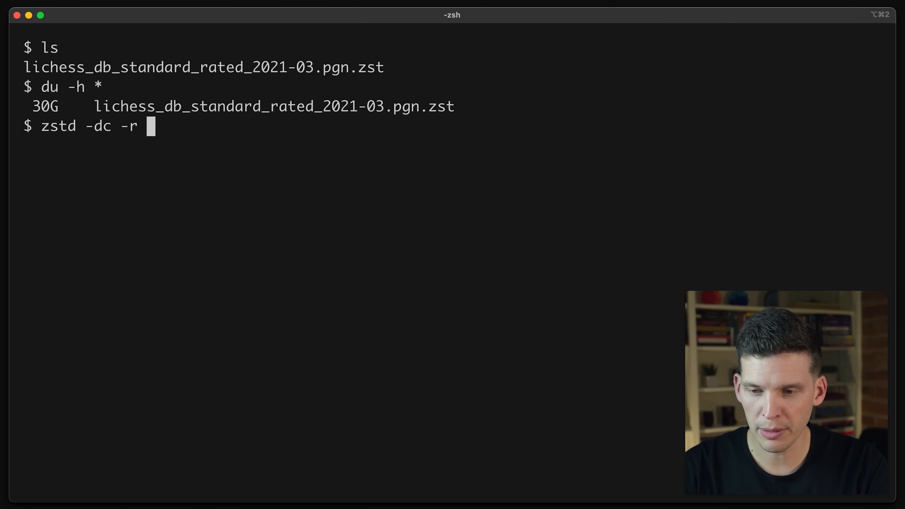
key("Return")
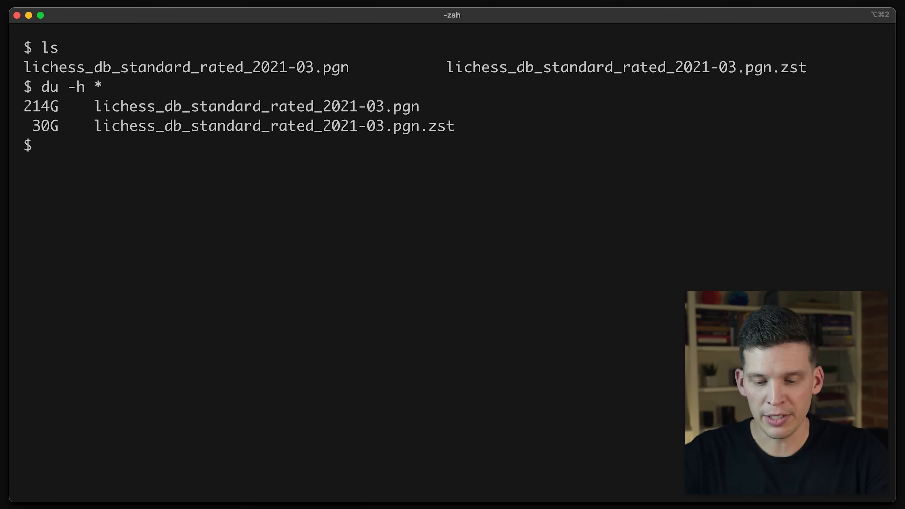
Open the full lichess PGN file in vim to cut out a small.pgn sample
type("vim li")
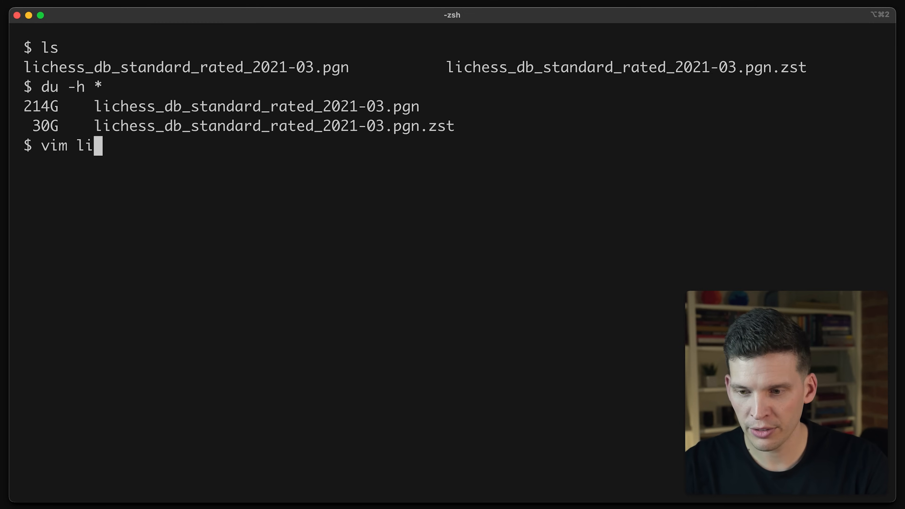
key("Return")
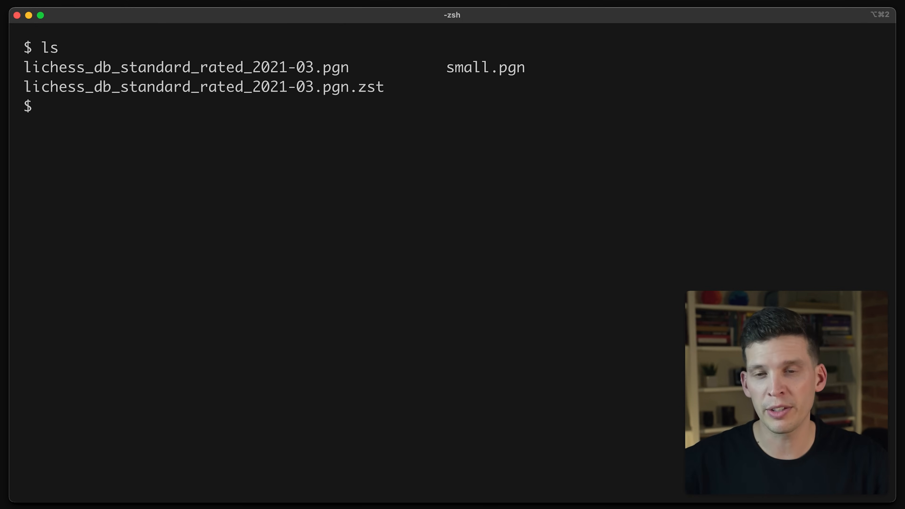
Start convert.py in vim with the converter.pgn_data PGNData import and import sys
type("v")
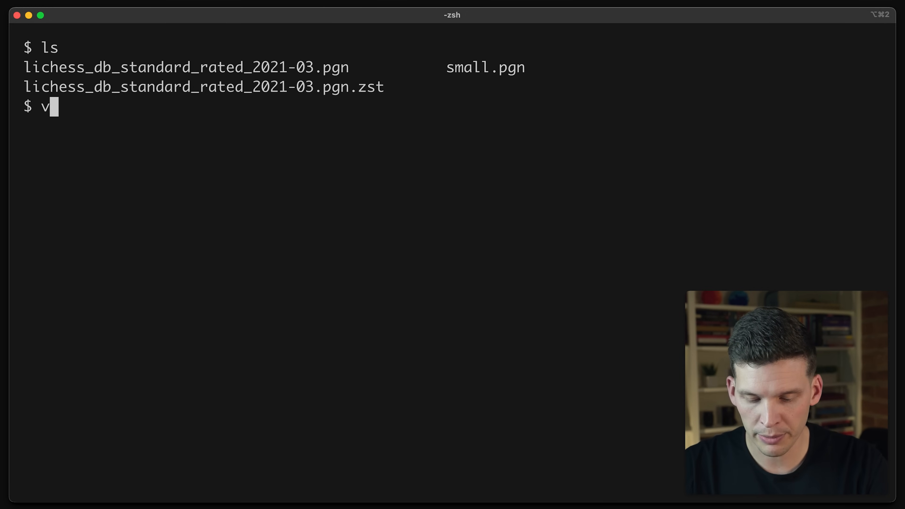
type("im convert.py")
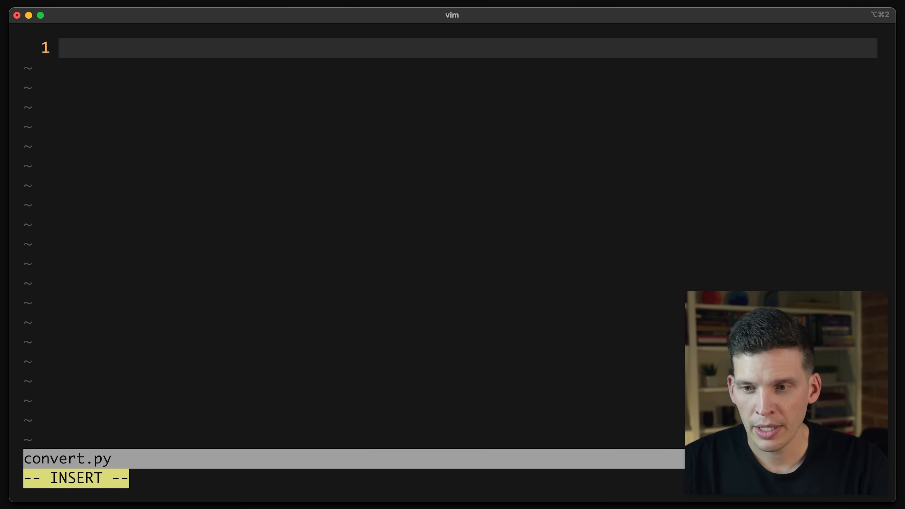
type("from c")
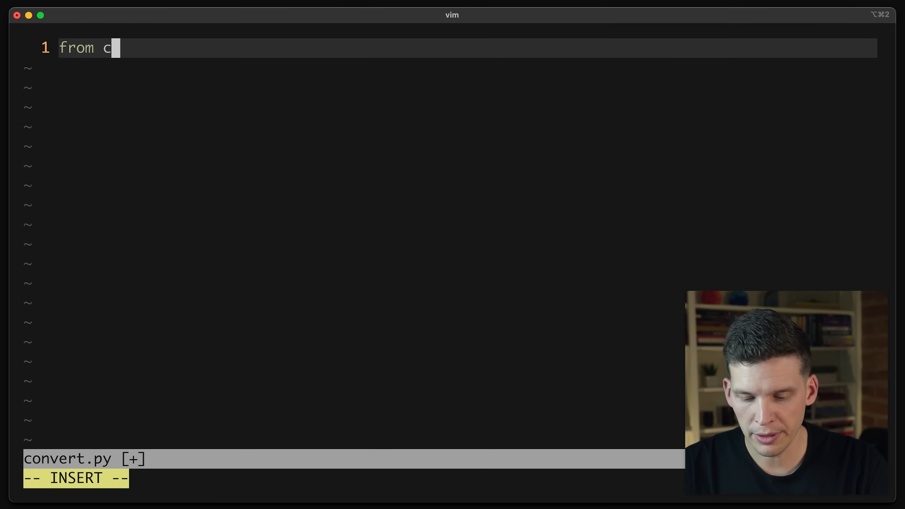
type("onverter.pgn_")
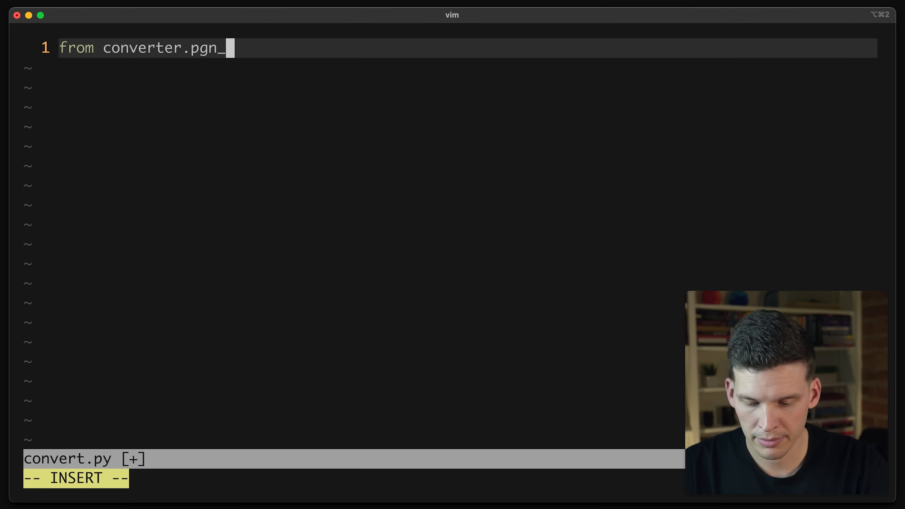
type("data import PGNData")
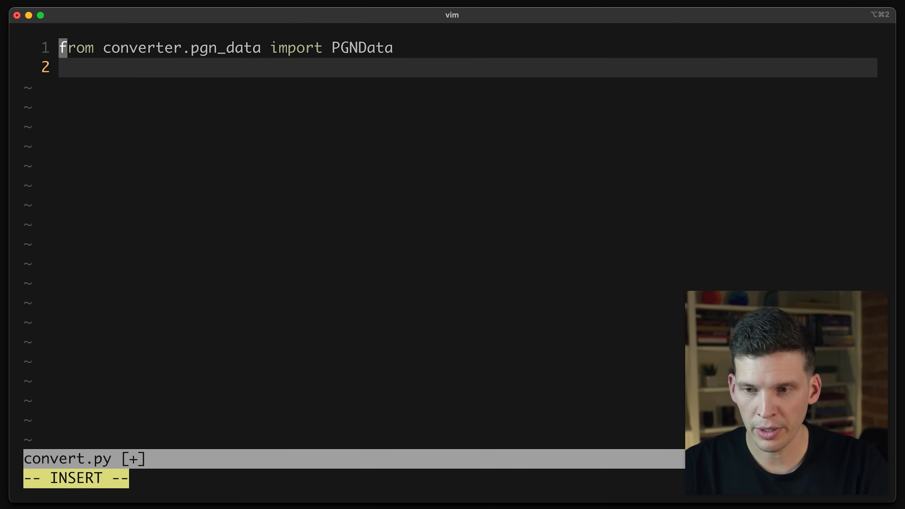
type("import sys")
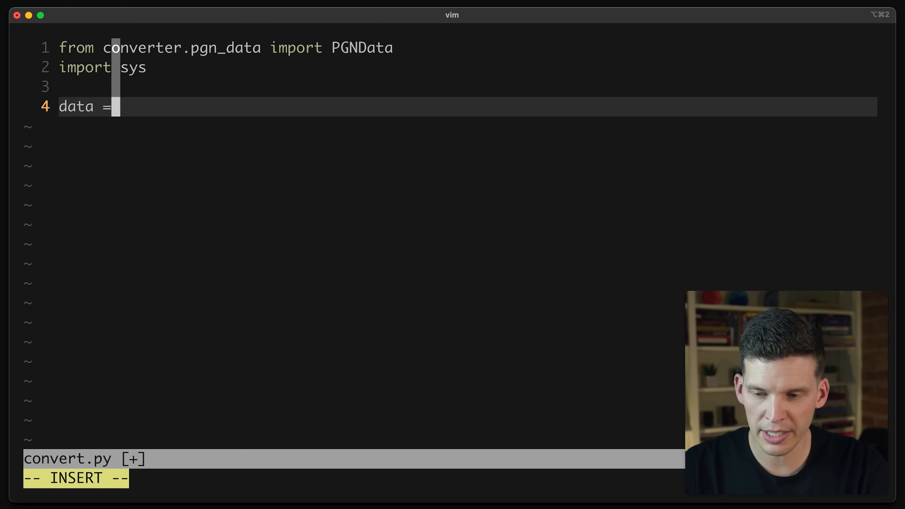
Load PGNData from sys.argv, call data.export(moves_required=False), and save the script
type("PGNData()")
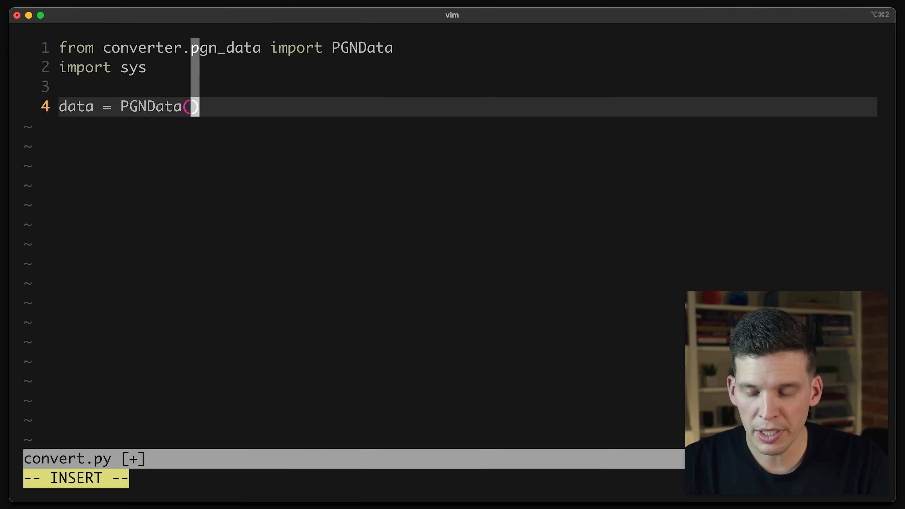
type("sys.argv[-1")
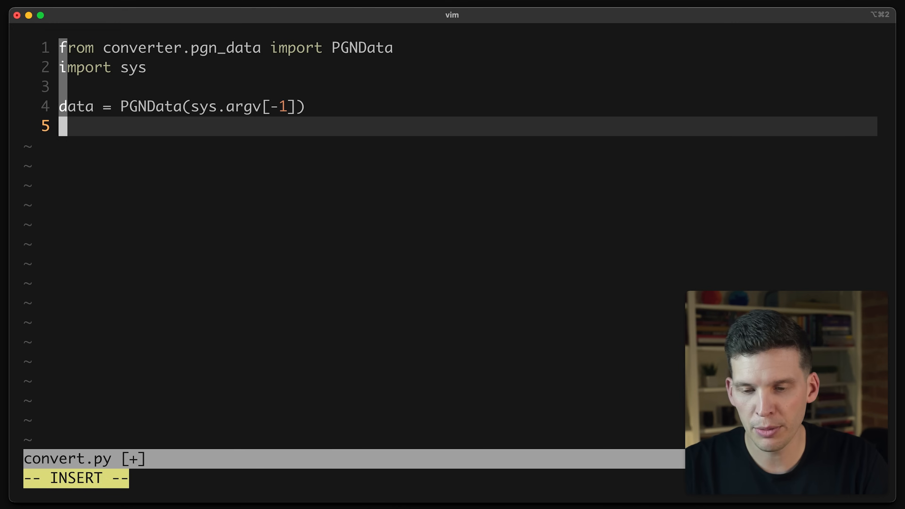
type("data.ex")
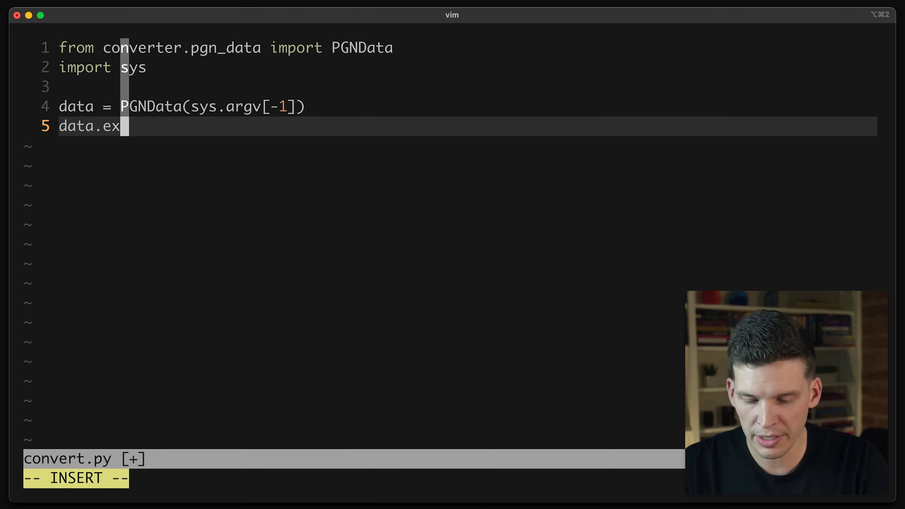
type("port(mo")
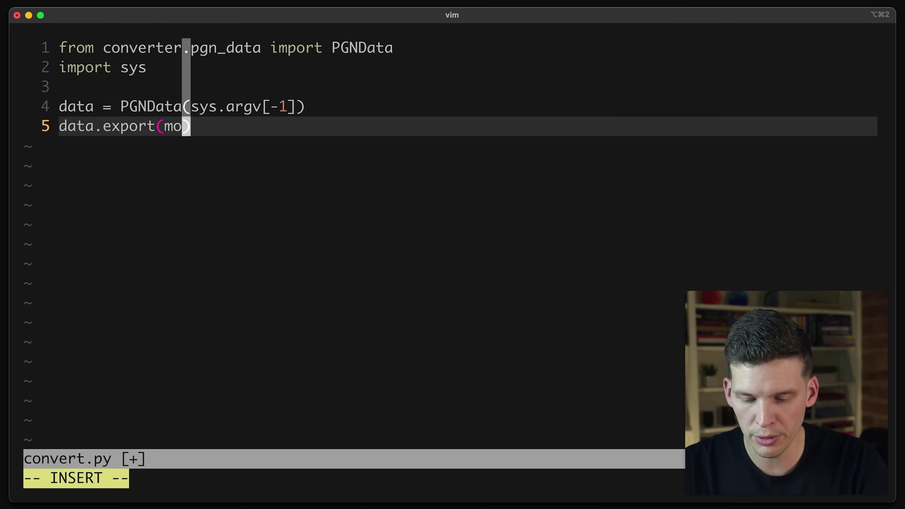
type("ves_required=False")
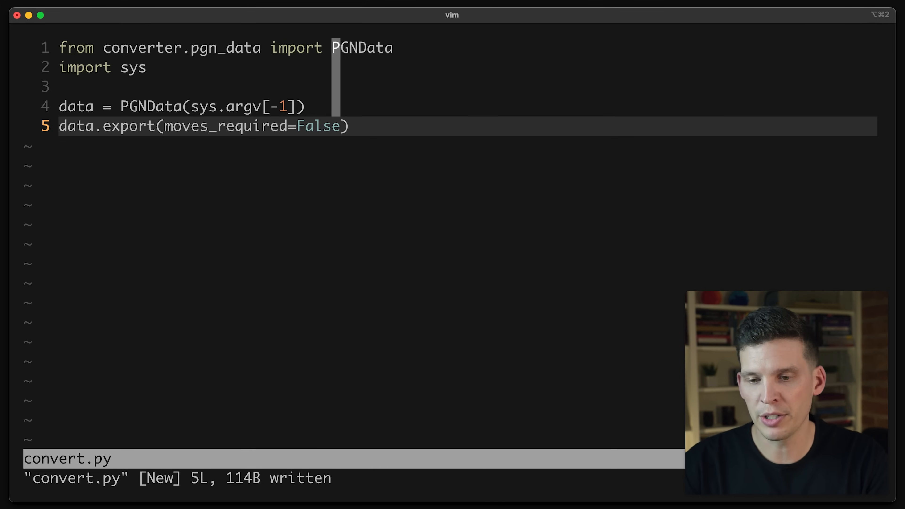
type("time python3")
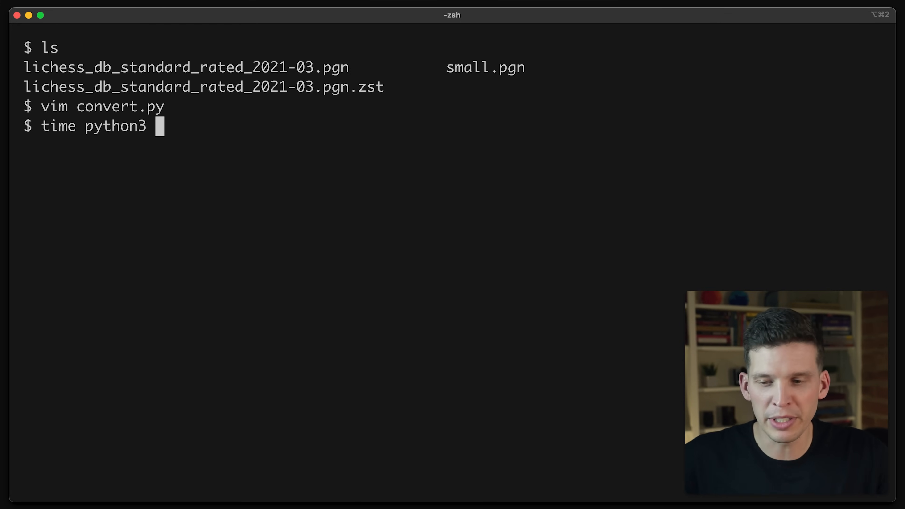
Run time python3 convert.py on the PGN file
type("convert.py")
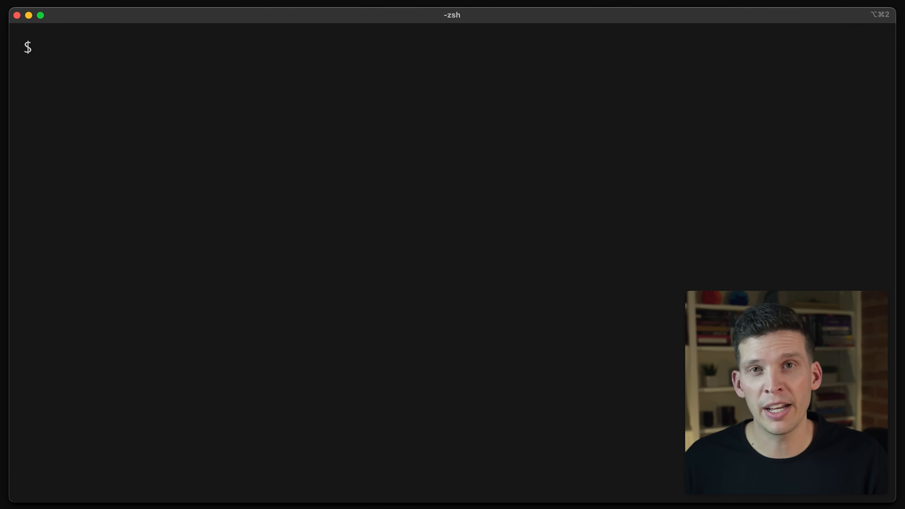
Compile convert.c with gcc -O3 into convert and run time ./convert small.pgn redirected to a file
type("vim convert.c")
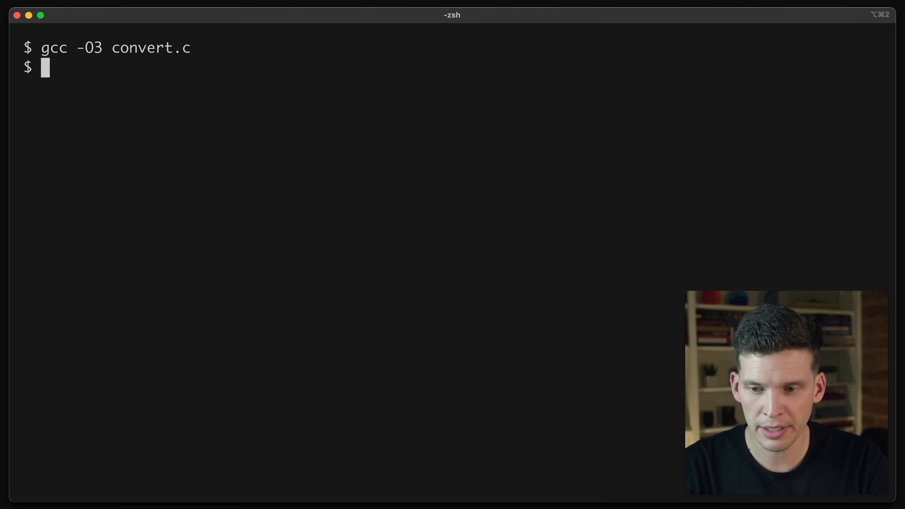
type("gcc -03 convert.c -o conver")
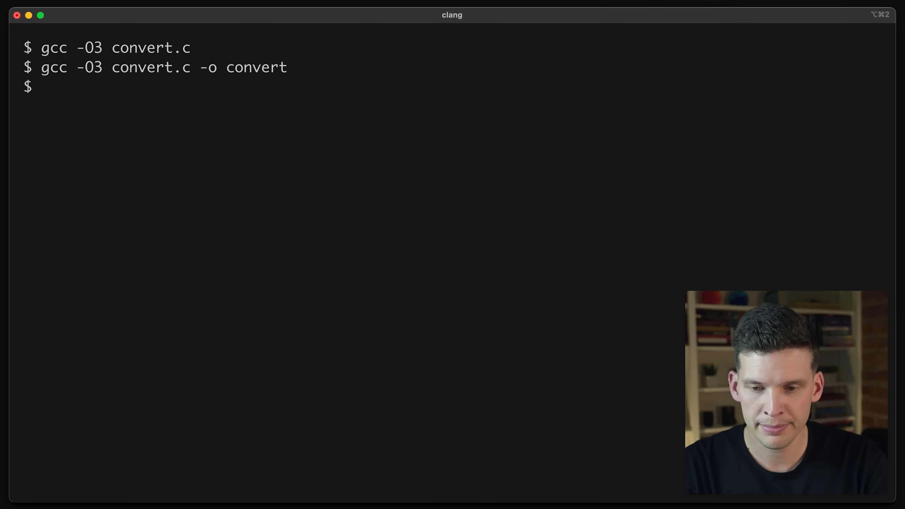
type("time ./co")
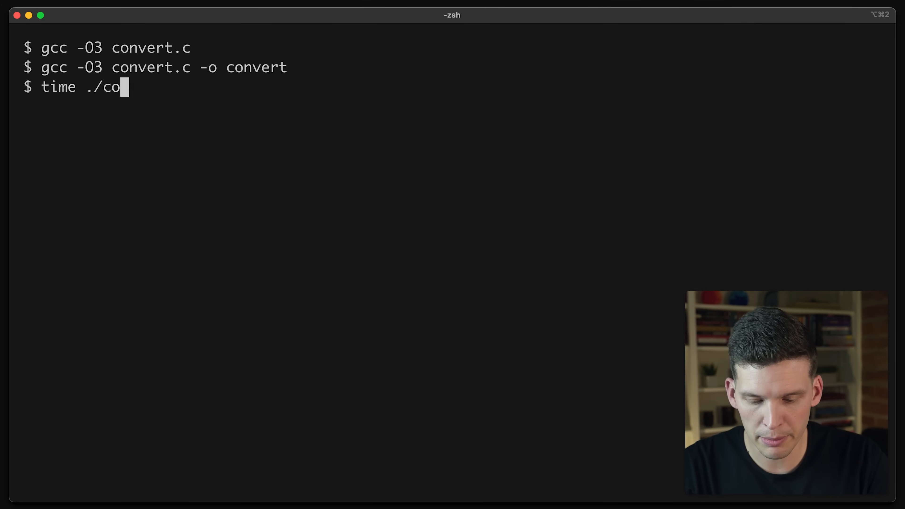
type("nvert small.pgn")
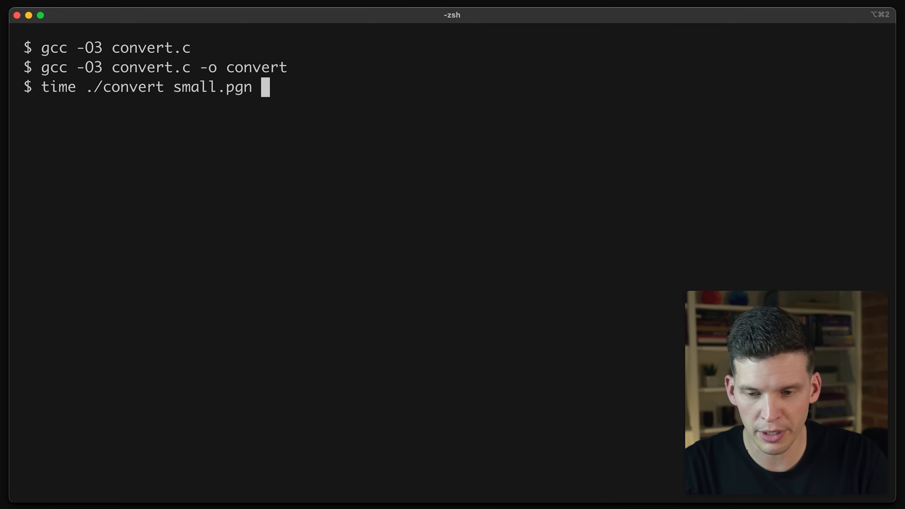
type("> t")
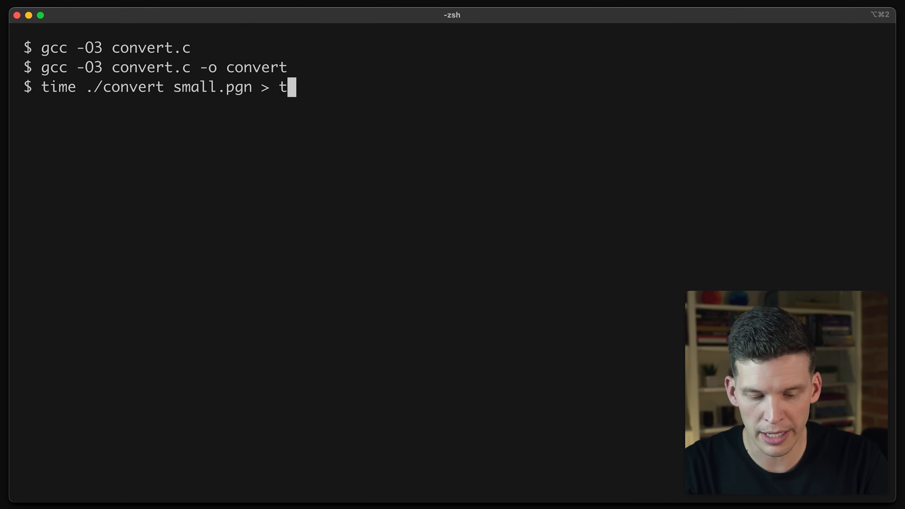
key("Return")
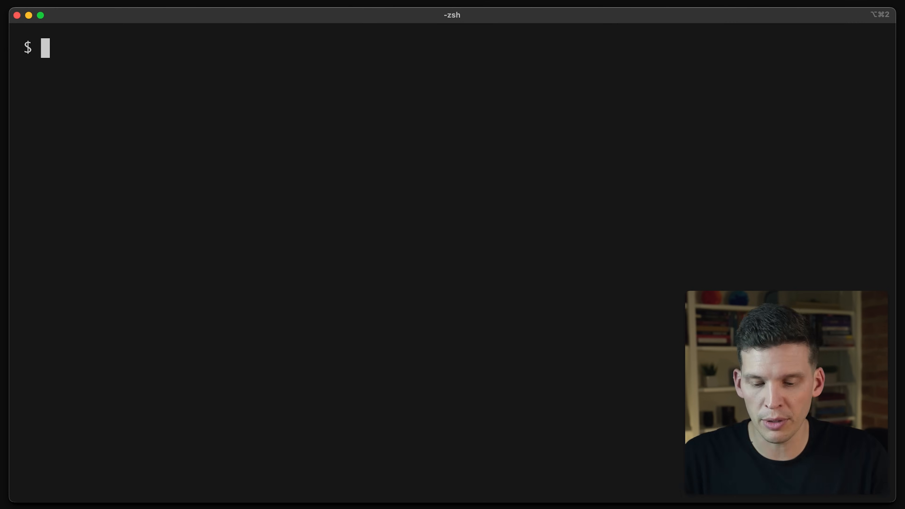
Run time ./convert lichess_db_standard_rated_2021-03.pgn > data.csv to convert the full dump
type("time ./convert")
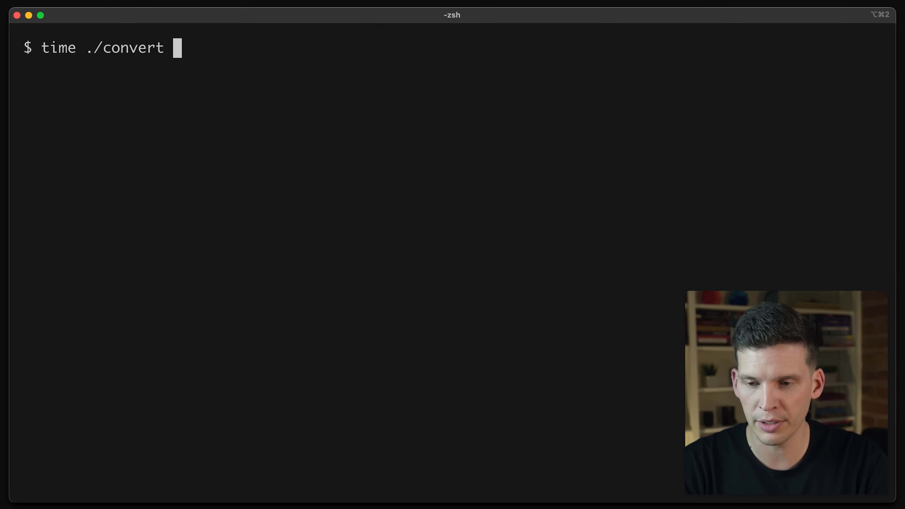
type("lichess_db_standard_rated_2021-03.pgn")
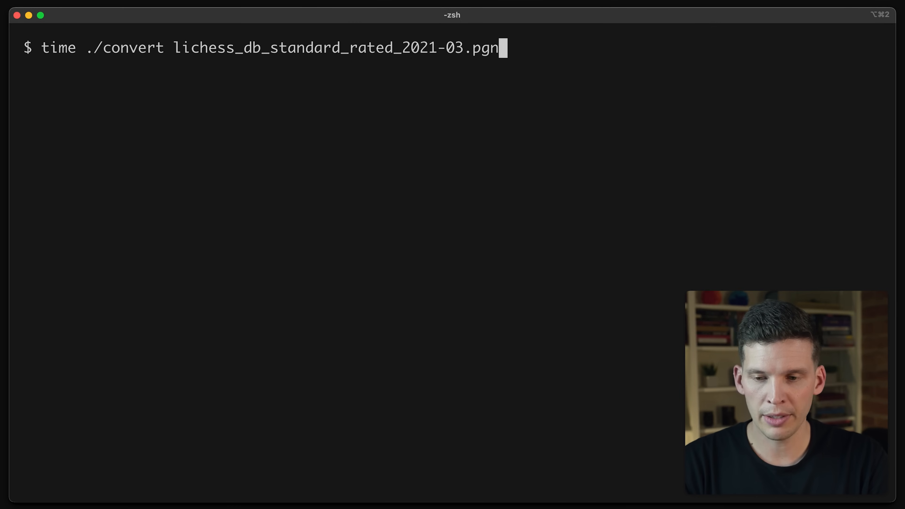
type("> data")
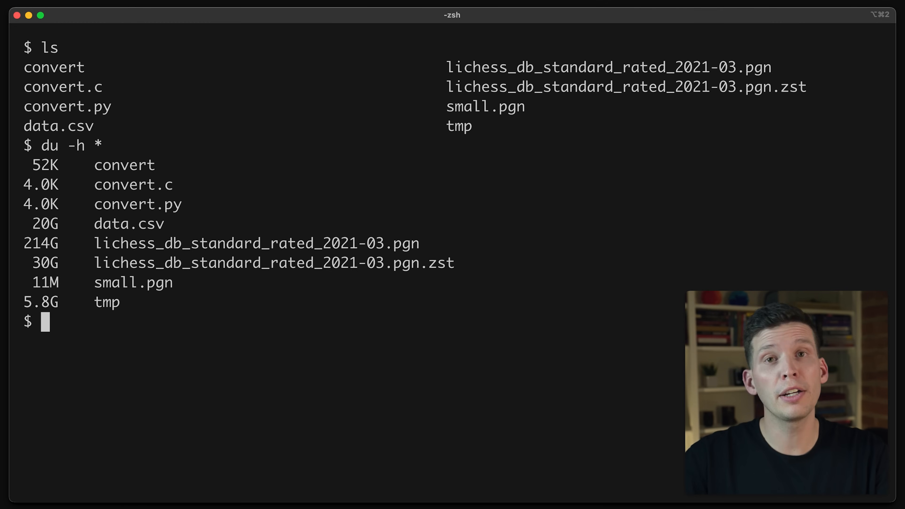
type("mys")
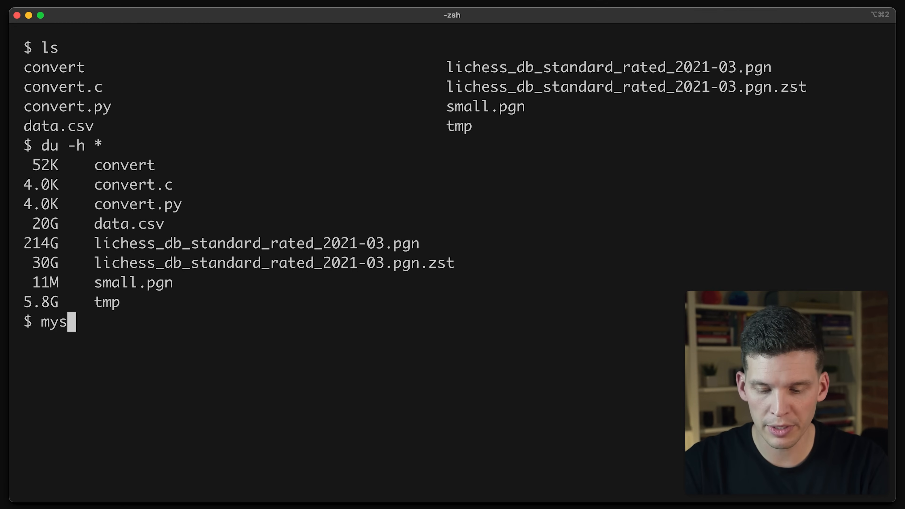
Start mysql -u root and run create database chess; then use it
type("ql -u ro")
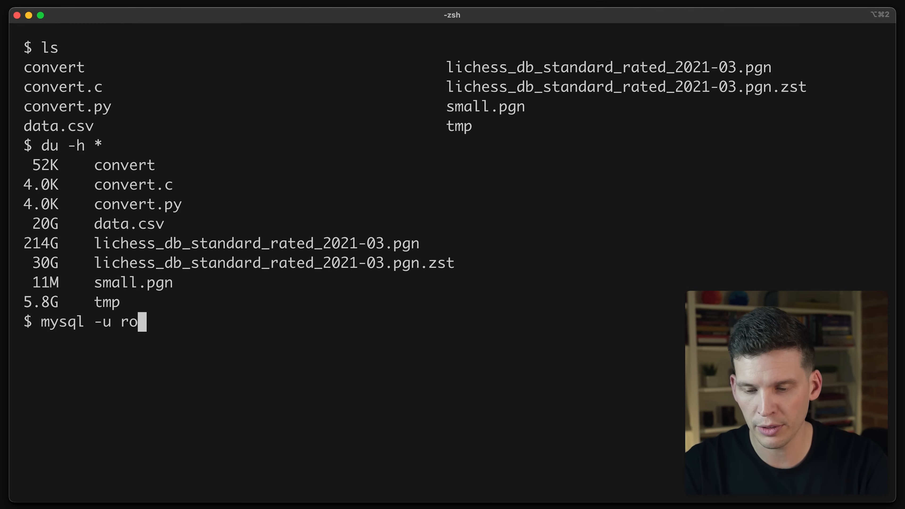
key("Return")
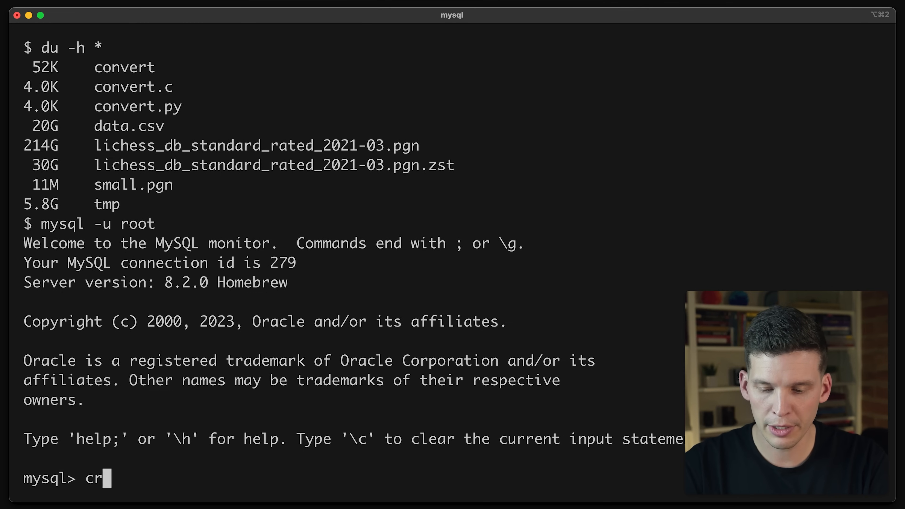
type("eate database")
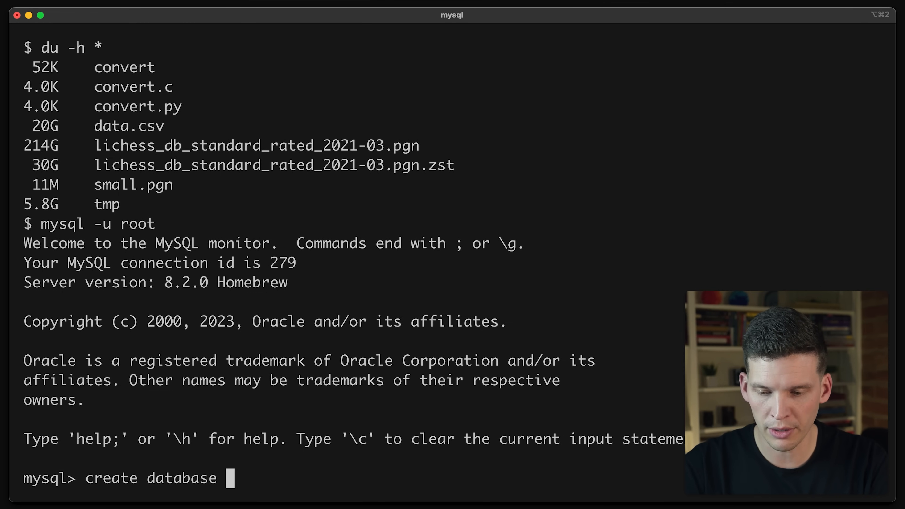
type("chess;")
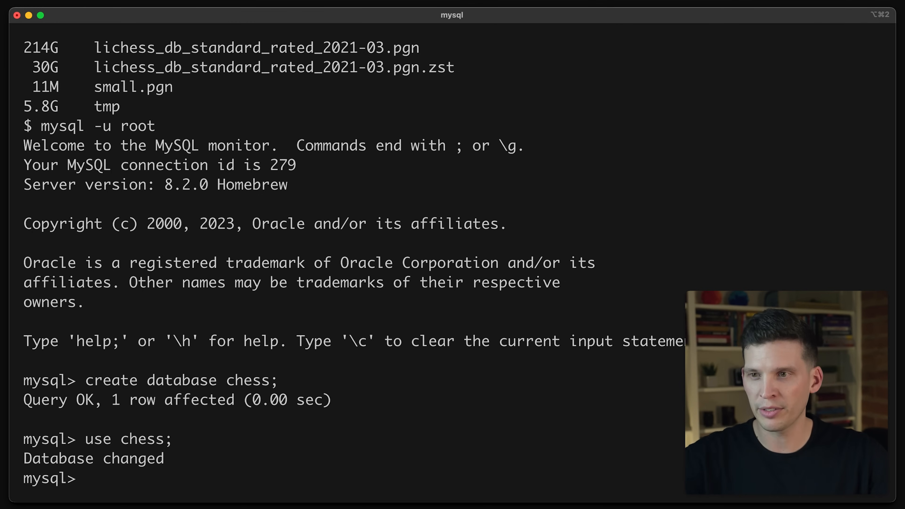
Begin CREATE TABLE chessgame with an id bigint AUTO_INCREMENT NOT NULL column
type("CREATE T")
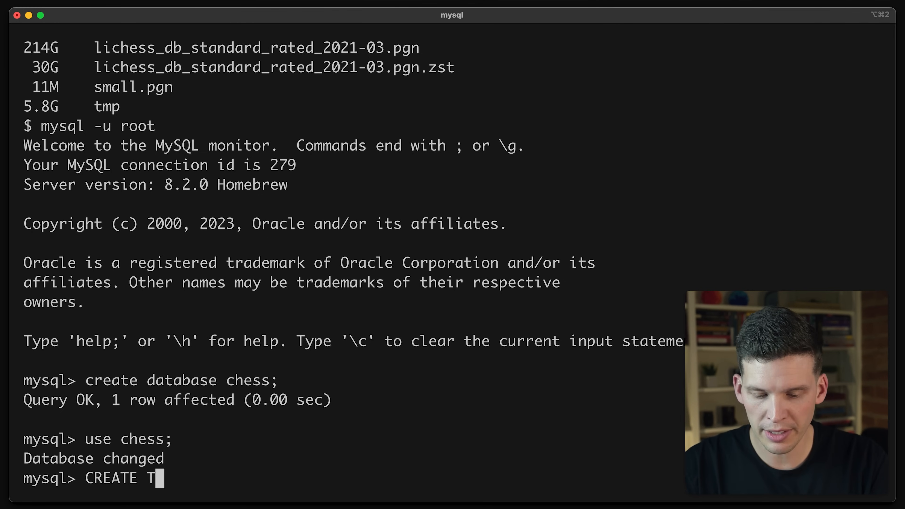
type("ABLE chessgame")
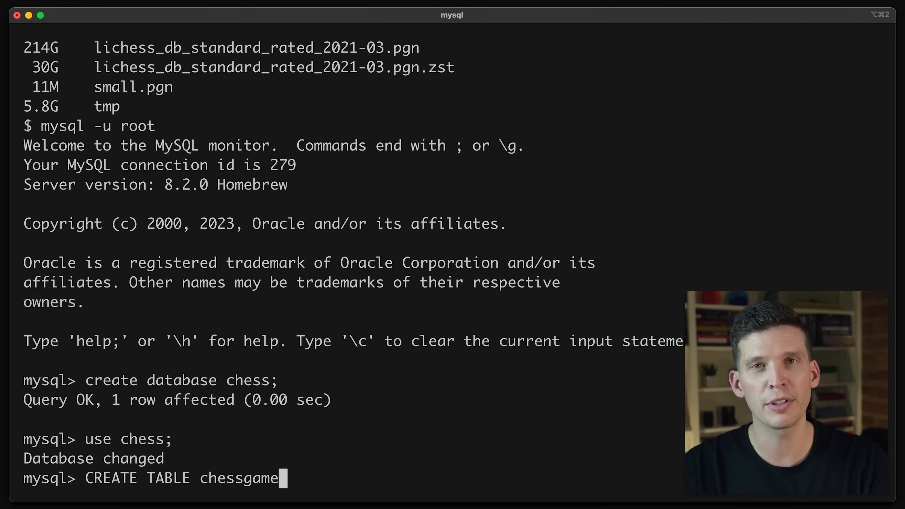
key("Return")
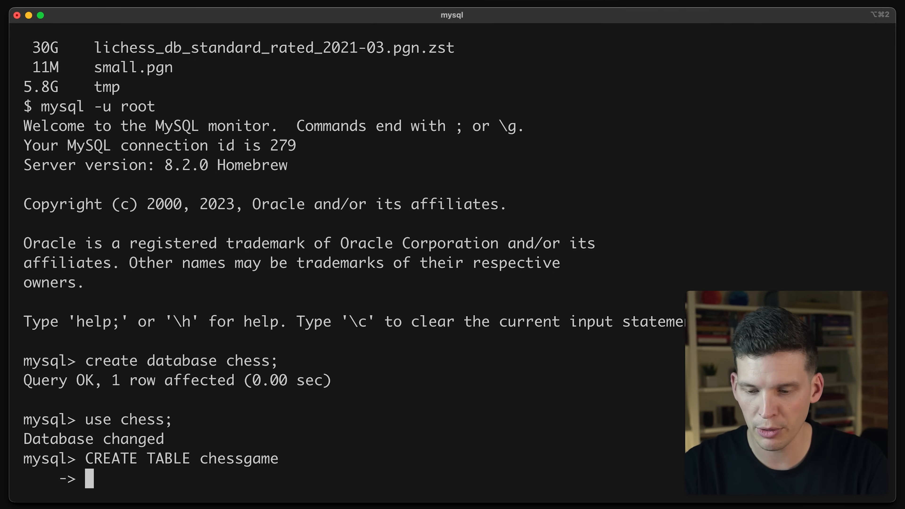
type("(")
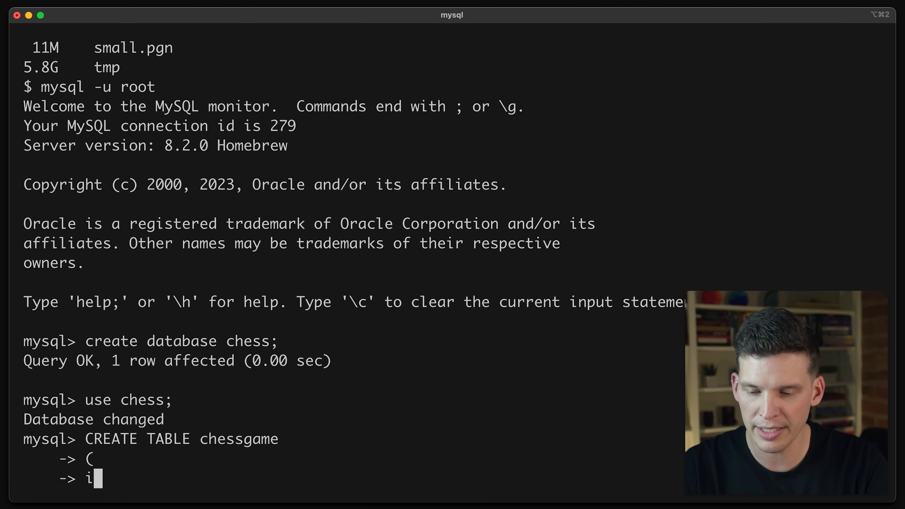
type("d bigint")
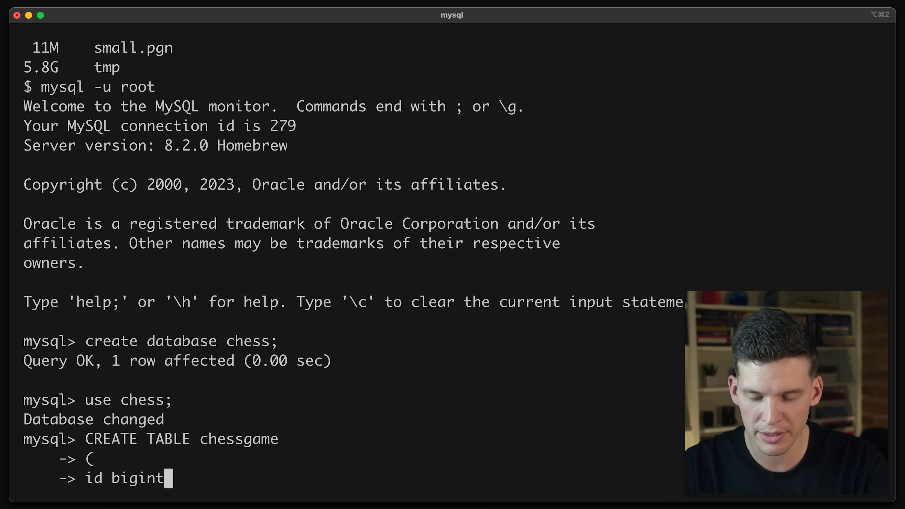
type("AUT")
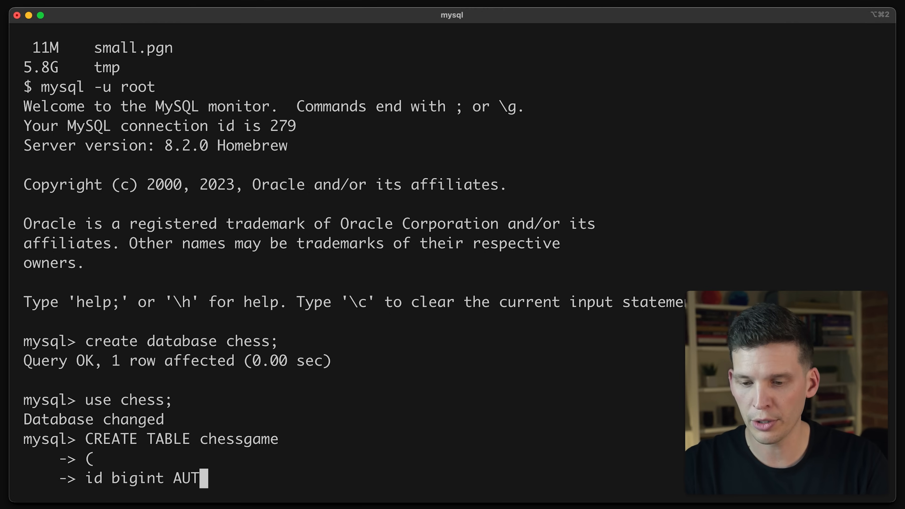
type("O_INCREMENT")
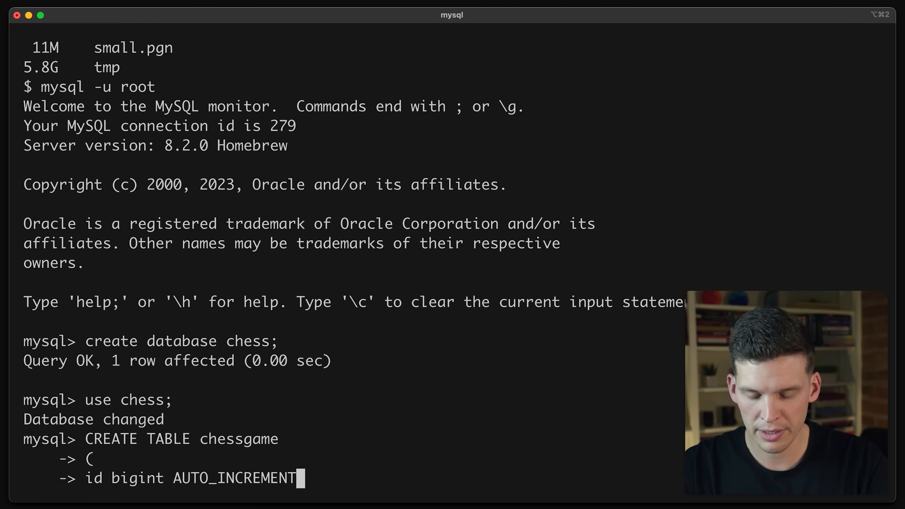
type("NOT NULL,")
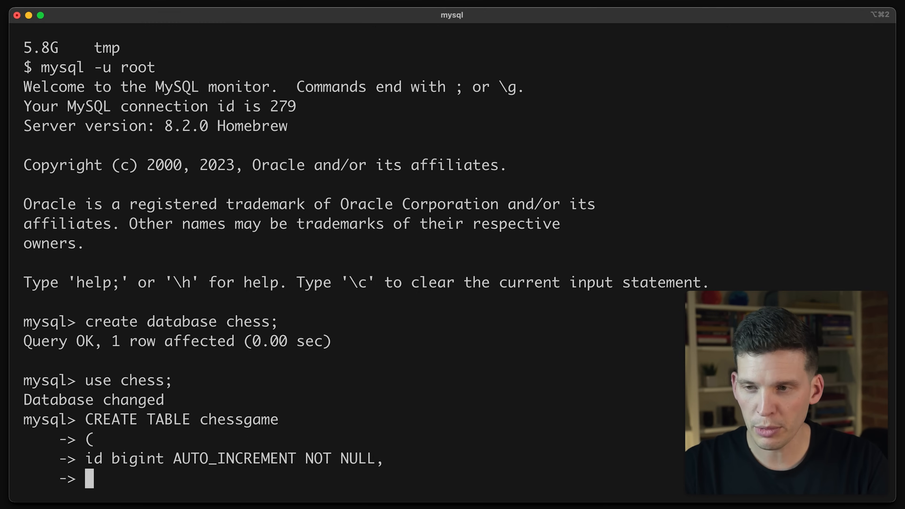
Add game_type varchar(6), url varchar(256), date, and white and black varchar(32) columns
type("game_type")
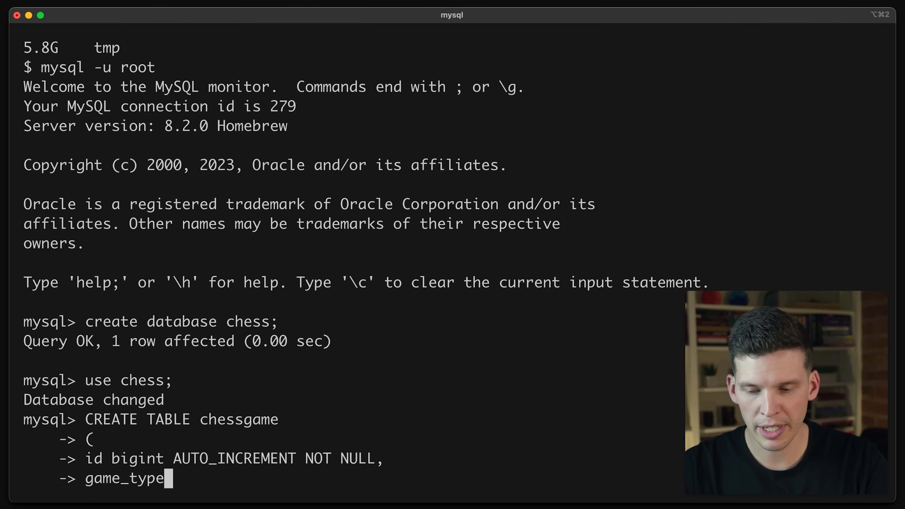
type("varchar")
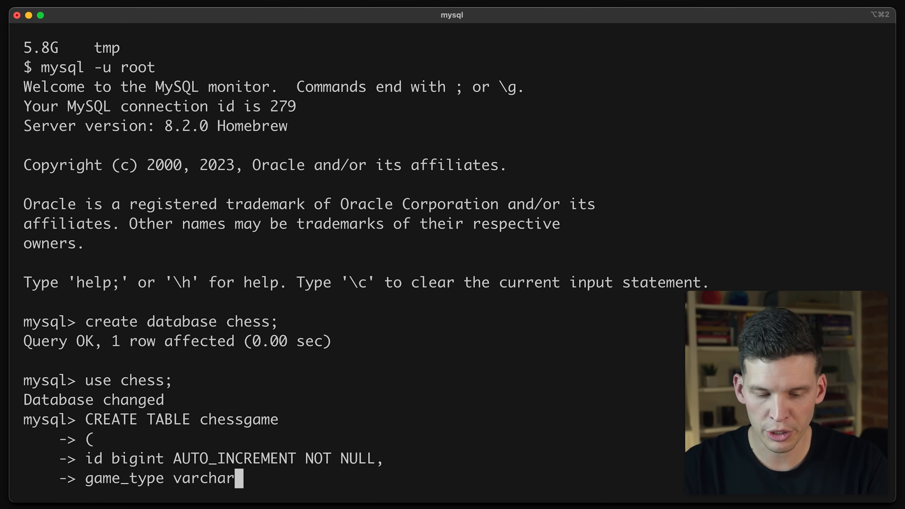
type("(64),")
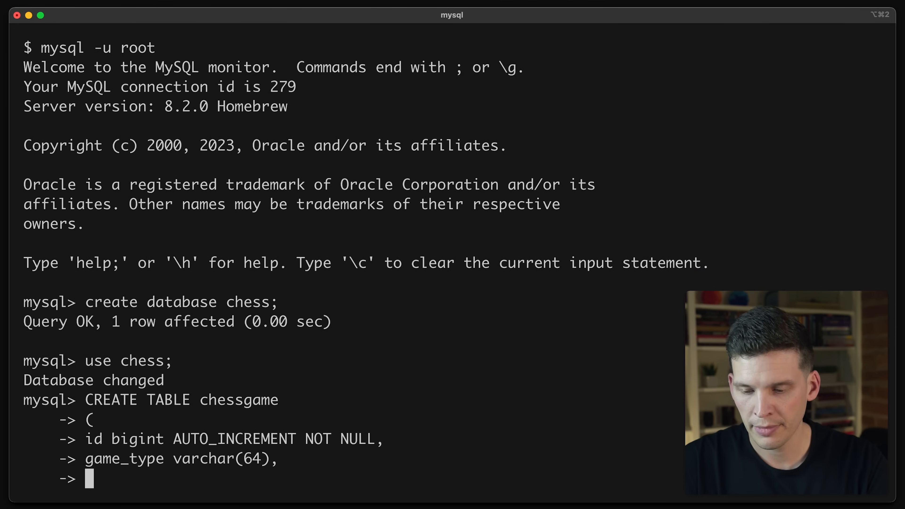
type("url")
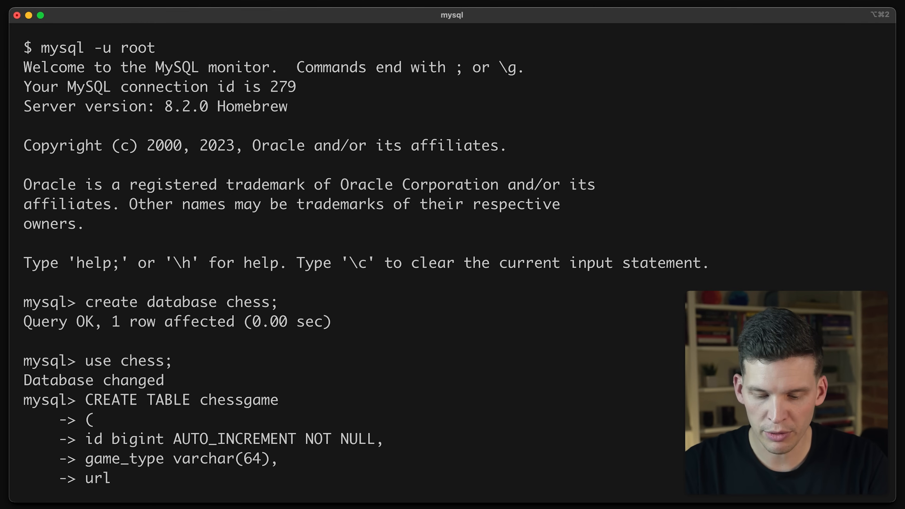
type("varchar(")
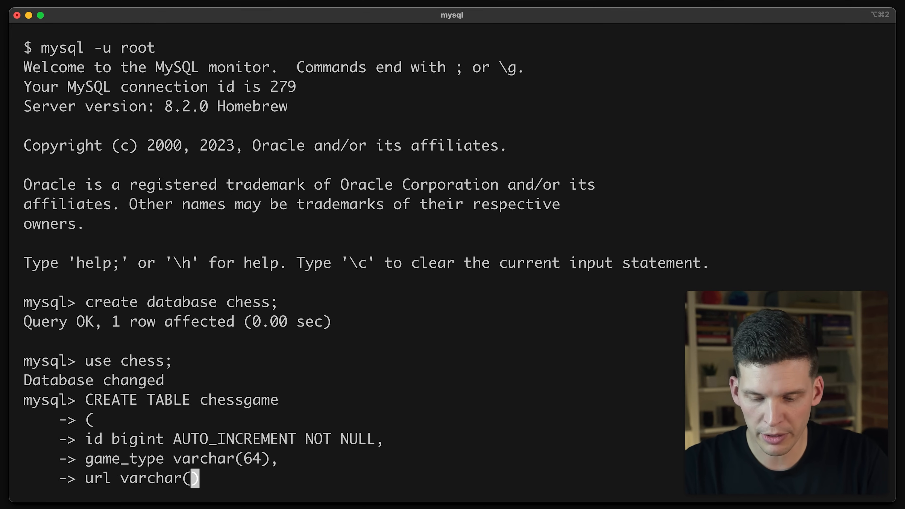
type("256),")
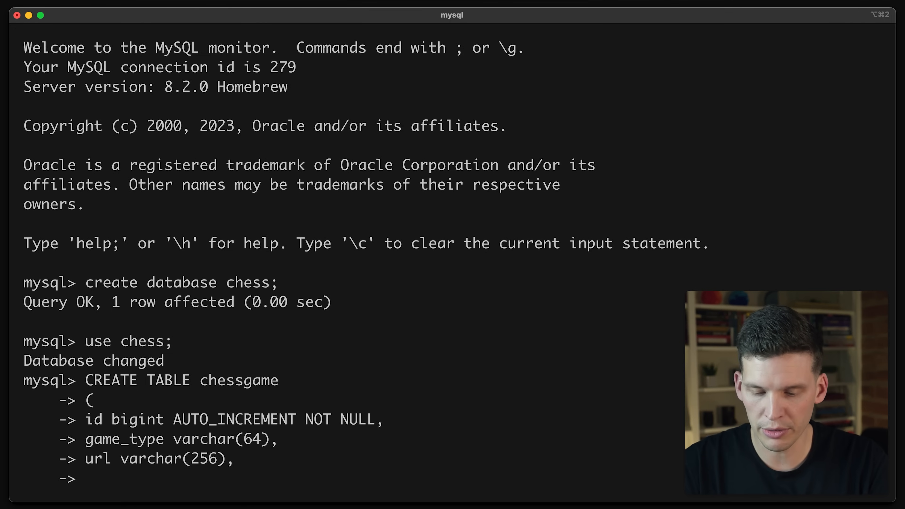
type("data")
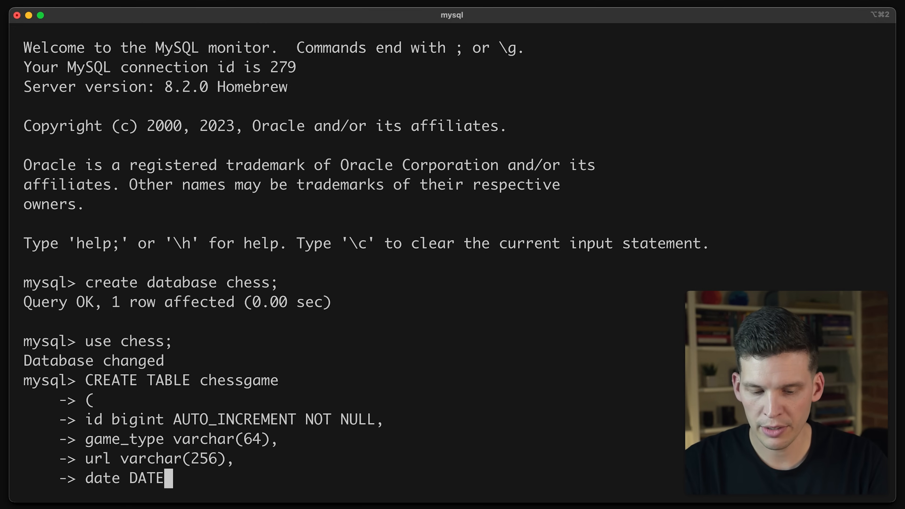
key("Return")
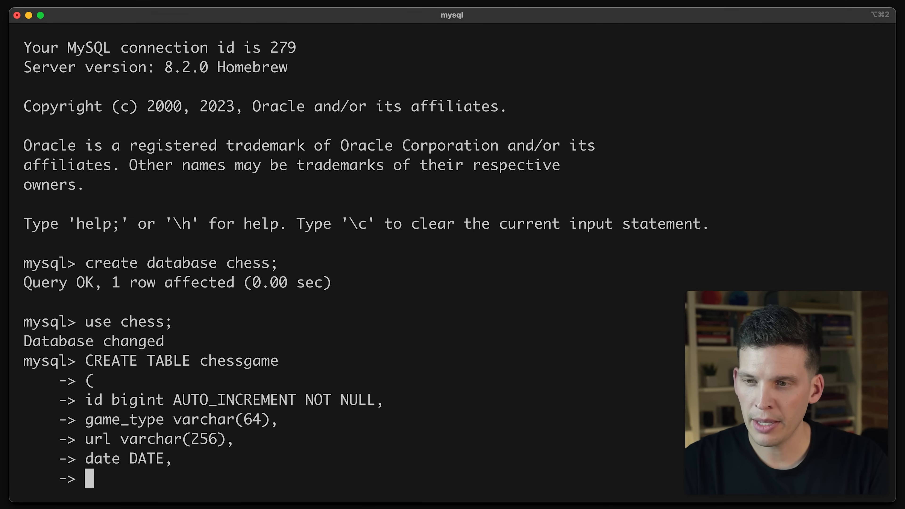
type("white")
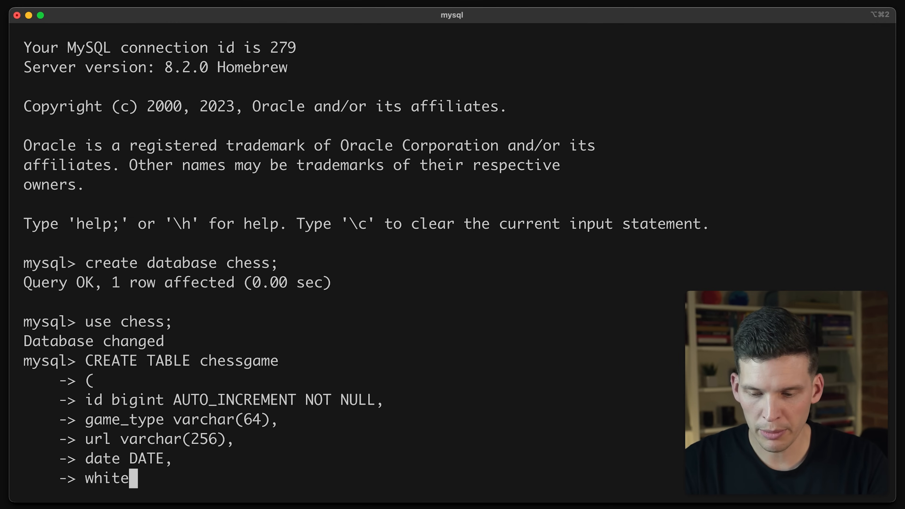
type("varchar(32")
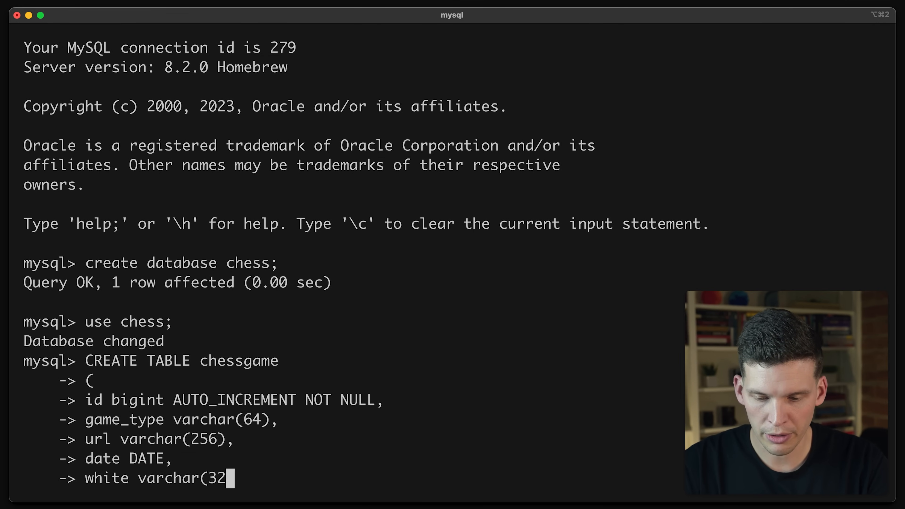
type("),")
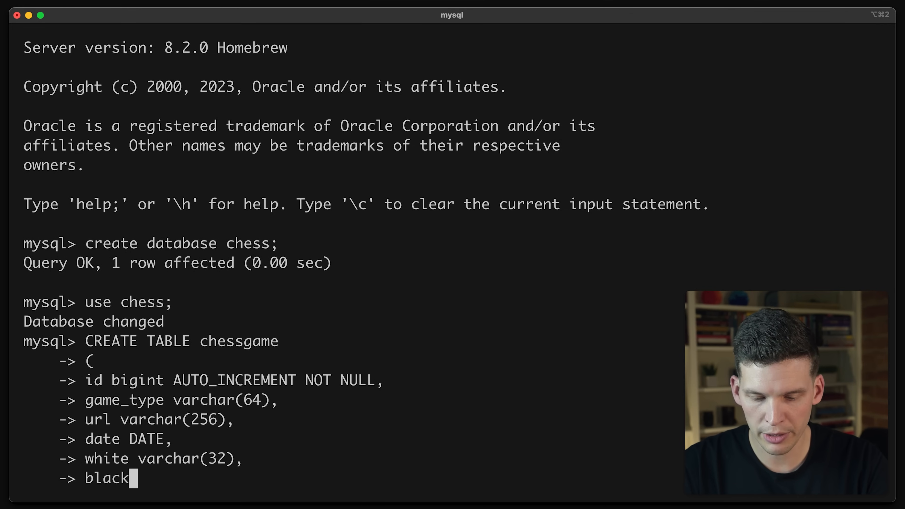
type("varchar(32),")
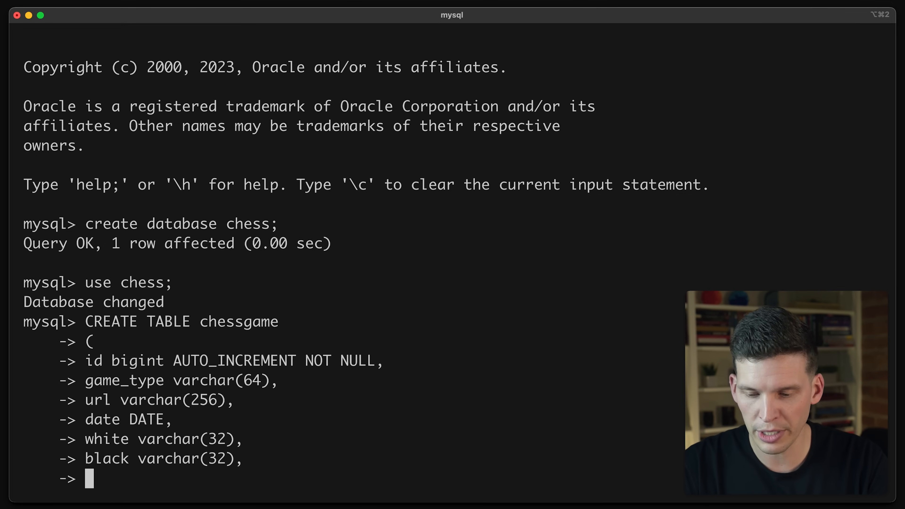
Add white_elo and black_elo smallint columns and PRIMARY KEY(id), then run the statement
type("while_elo")
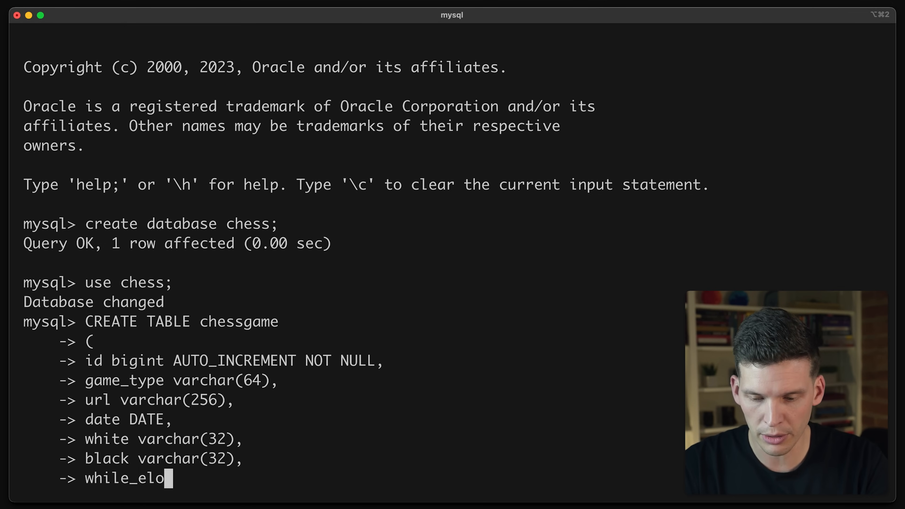
type("small")
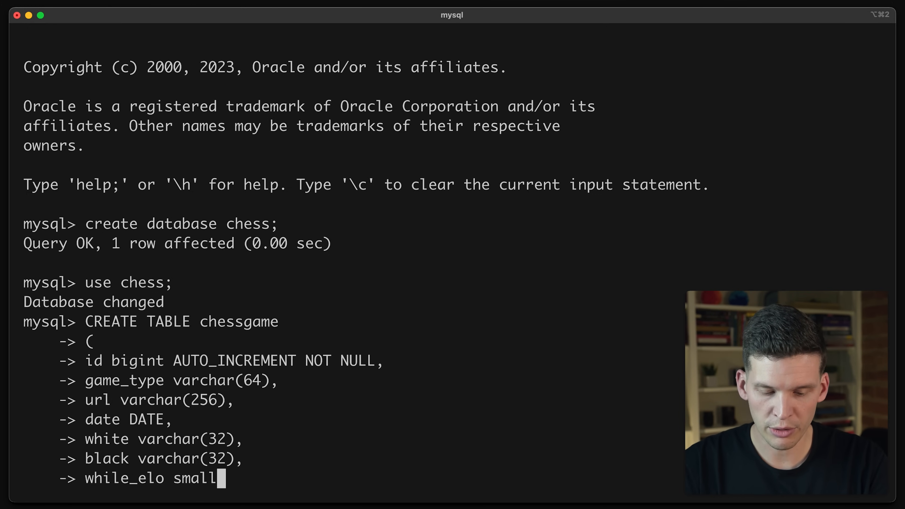
type("int")
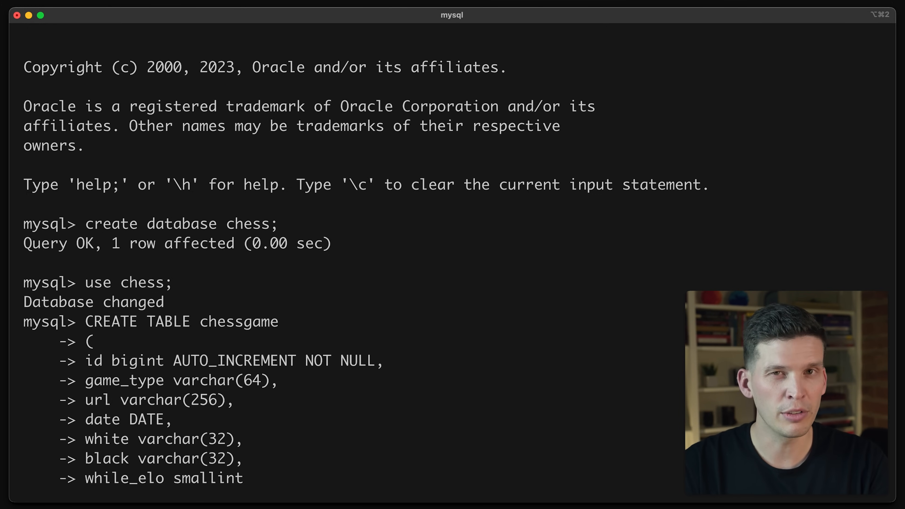
type(",")
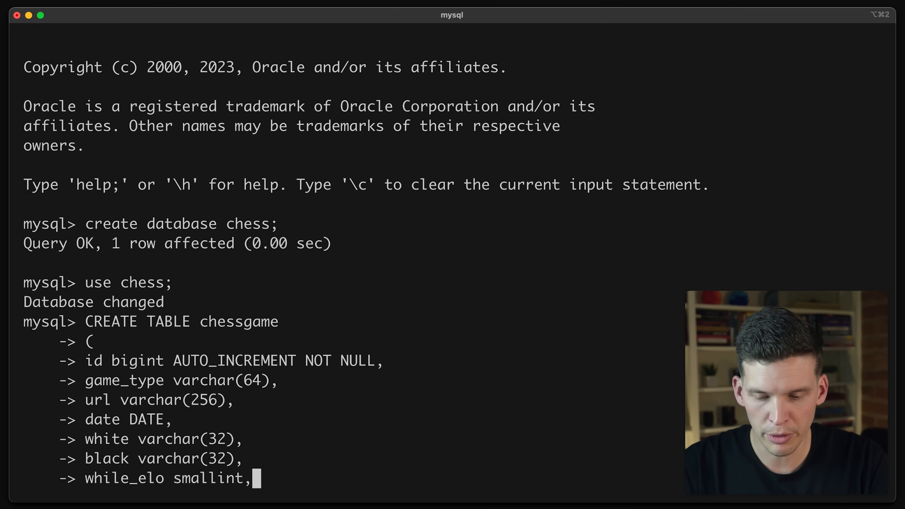
type("black_")
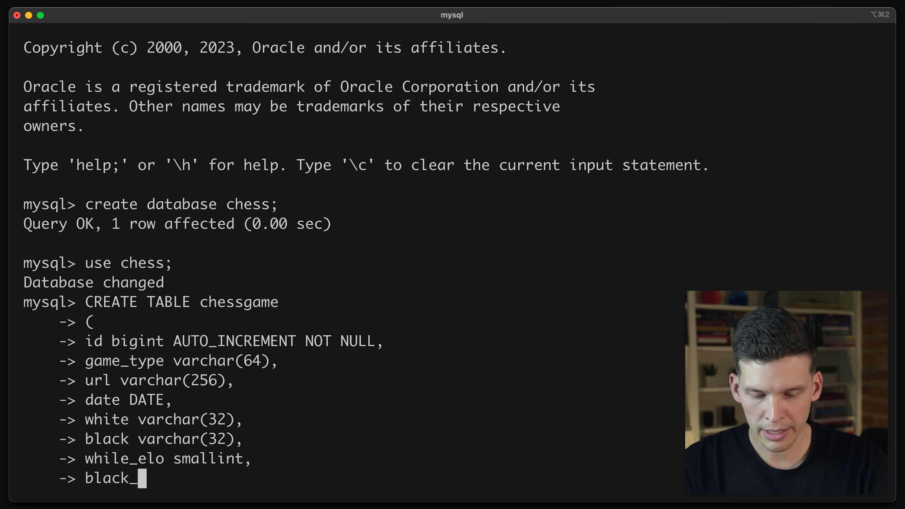
type("elo smallin")
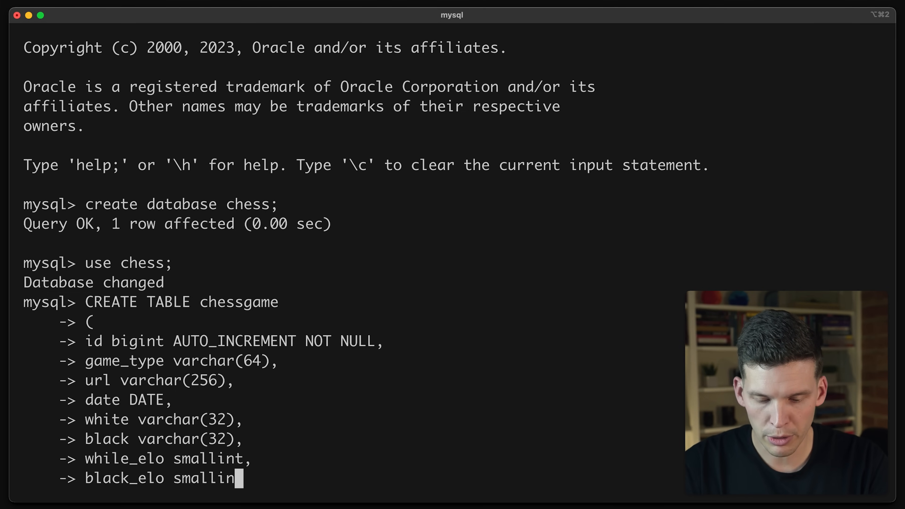
key("Return")
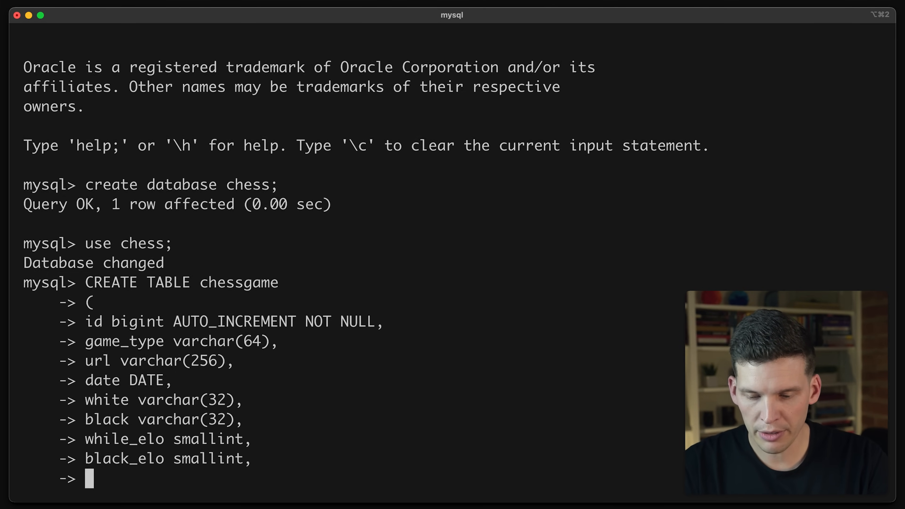
type("PRIMARY KEY(i")
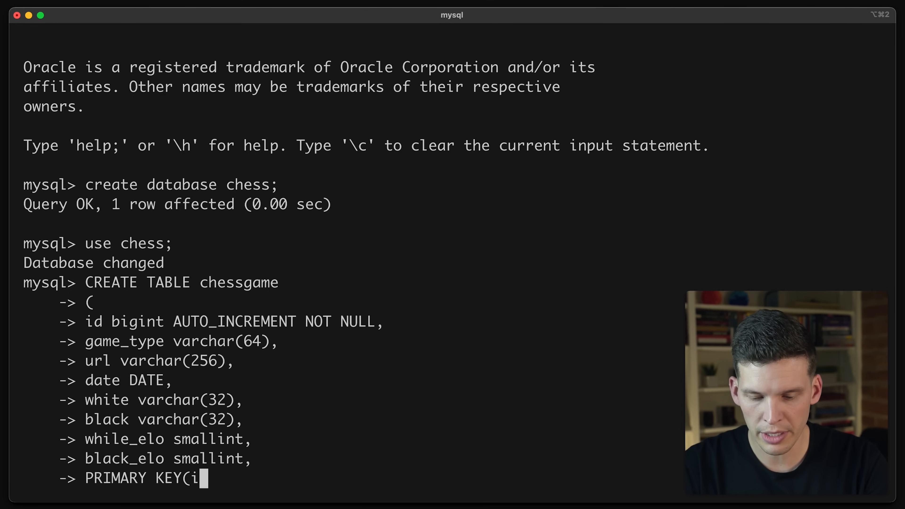
type("d));")
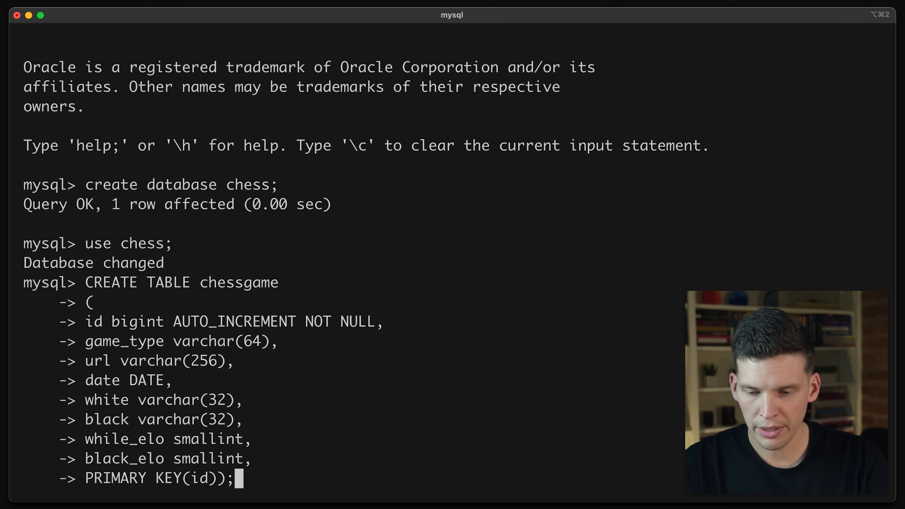
key("Return")
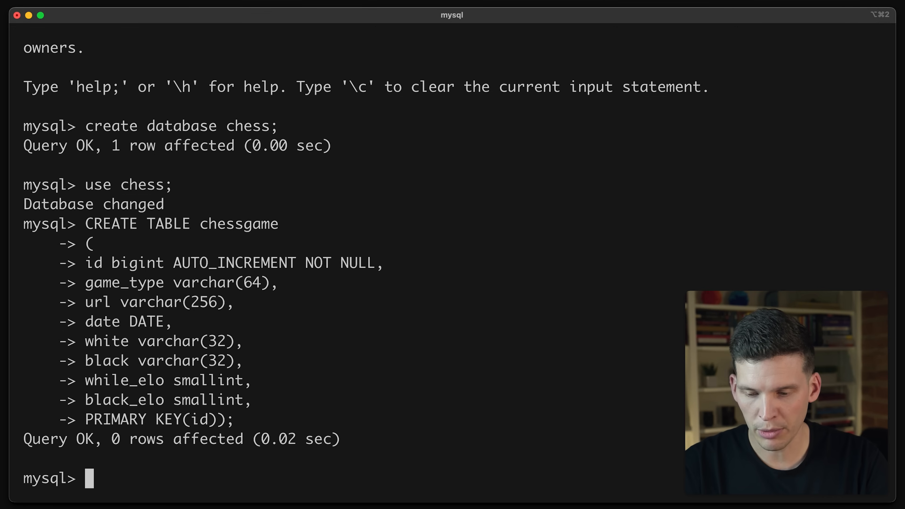
Run explain chessgame; to show the table's column structure
type("e")
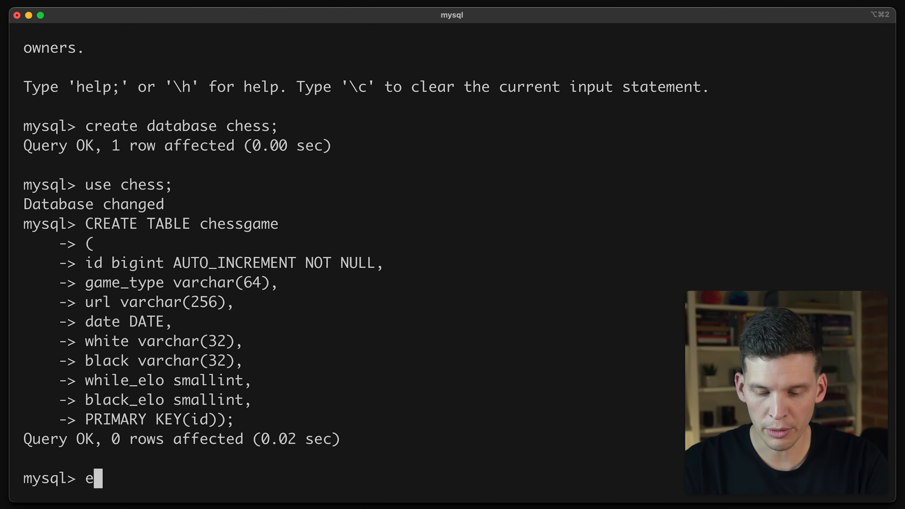
type("xpl")
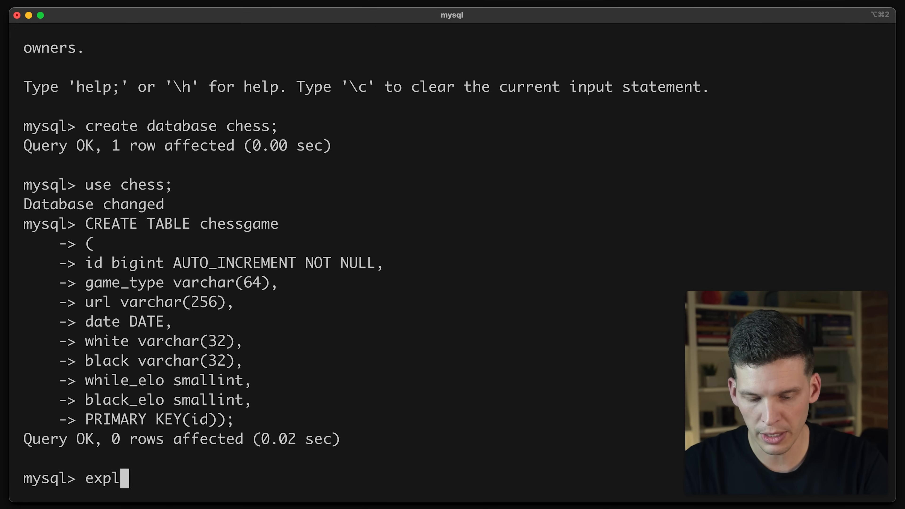
type("ain chess")
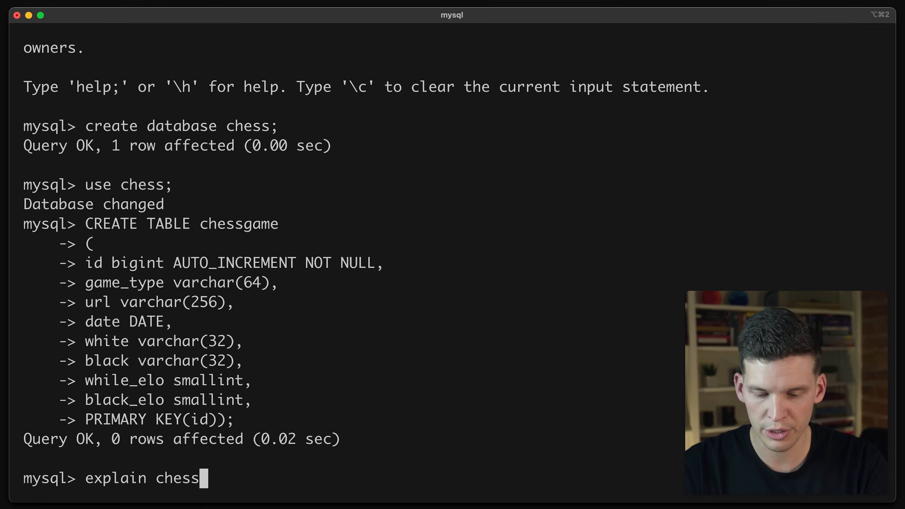
key("Return")
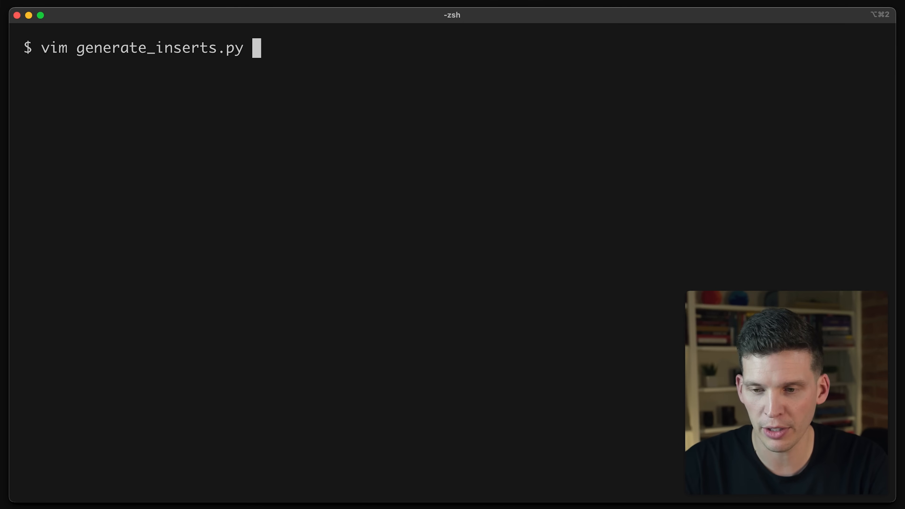
key("Return")
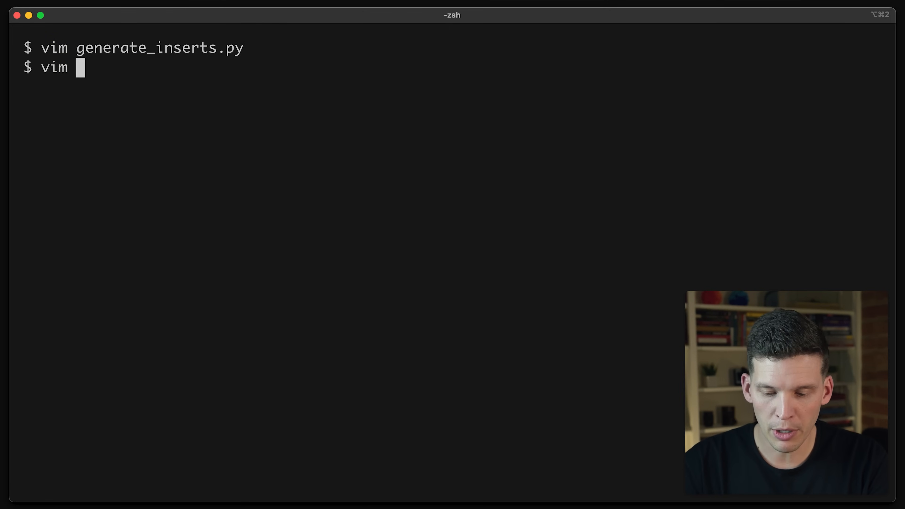
type("datasmall.csv")
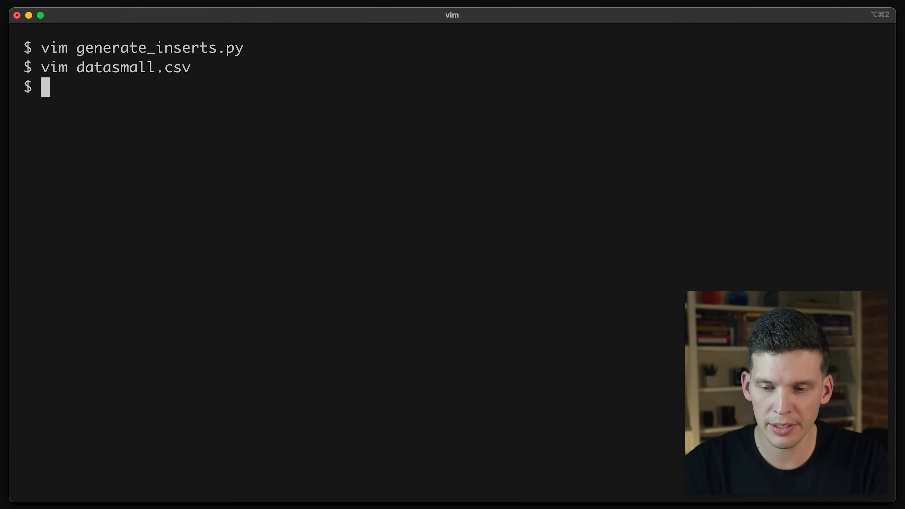
Generate inserts.sql from datasmall.csv with python3 generate_inserts.py
type("python3 g")
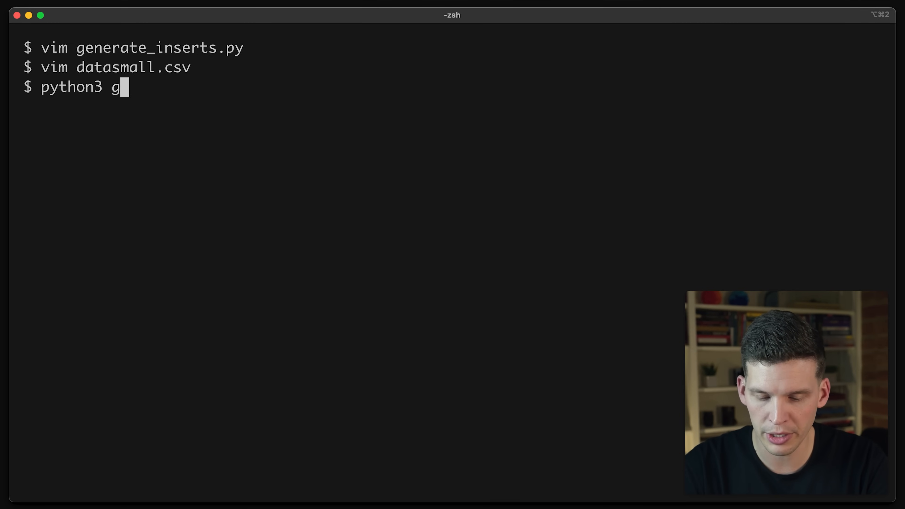
type("enerate_inserts.py data")
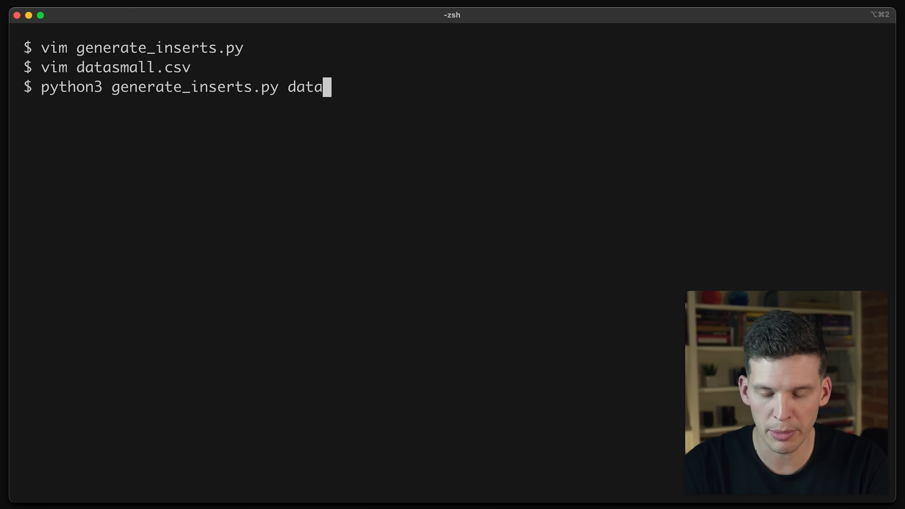
type("small.csv > in")
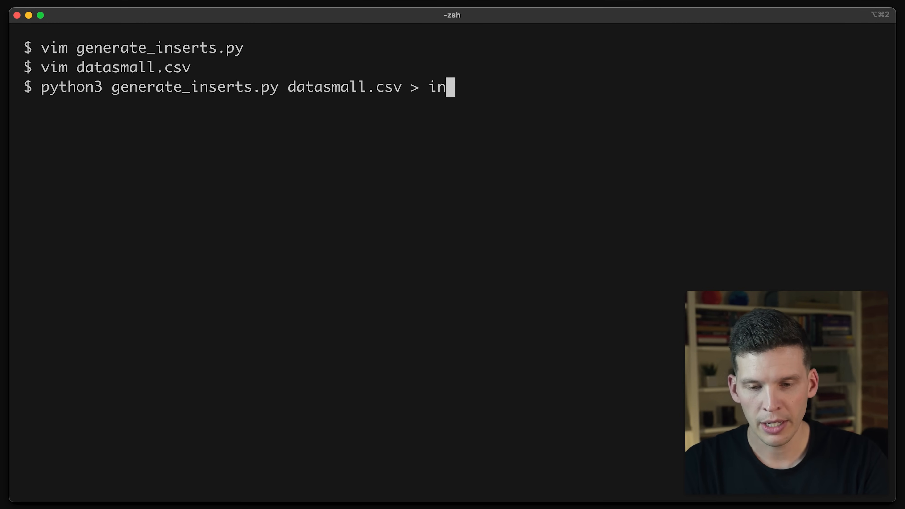
type("serts.sql")
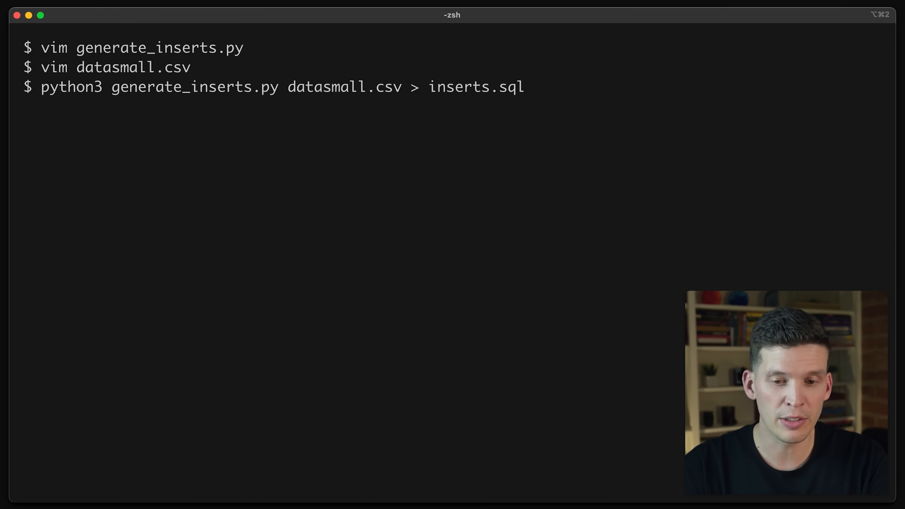
View the chessgame INSERT statements in inserts.sql with vim and quit
type("vim in")
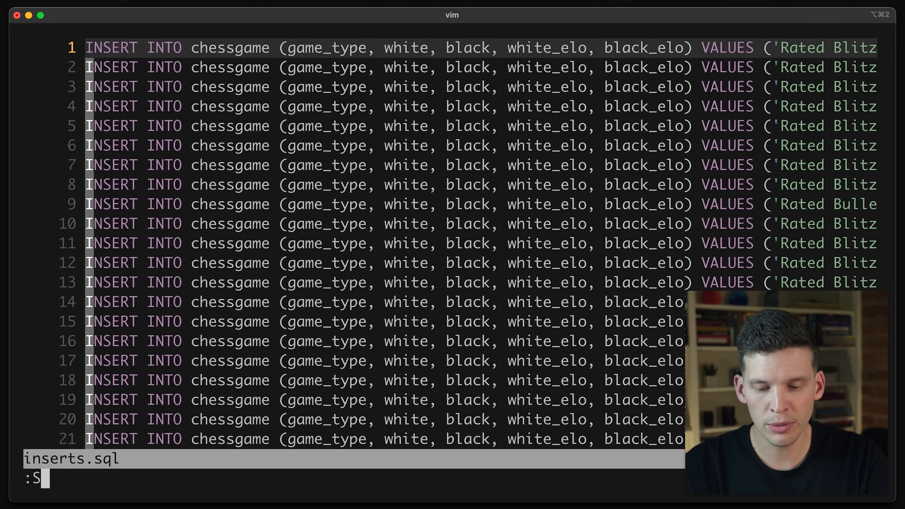
type("et wr")
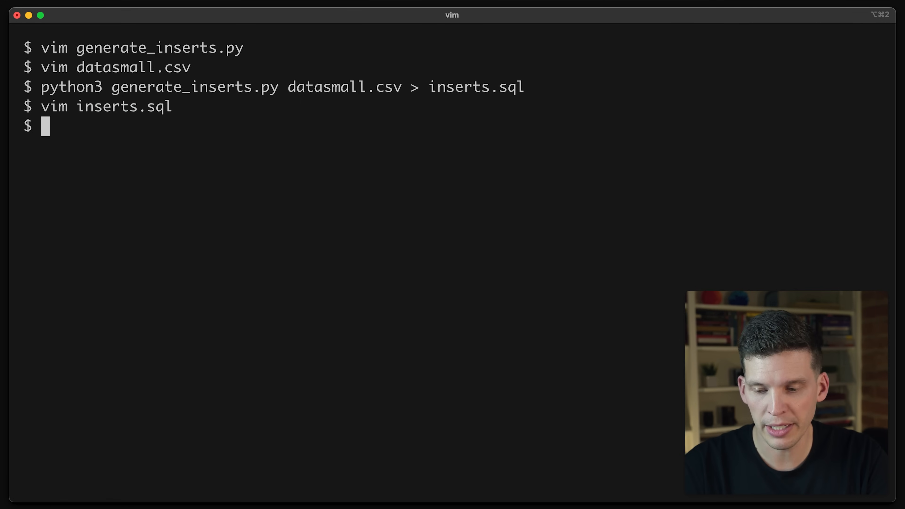
Run 'time mysql -u root chess < inserts.sql'; it fails with data too long for game_type
type("time mys")
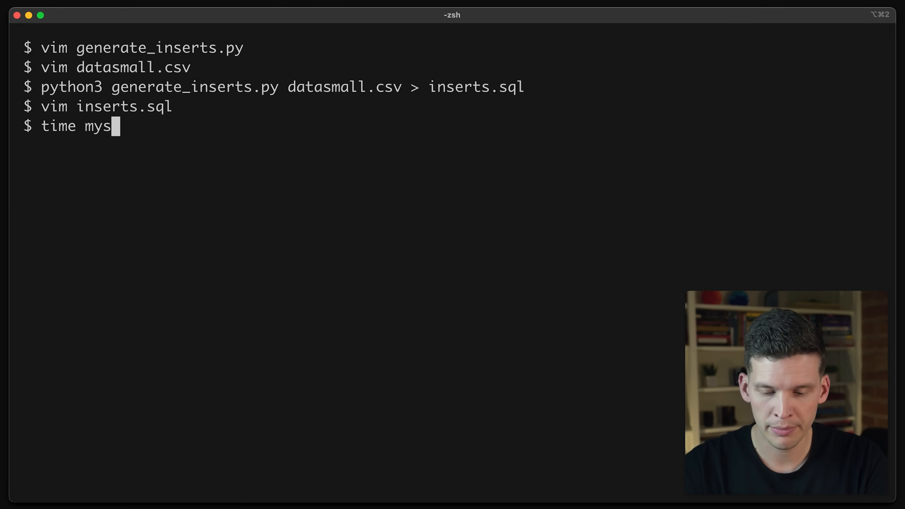
type("ql -ur")
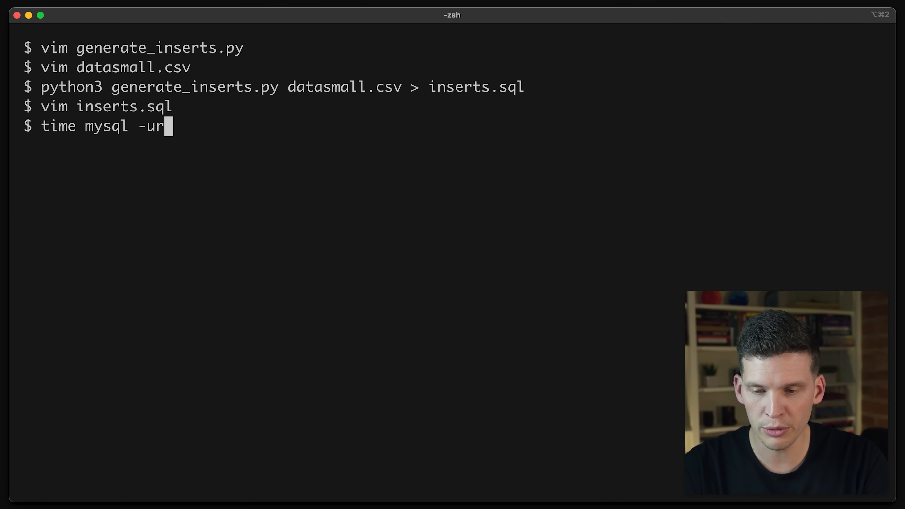
type("oot che")
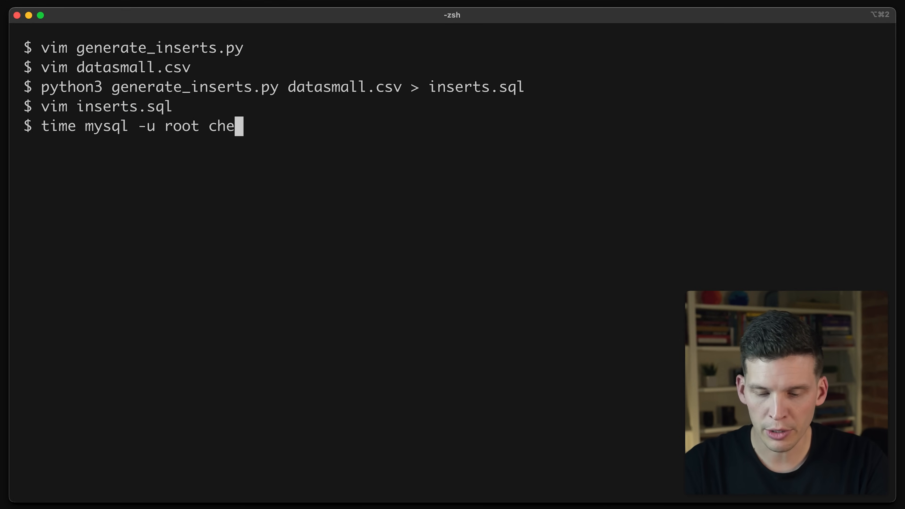
type("ss < inserts.sql")
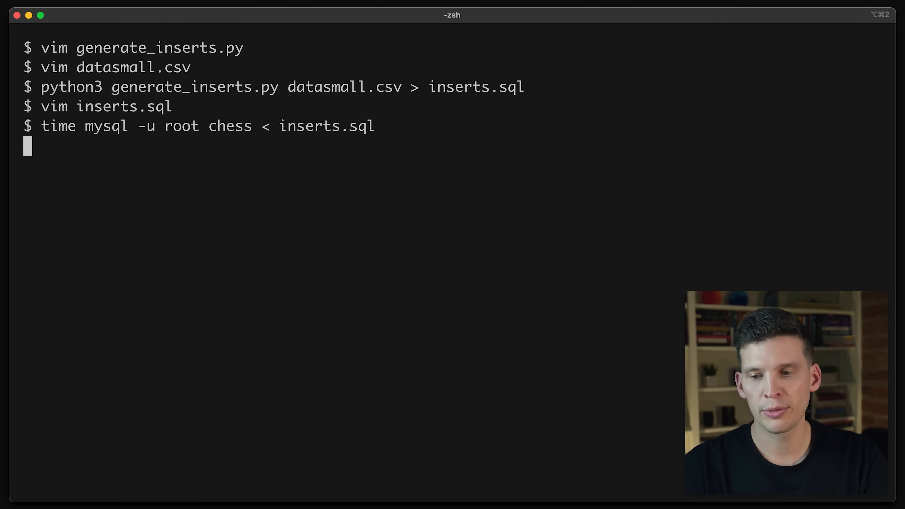
key("Return")
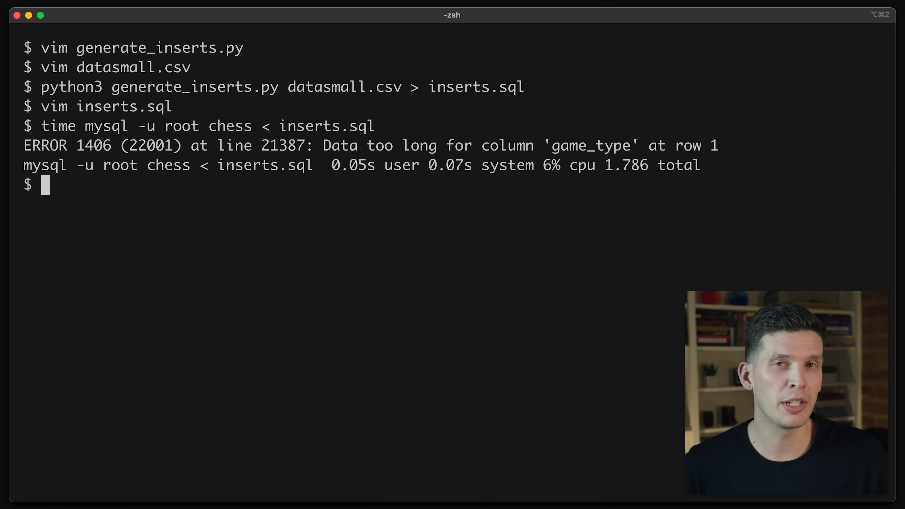
Start load.sql in vim with LOAD DATA LOCAL INFILE 'datasmall.csv' INTO TABLE chessgame
type("vim")
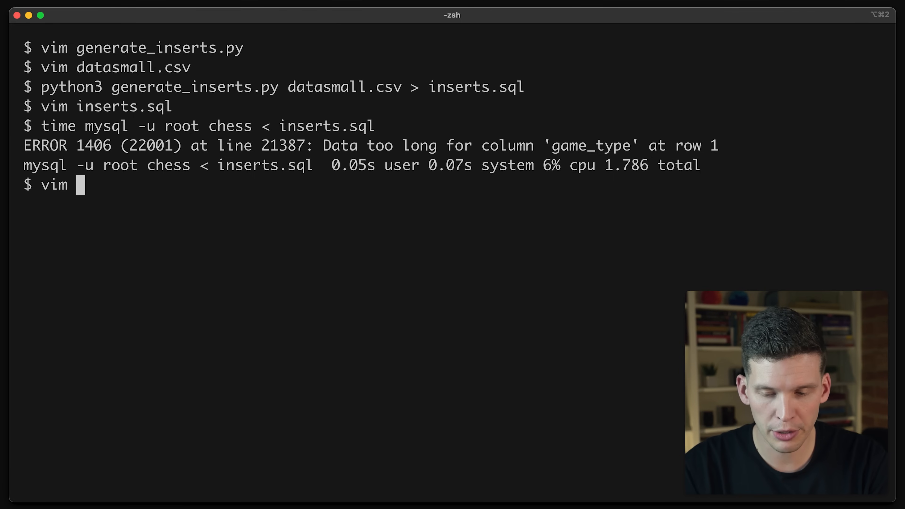
type("load.")
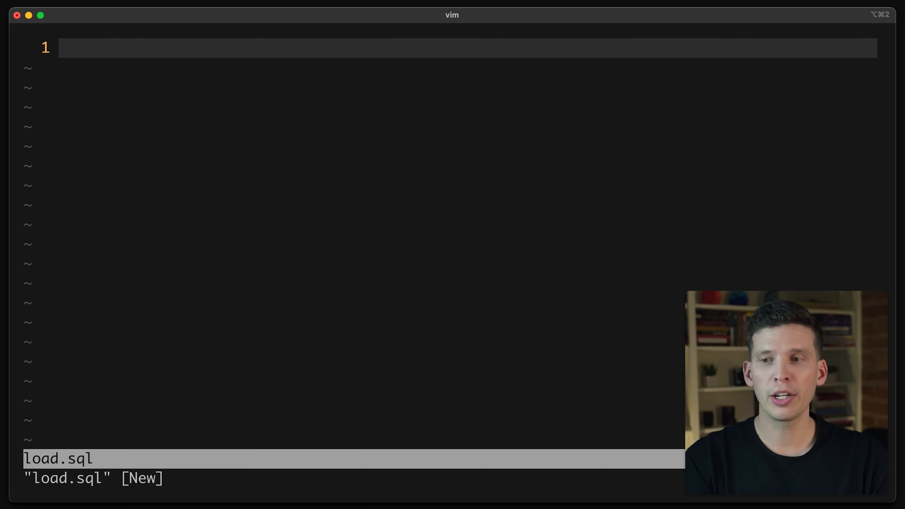
type("LOAD")
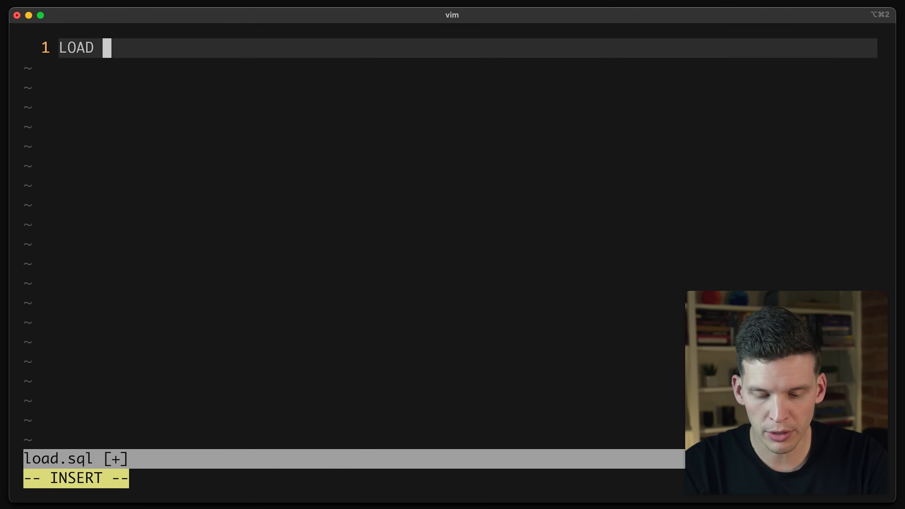
type("DATA LOCAL I")
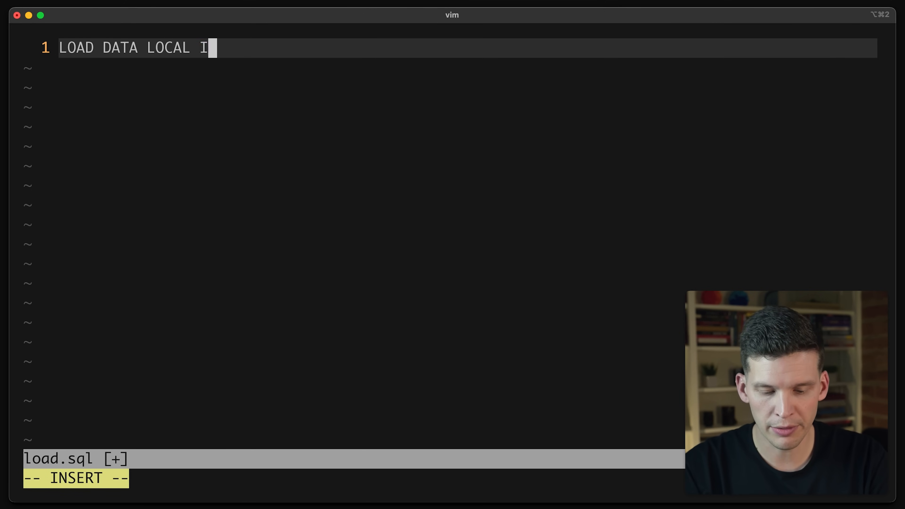
type("NFILE '")
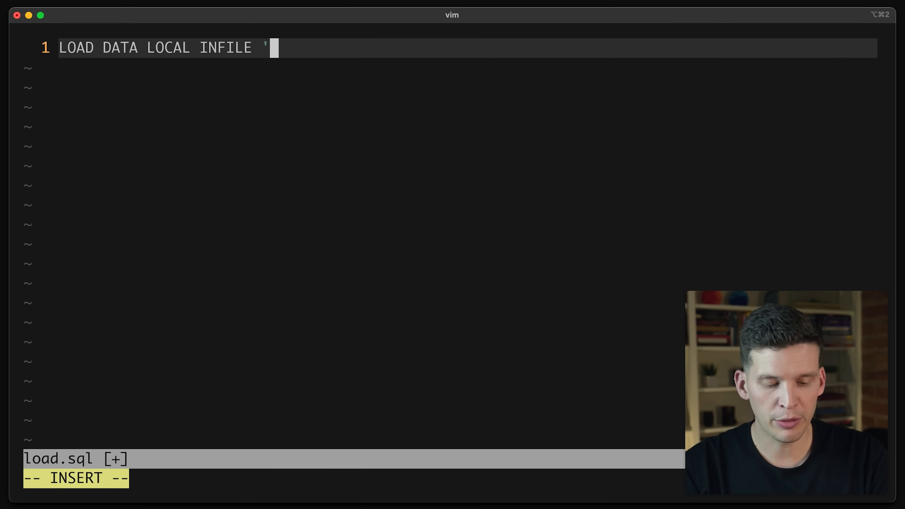
type("datas")
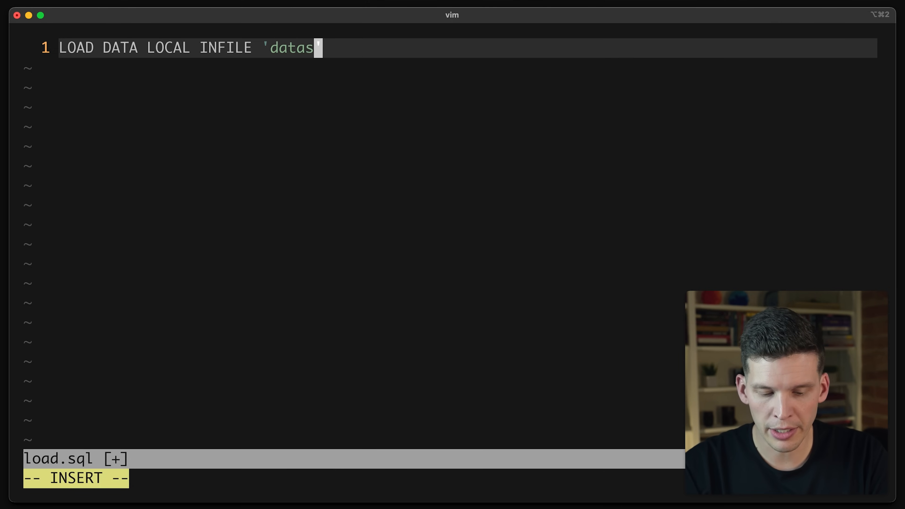
type("mall.")
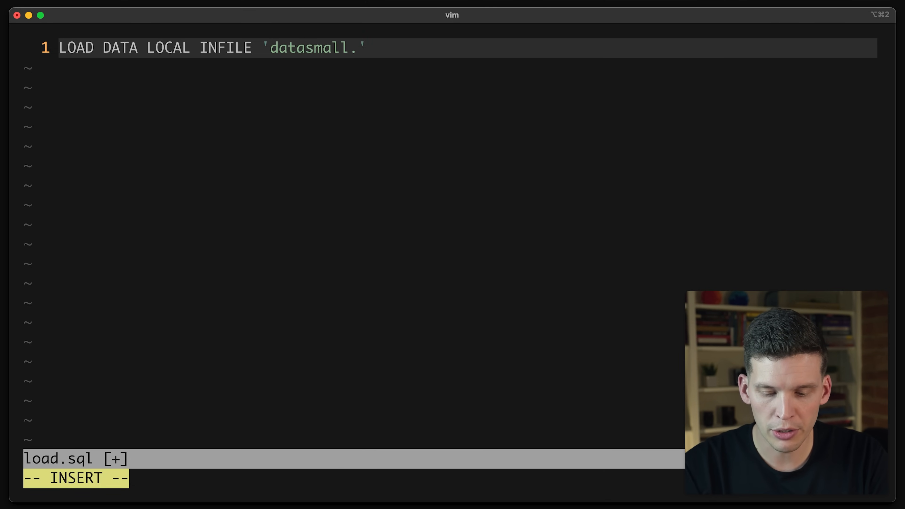
type("csv")
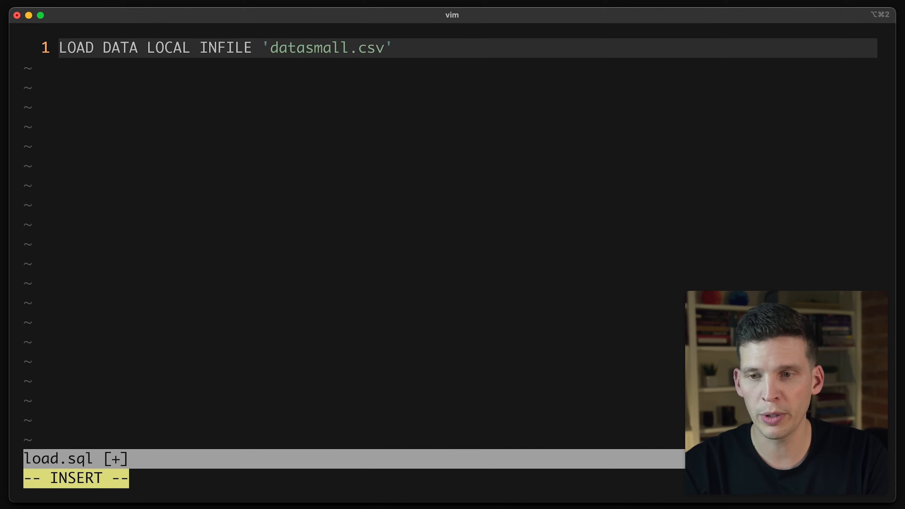
type("INT")
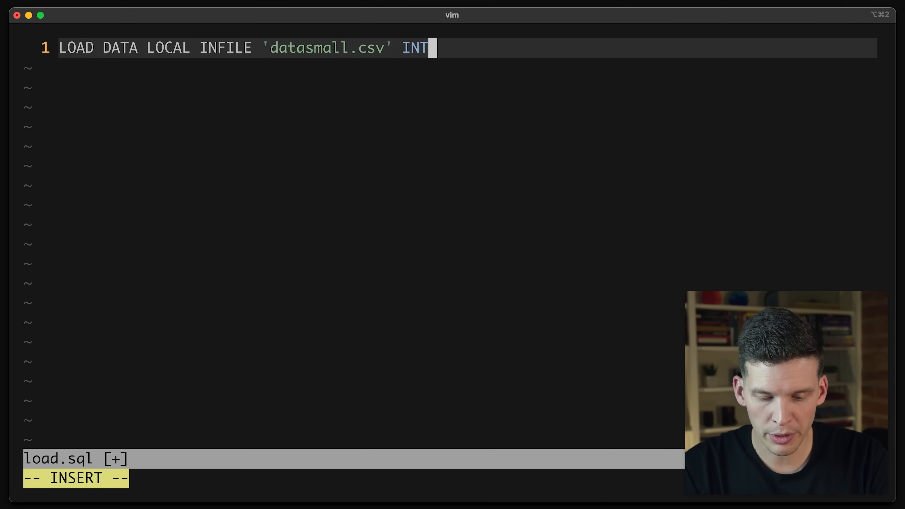
type("O TABLE chessg")
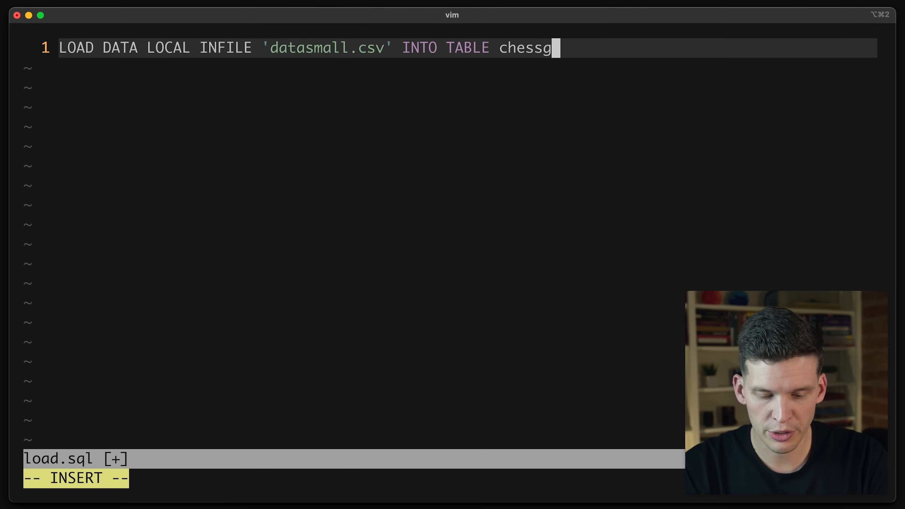
type("ame")
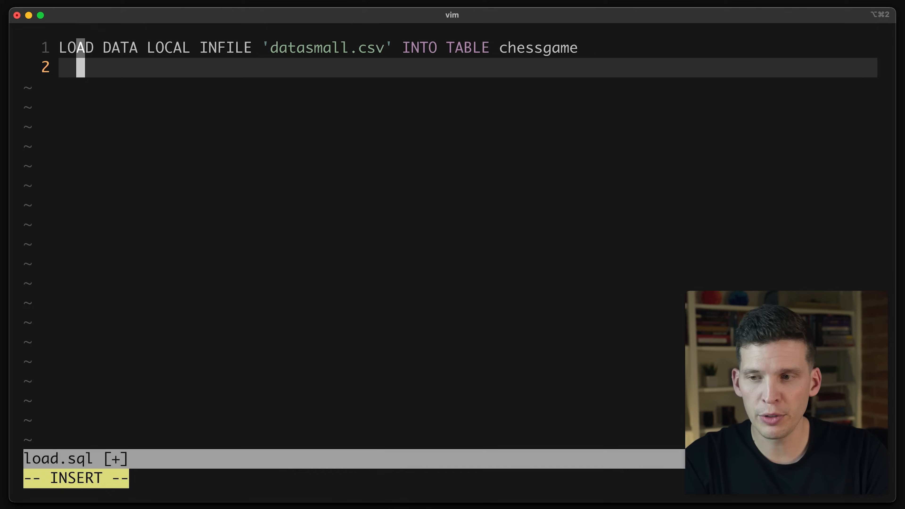
Add FIELDS TERMINATED BY ',', OPTIONALLY ENCLOSED BY '"' and LINES TERMINATED BY "\n" clauses
type("FILED")
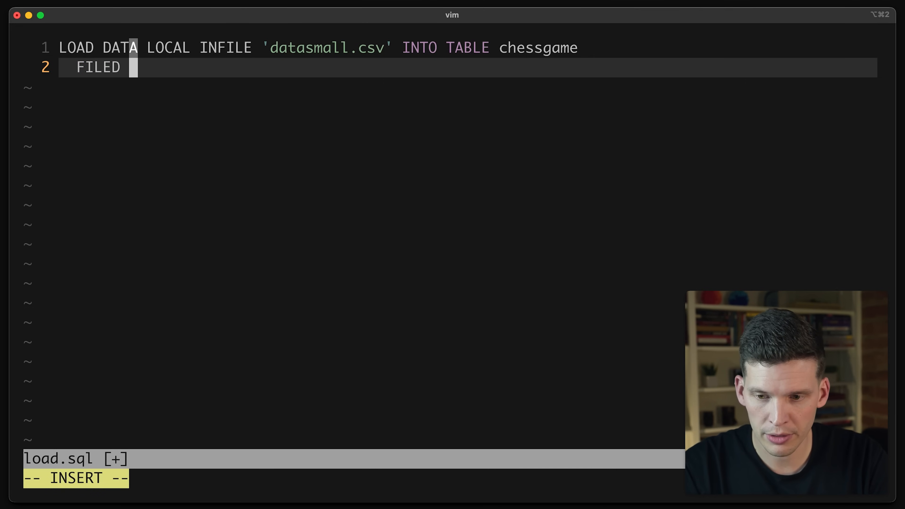
type("S TERMINATED")
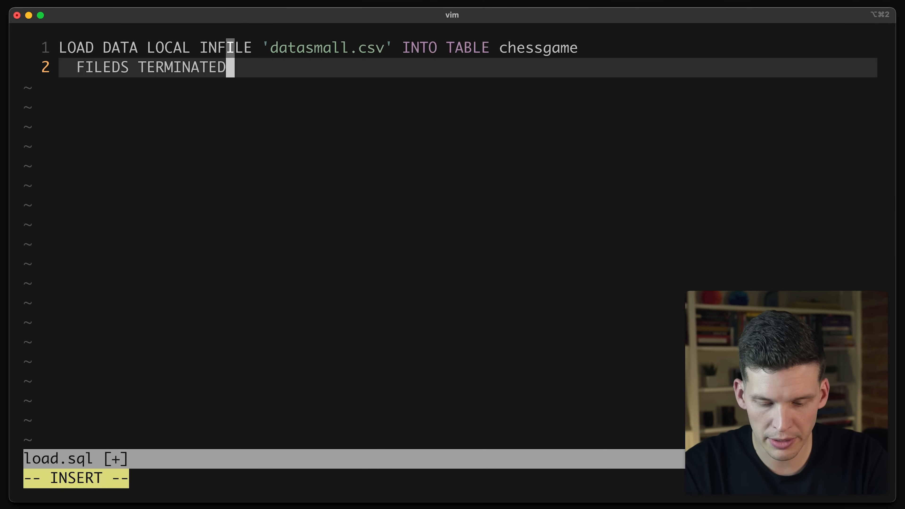
type("Y")
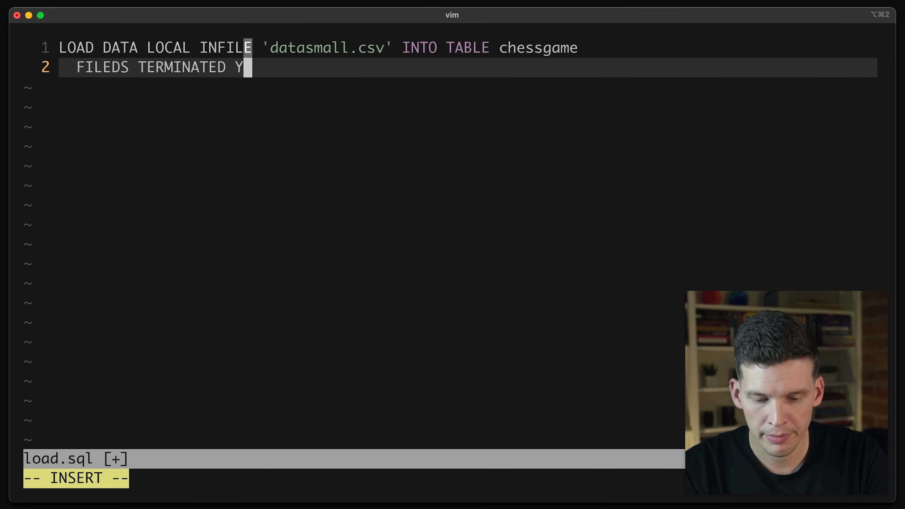
type("''")
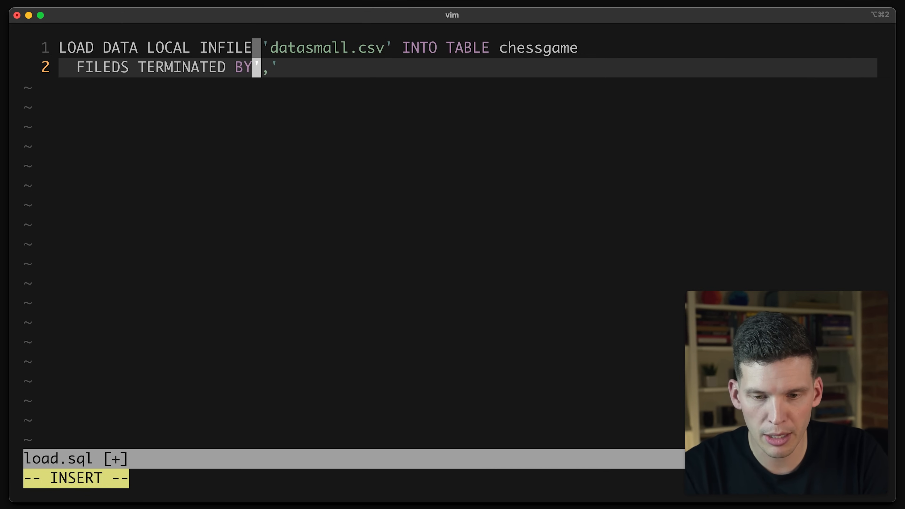
key("Return")
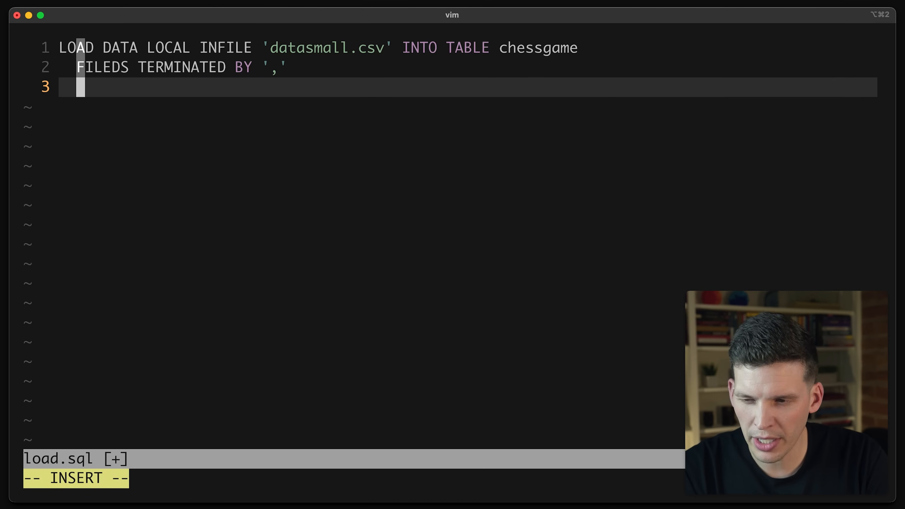
type("OT")
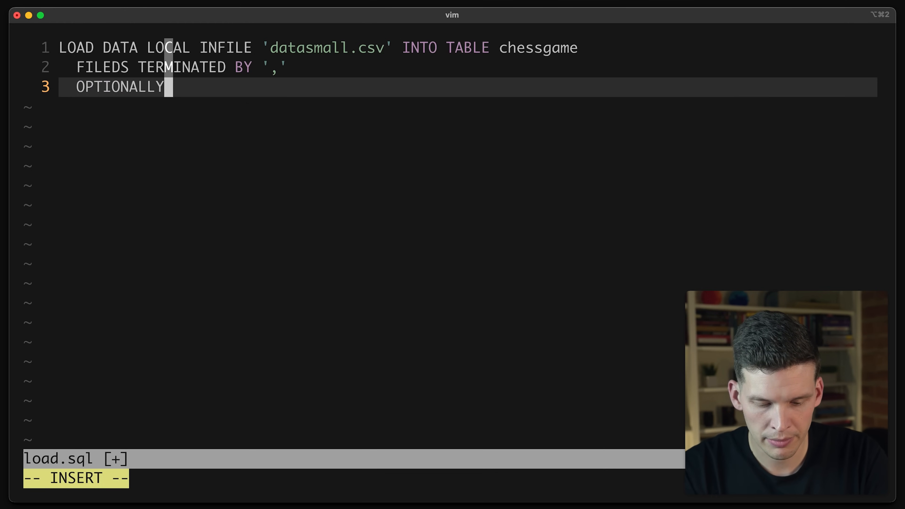
type("ENCOSED BY")
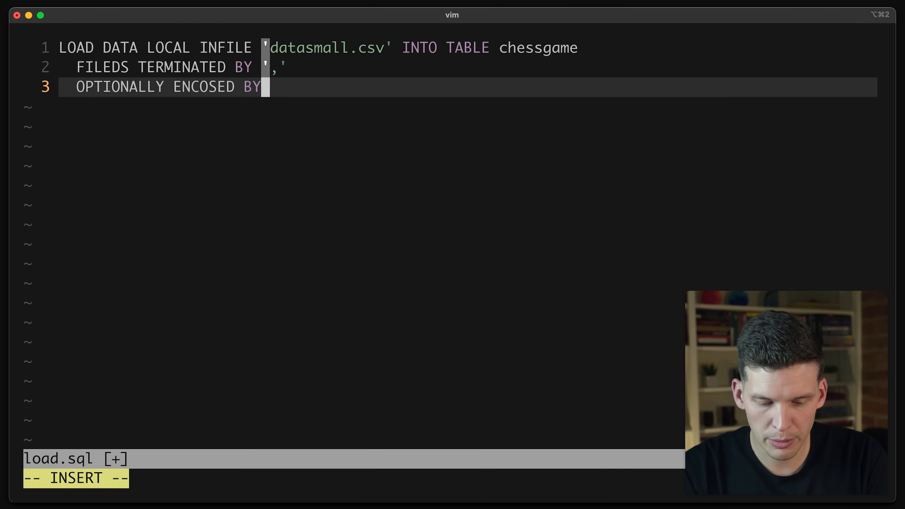
type("'\"'")
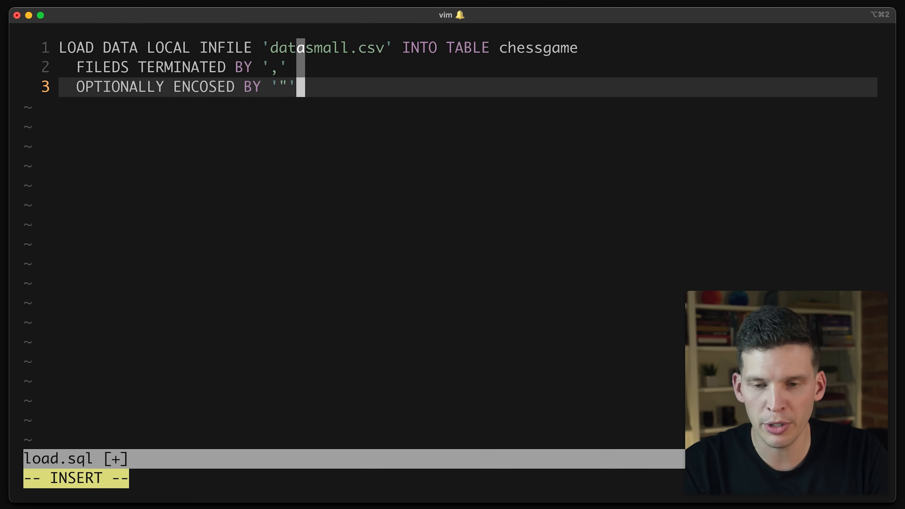
key("Return")
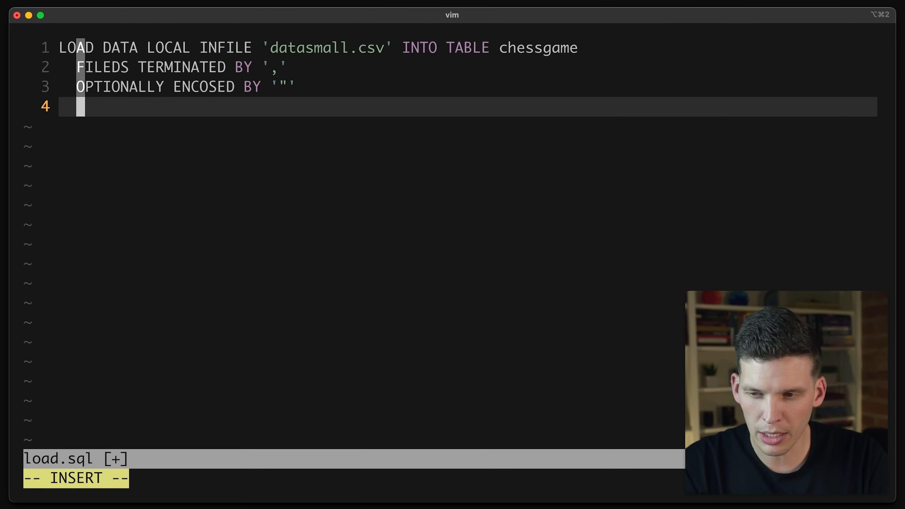
type("LINES TERMINATED")
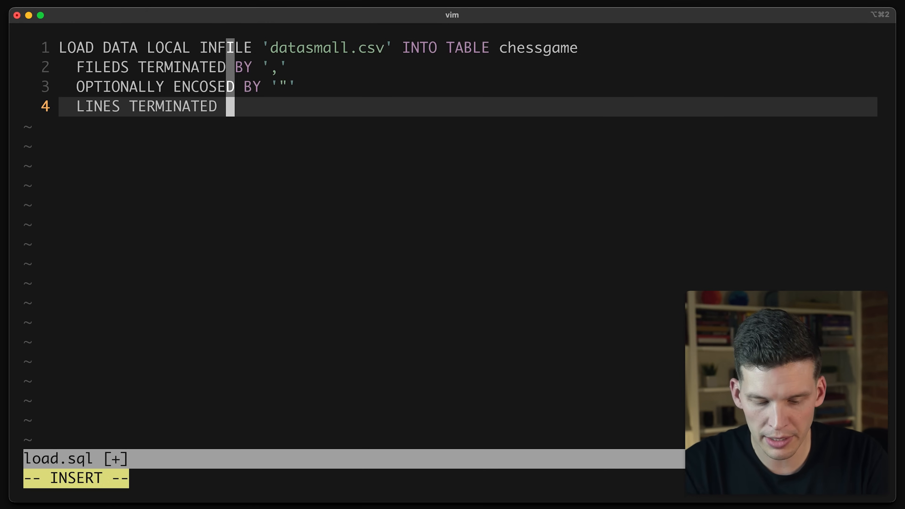
type("BY \"\\")
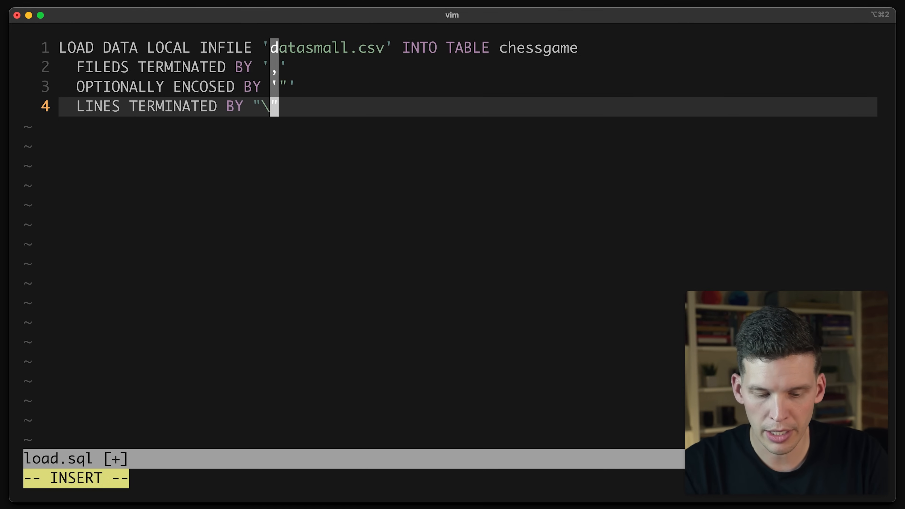
type("n")
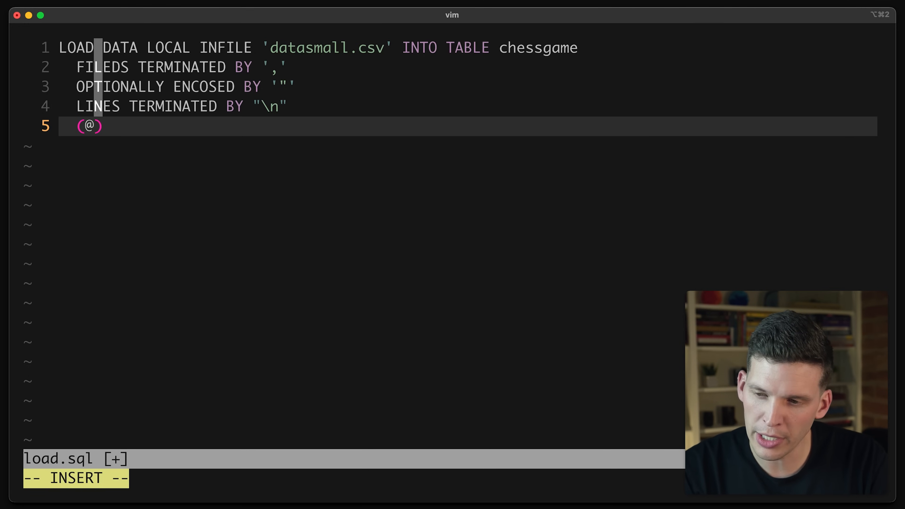
type("col")
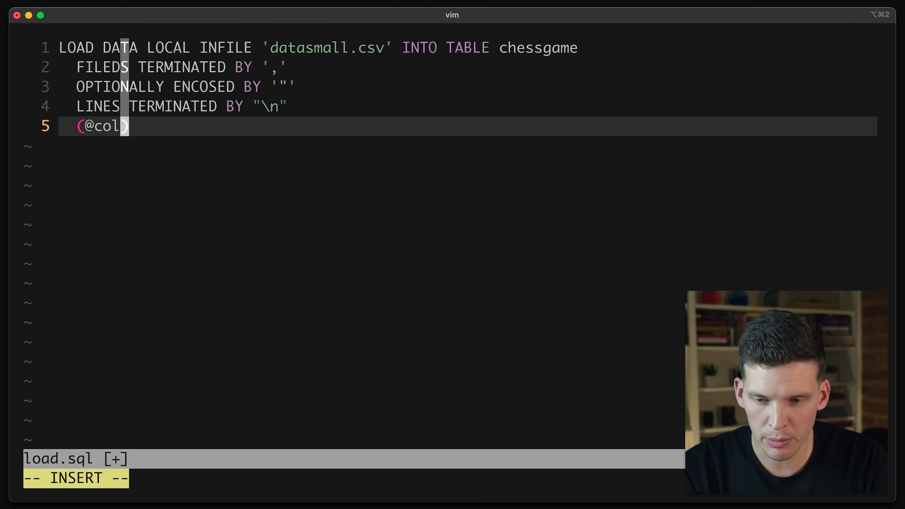
type("1, @col")
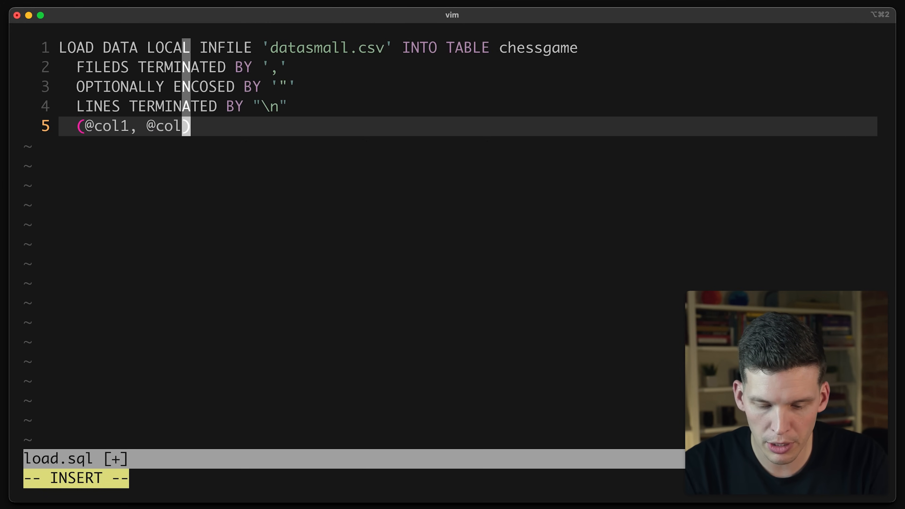
type("2, @co")
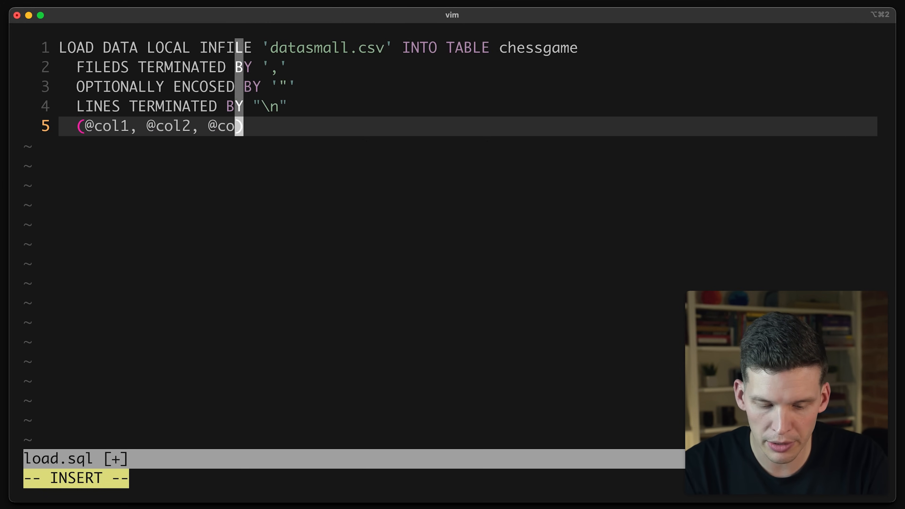
type("3,")
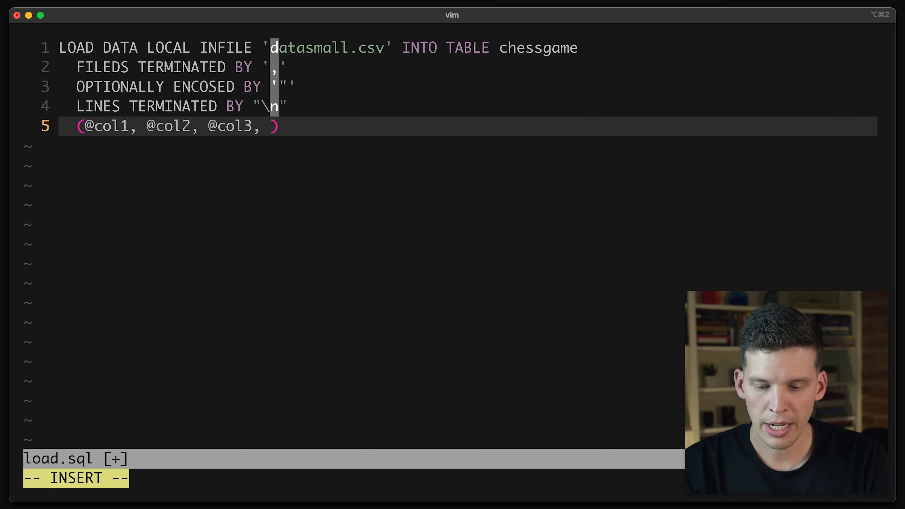
type("@none, @n")
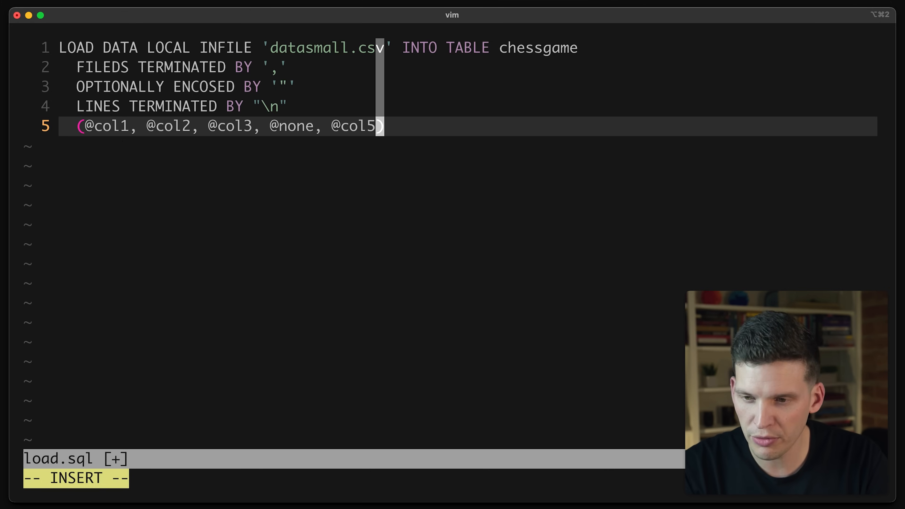
type(", @col")
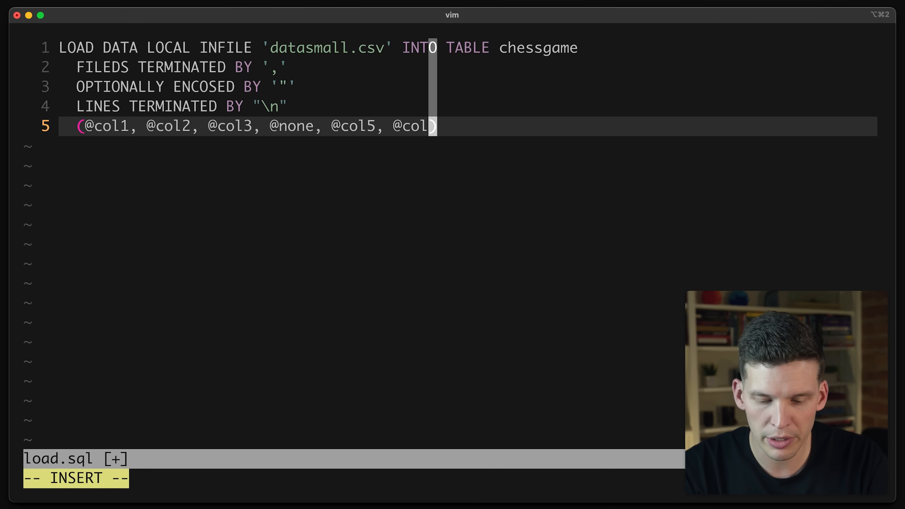
type("6,")
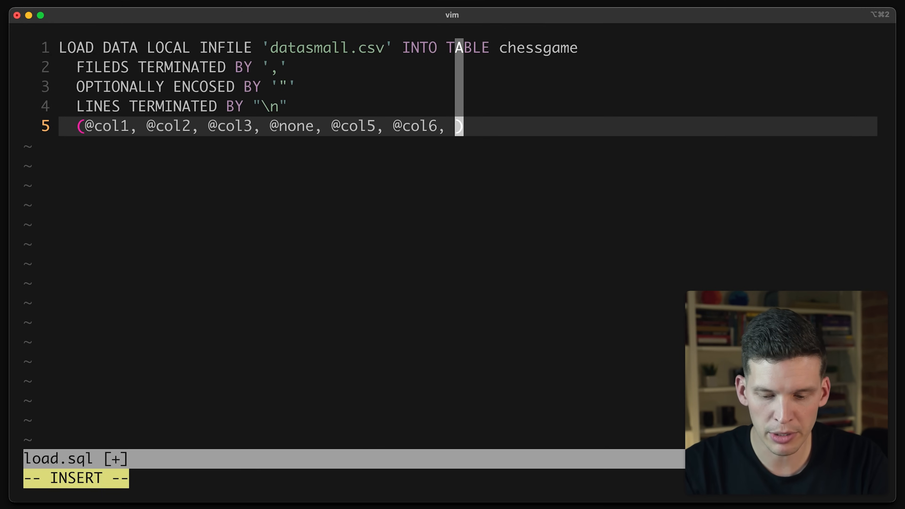
type("@none, @none, @none")
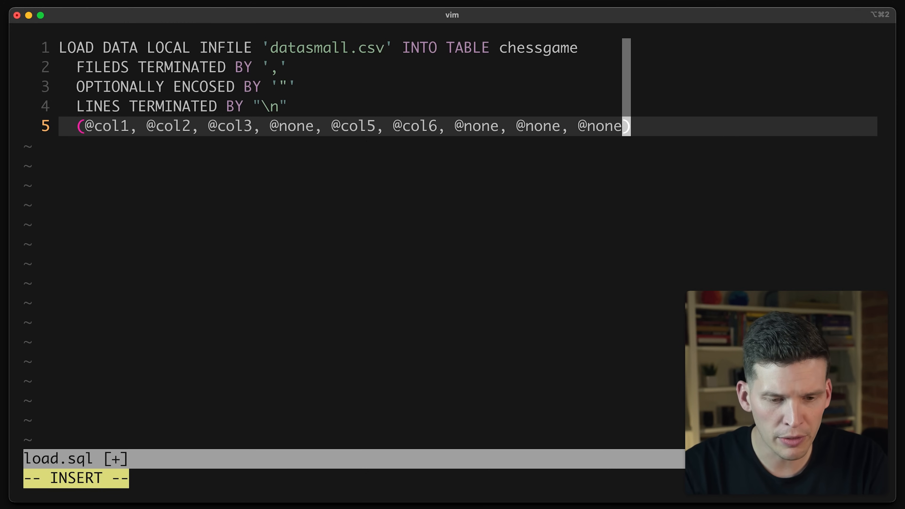
type(",")
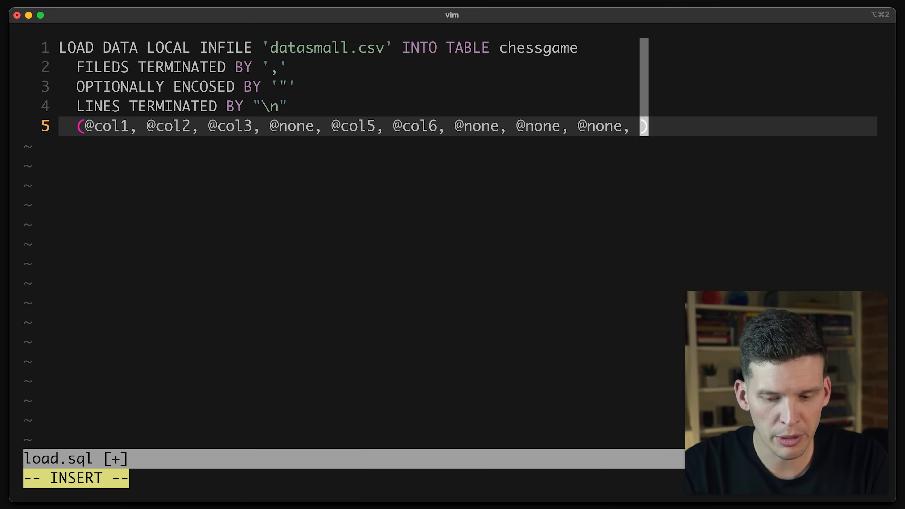
type("@")
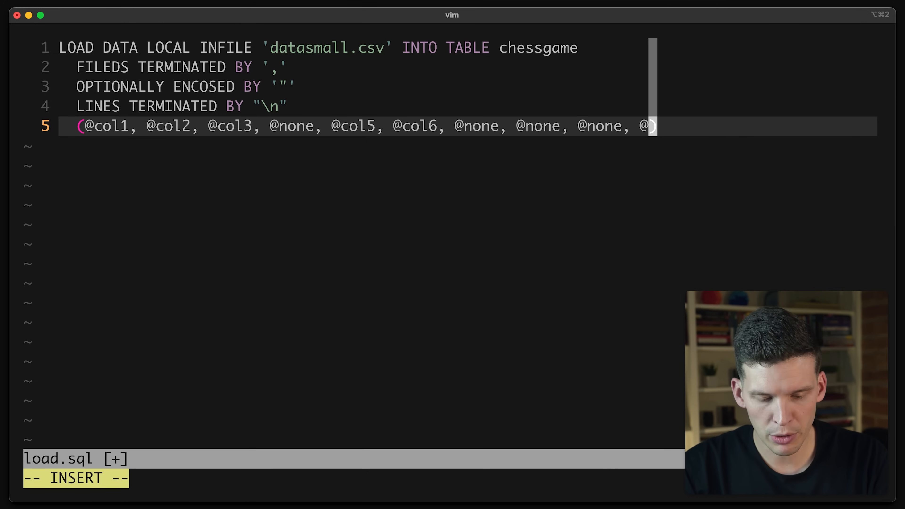
type("col")
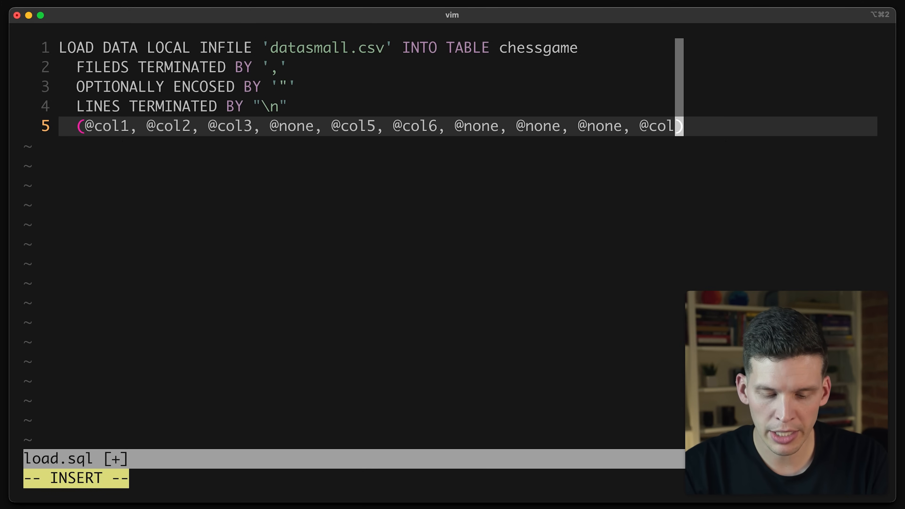
type("0,")
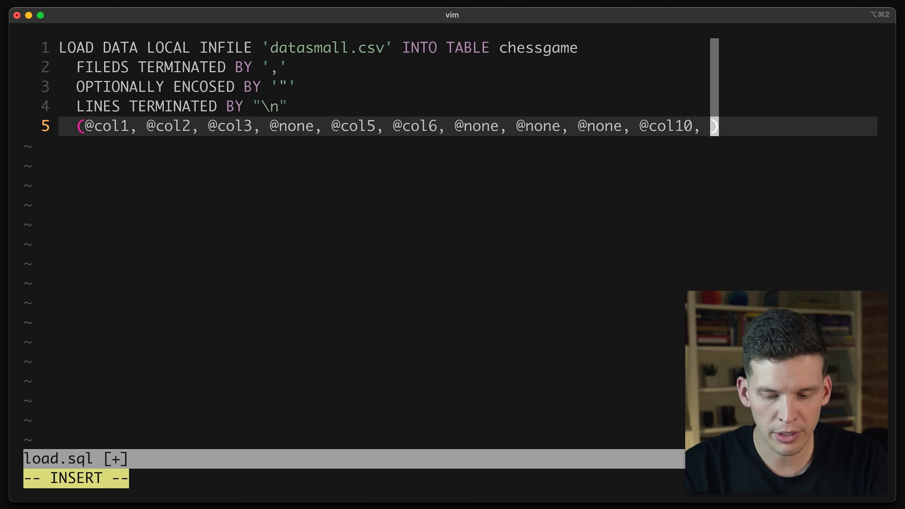
type("@col11)")
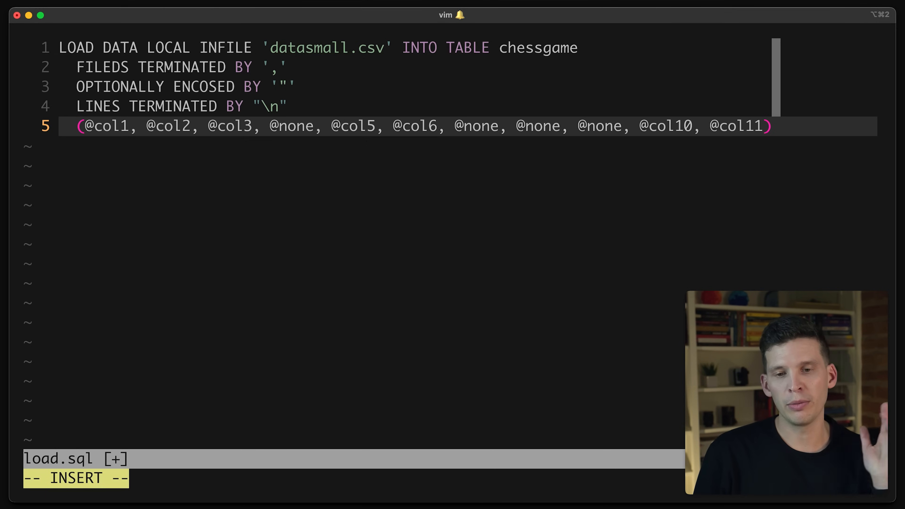
key("Return")
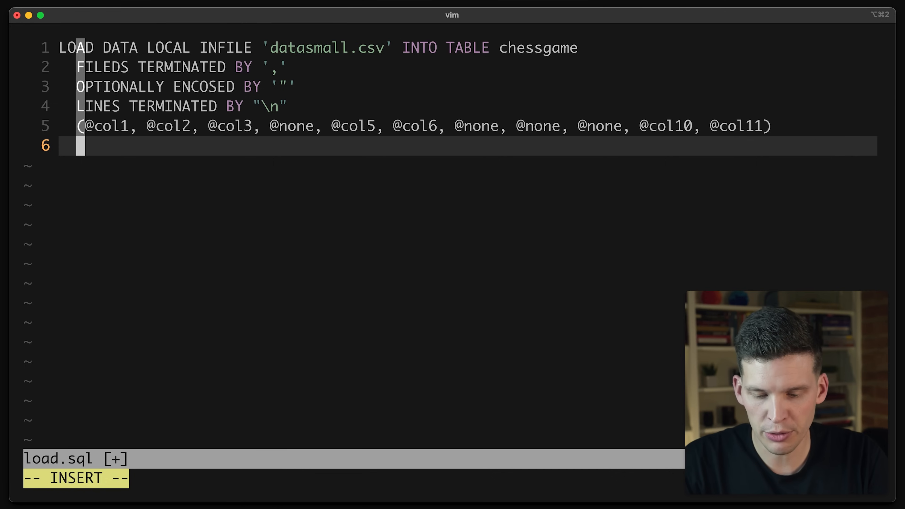
type("SET")
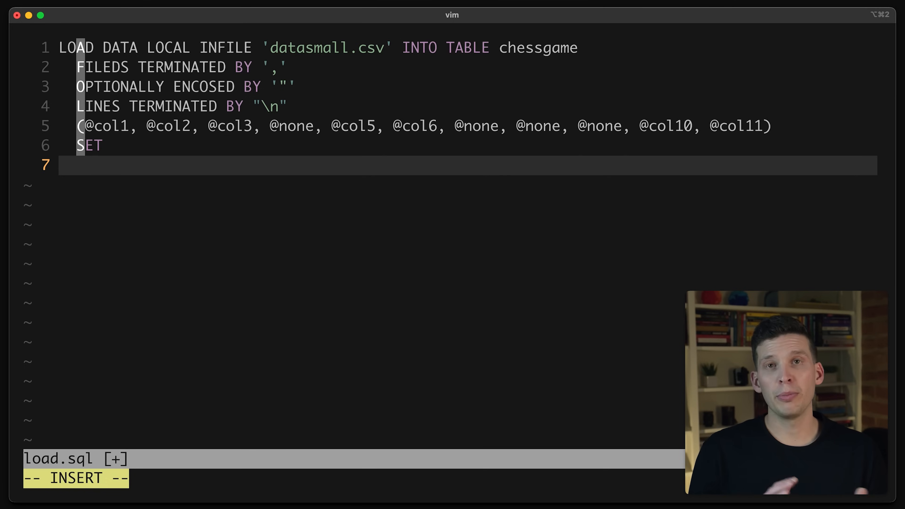
type("game")
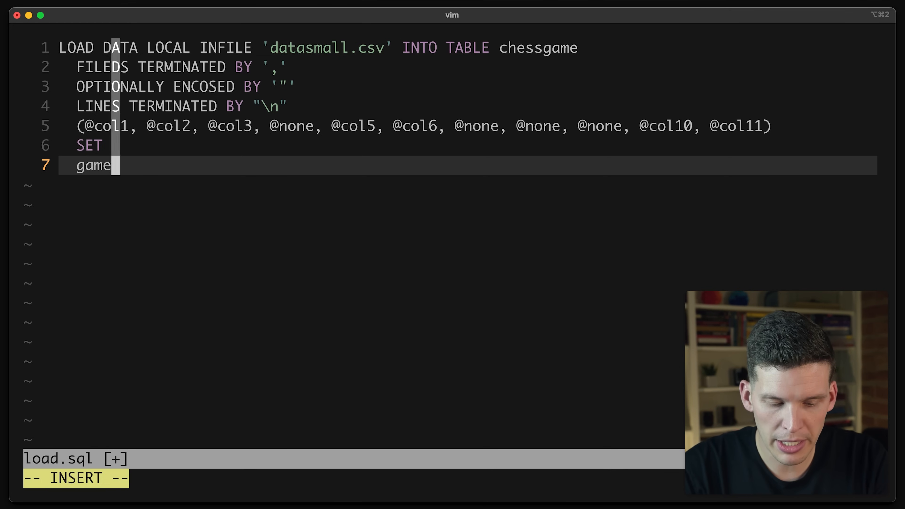
type("_type")
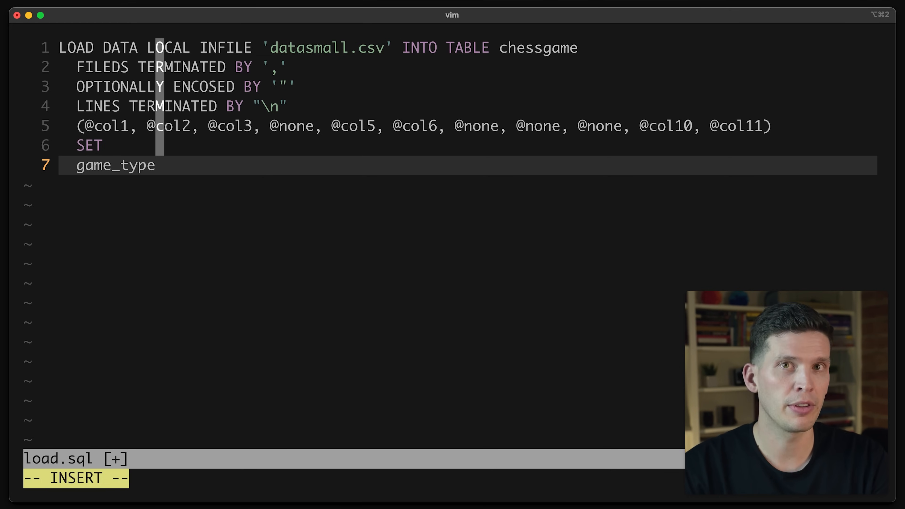
type("=")
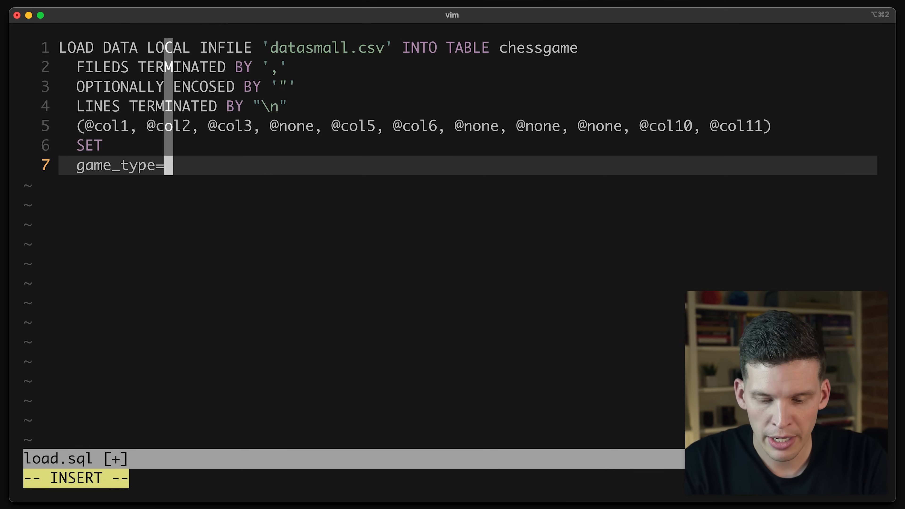
type("@col1,")
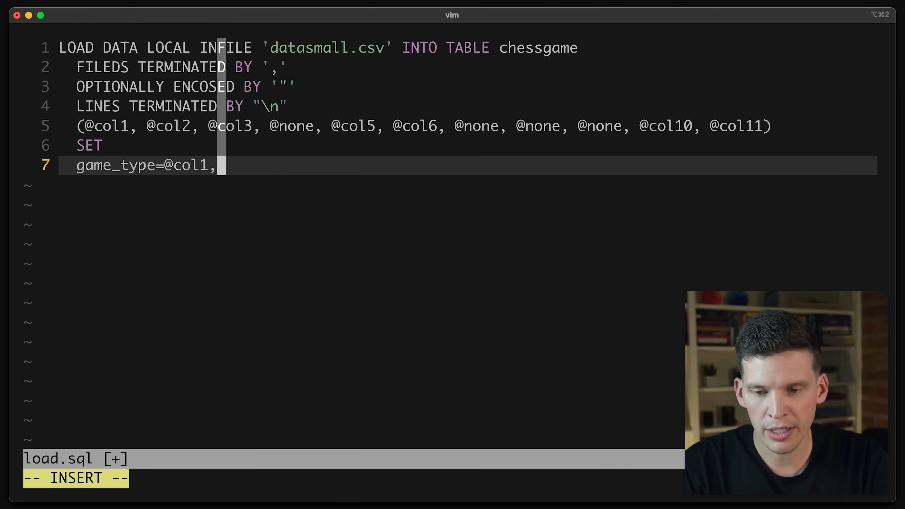
key("Return")
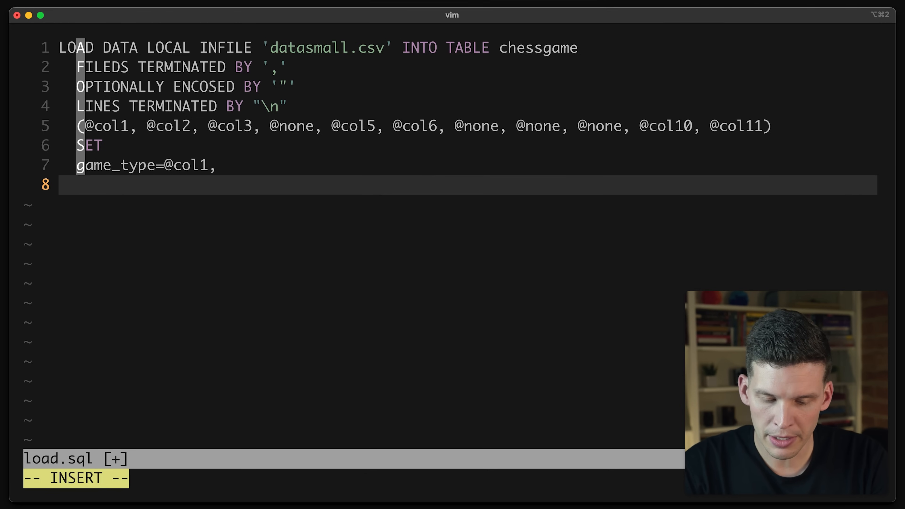
type("url=@col2,")
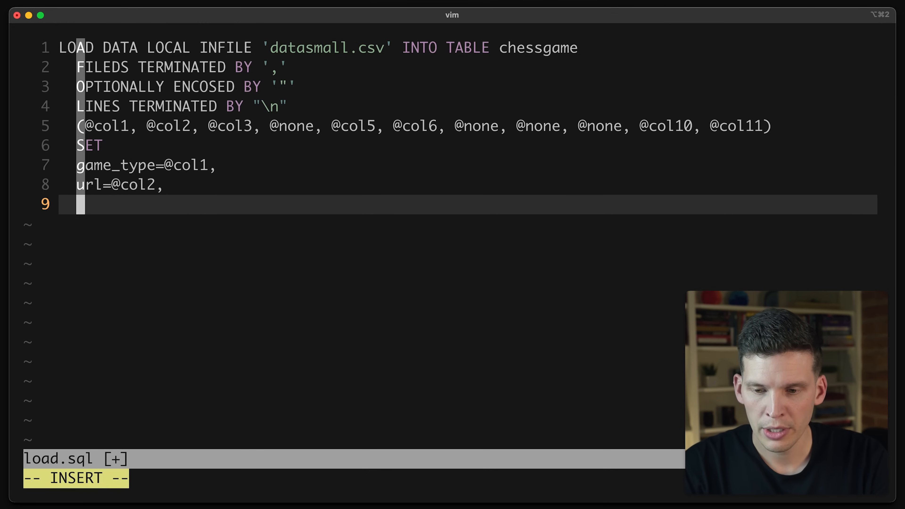
type("date")
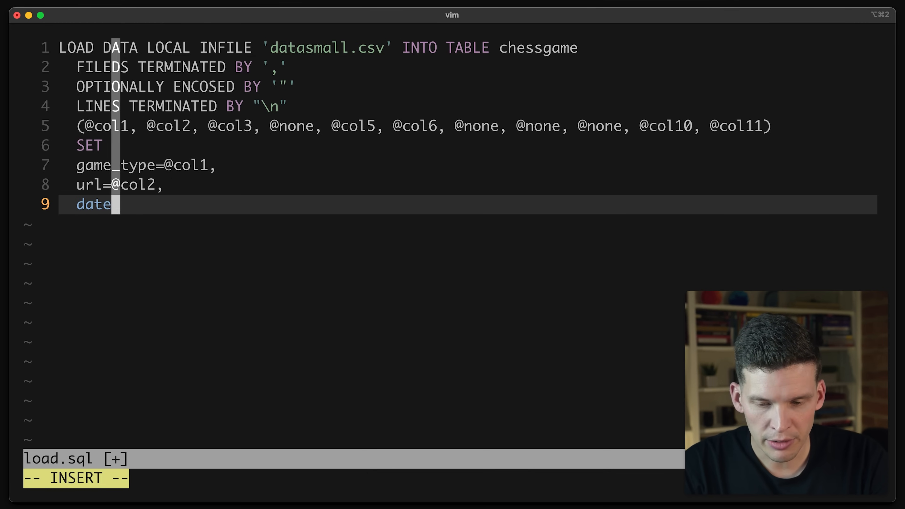
type("=@col")
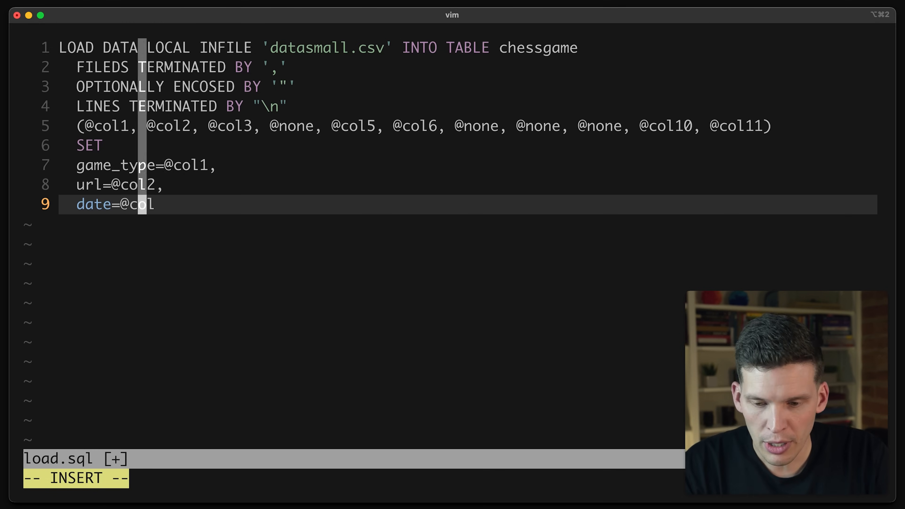
type("STR_")
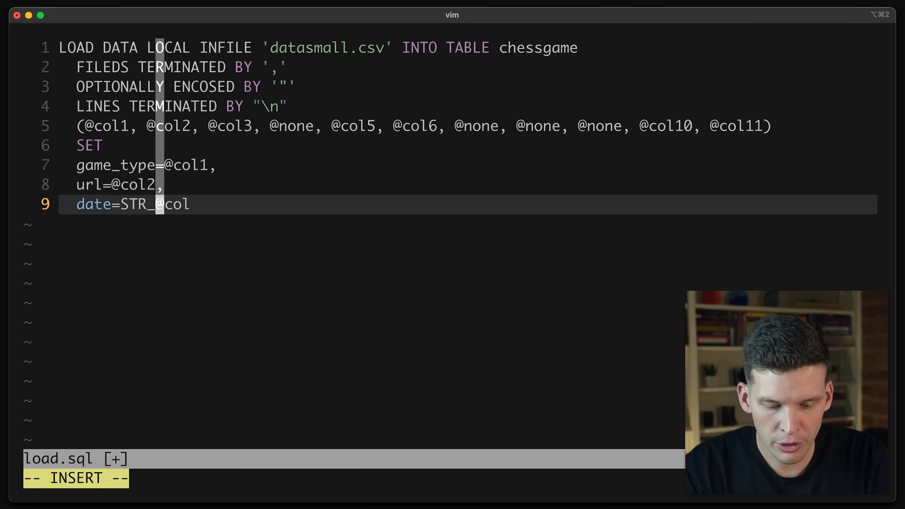
type("TO_DATE(")
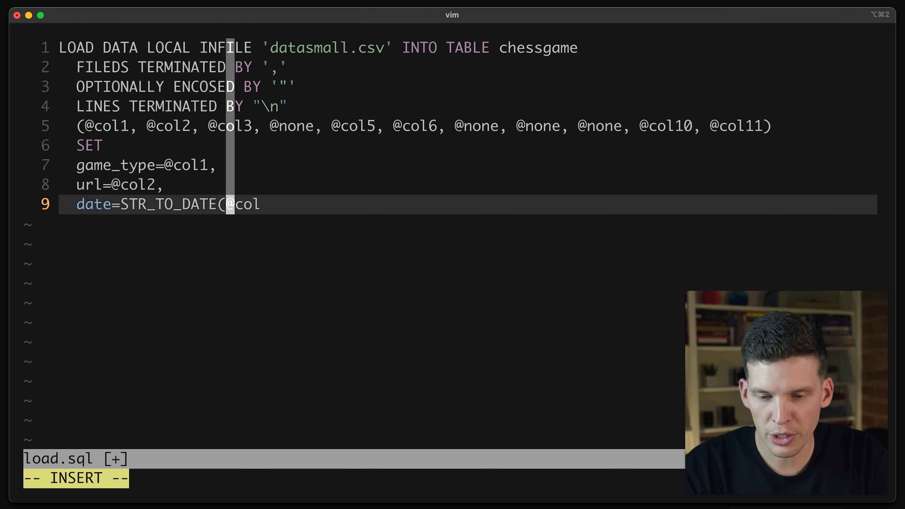
type("3,")
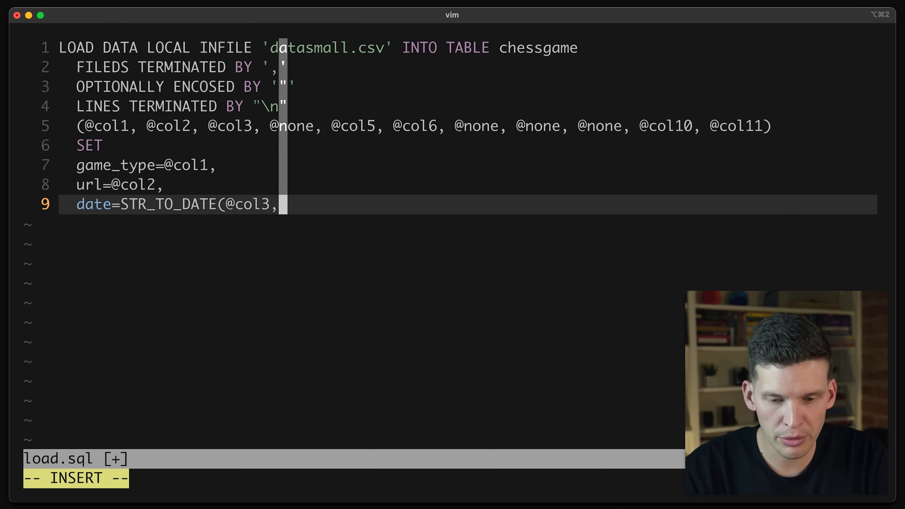
type("'%")
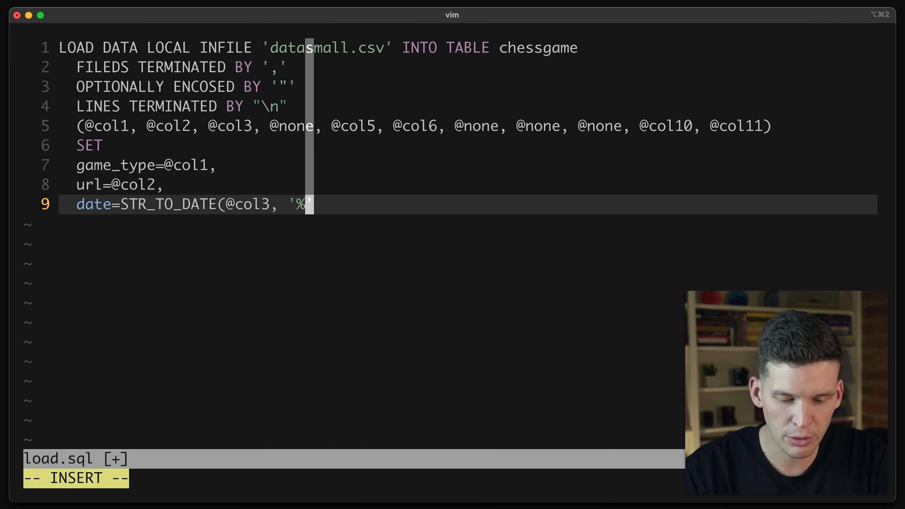
type("Y.%m")
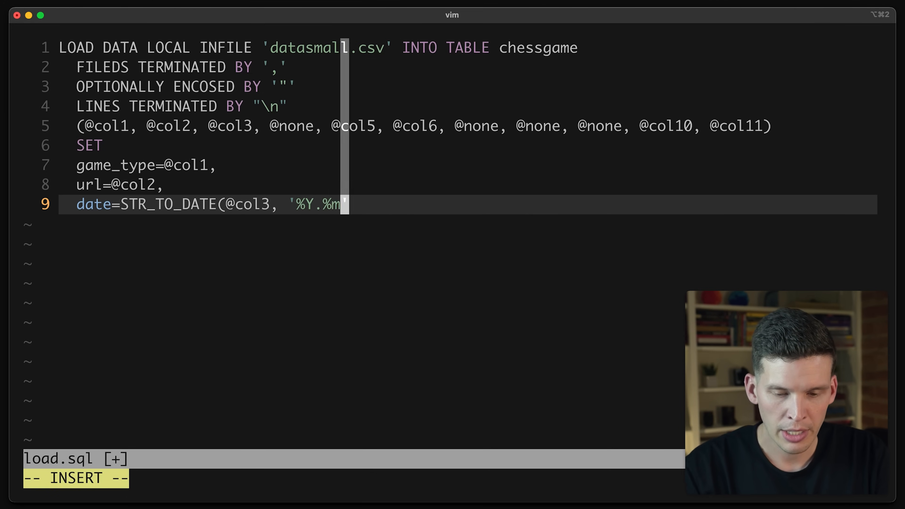
type(".%d")
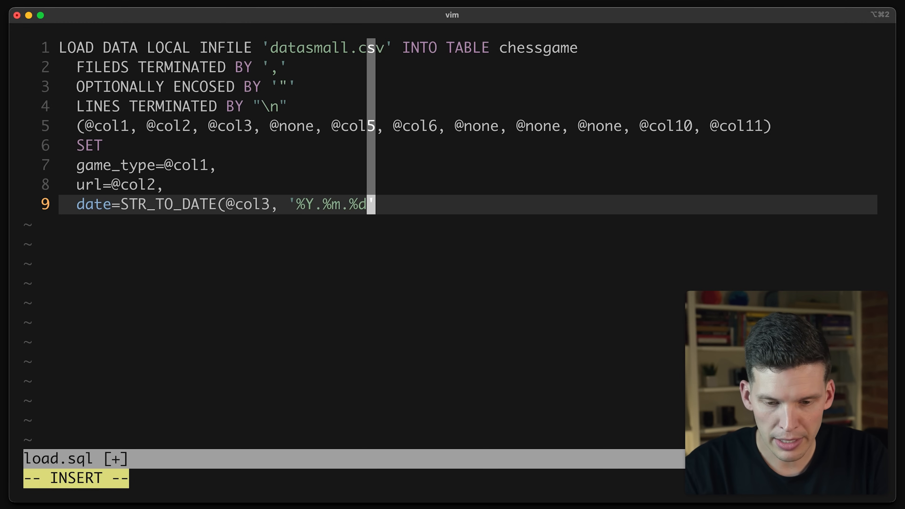
type("),")
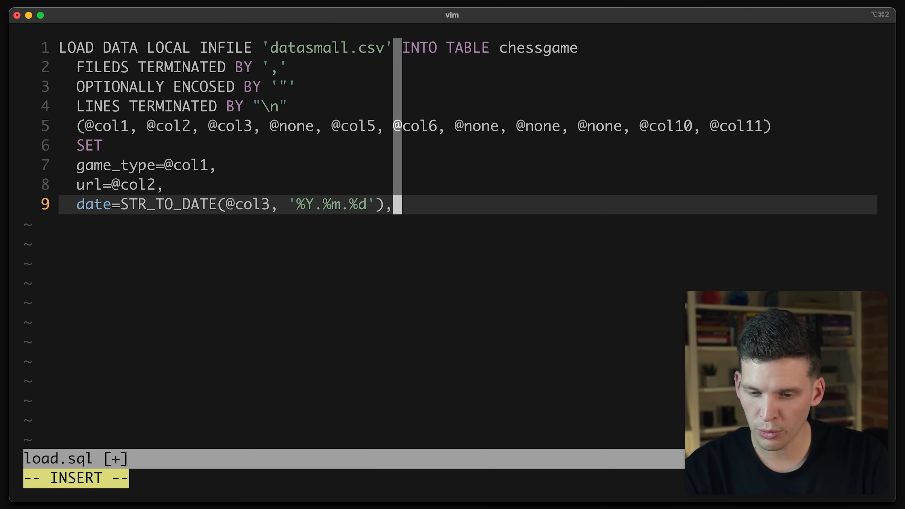
key("Return")
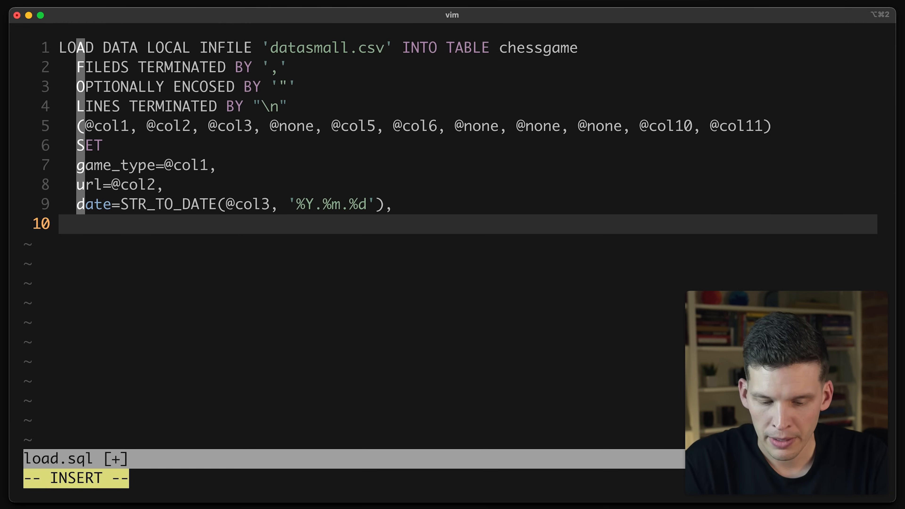
type("white=")
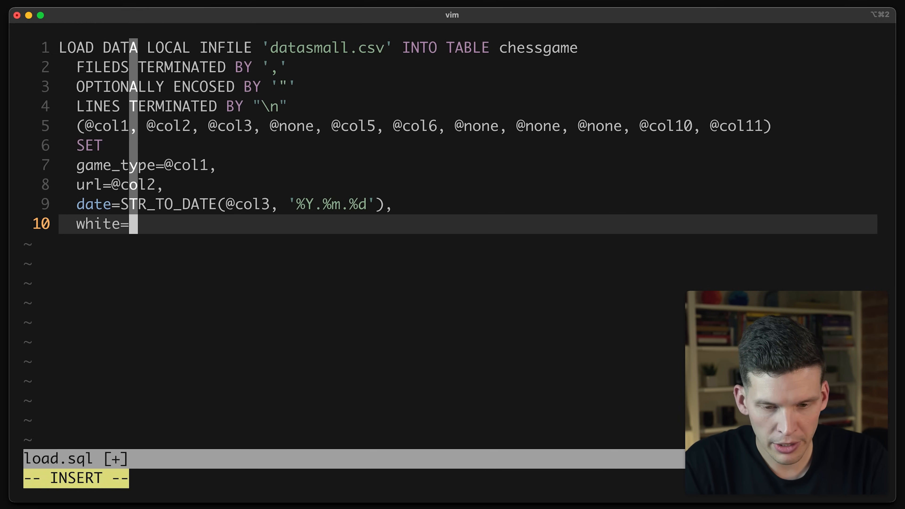
type("@col5,")
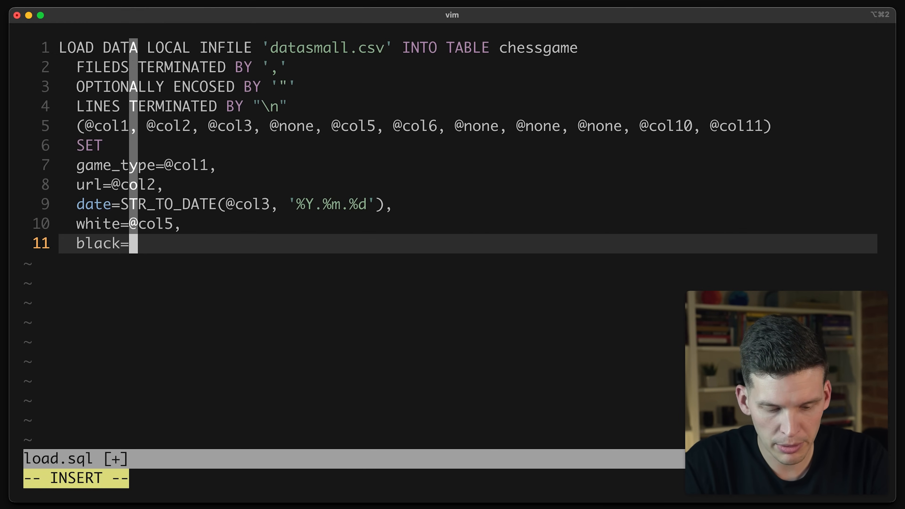
type("@col6,")
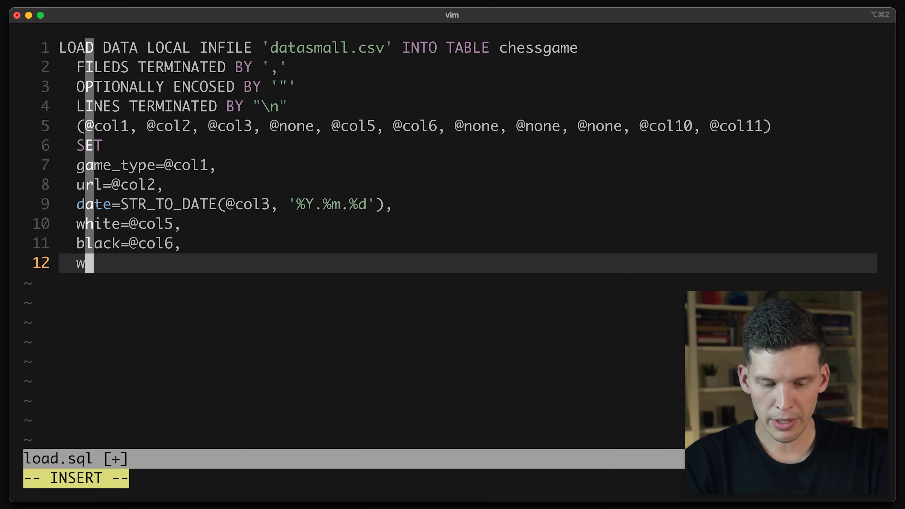
type("hite_elo=")
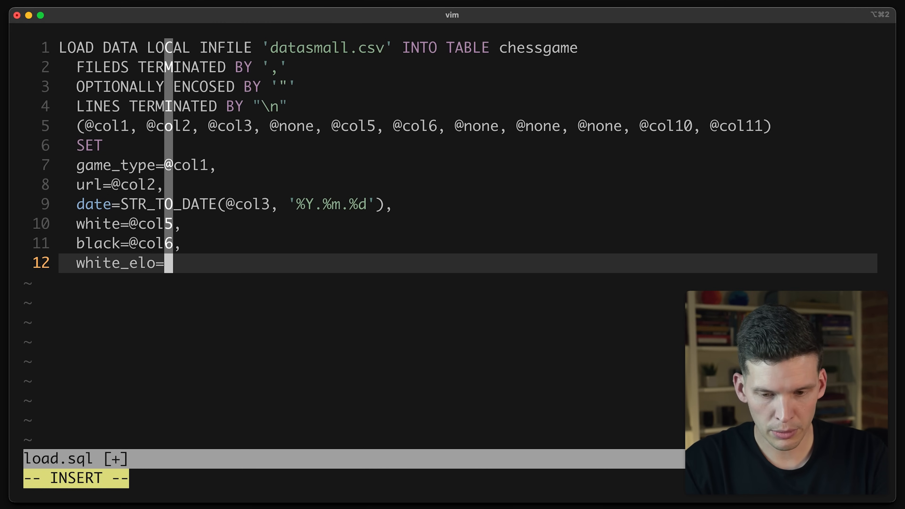
type("@col")
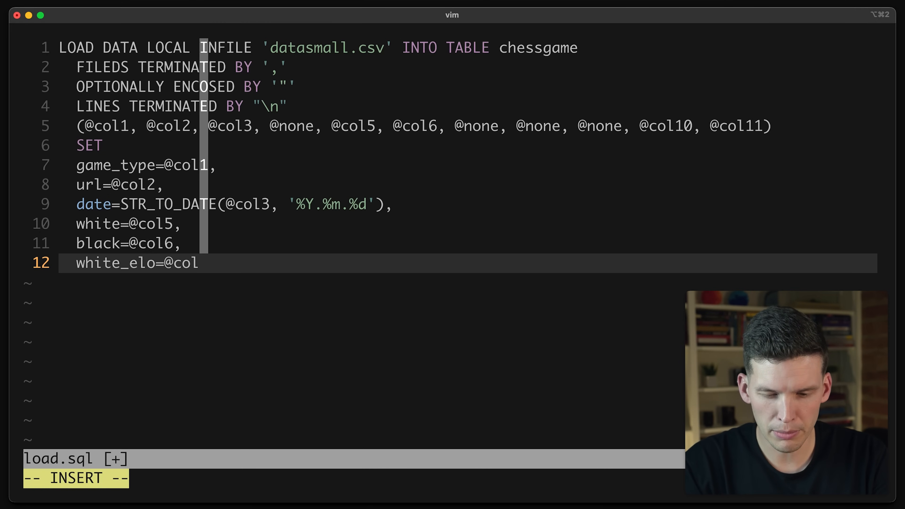
type("10,")
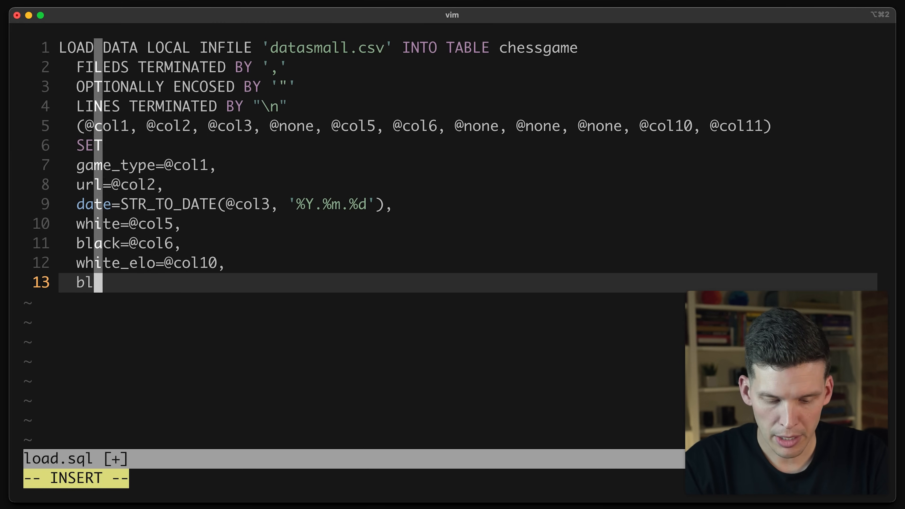
type("ack_elo")
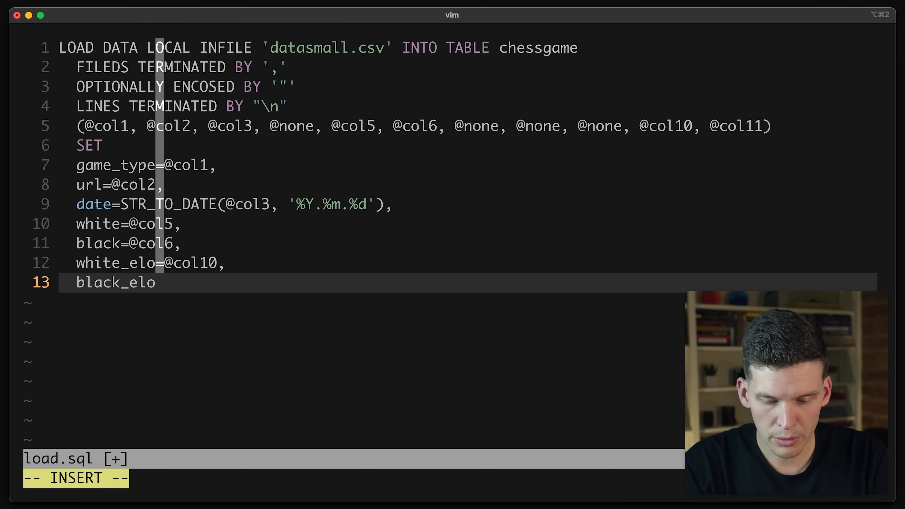
type("=@col11;")
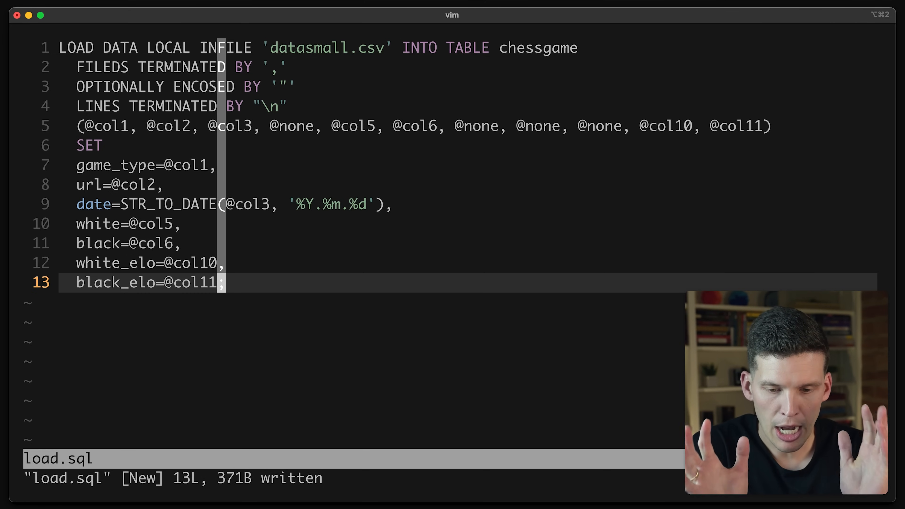
type(":wq")
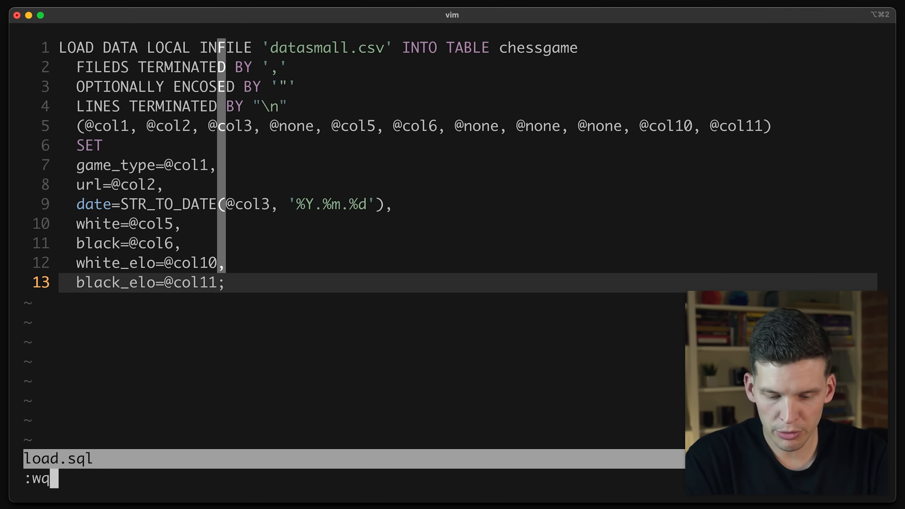
key("Return")
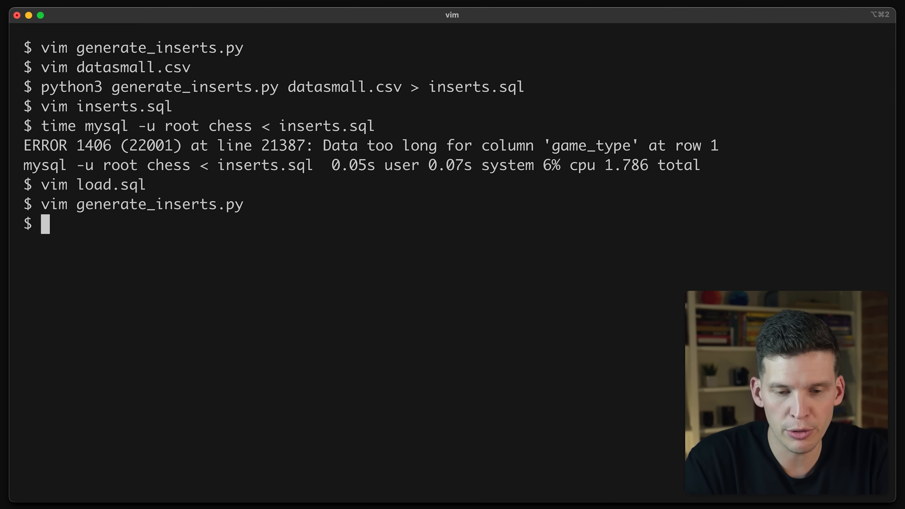
type("vim load.sql")
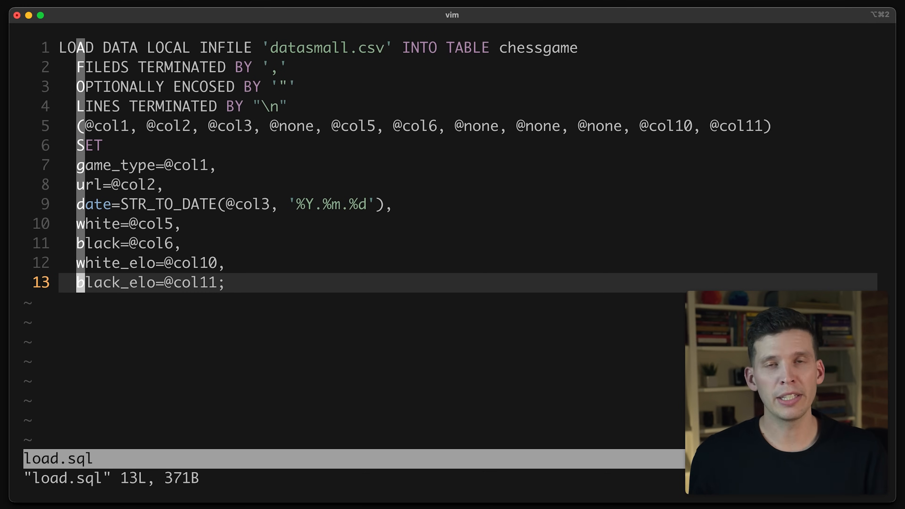
type(":w")
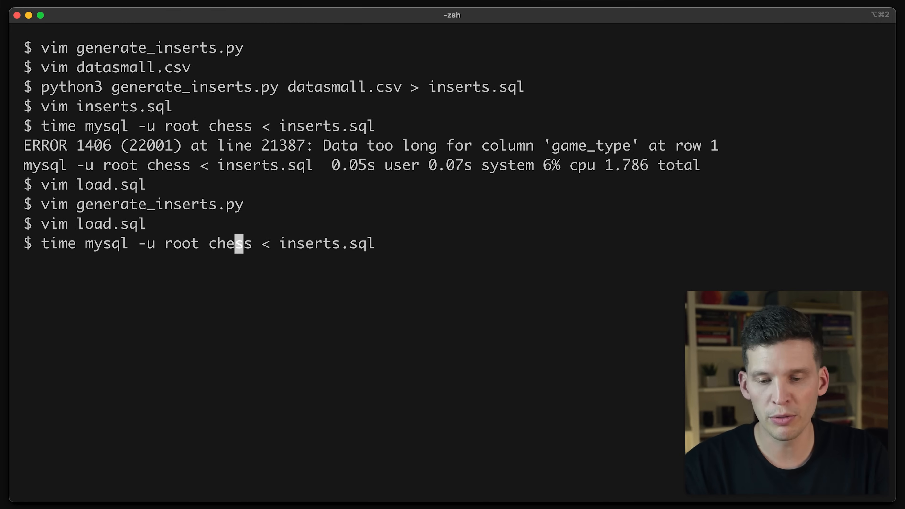
Run 'time mysql --local-infile -u root chess < load.sql' to import datasmall.csv
type("--")
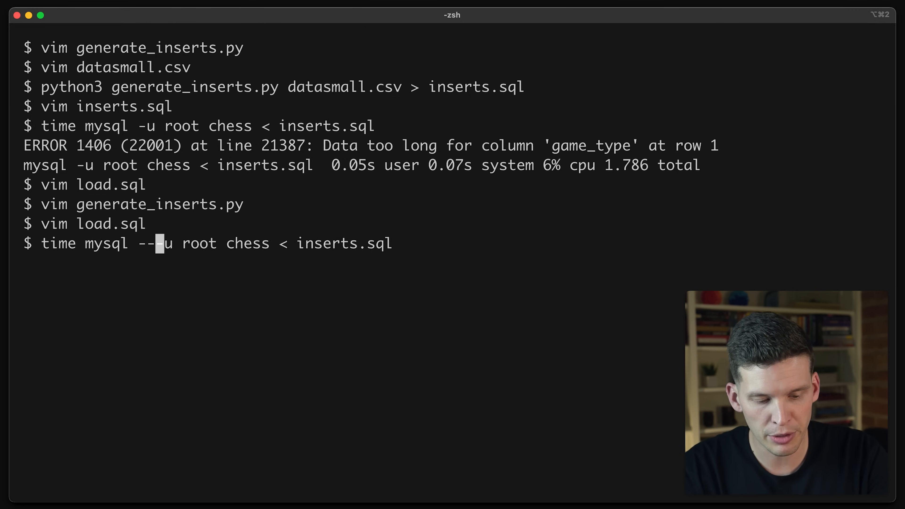
type("local-infile")
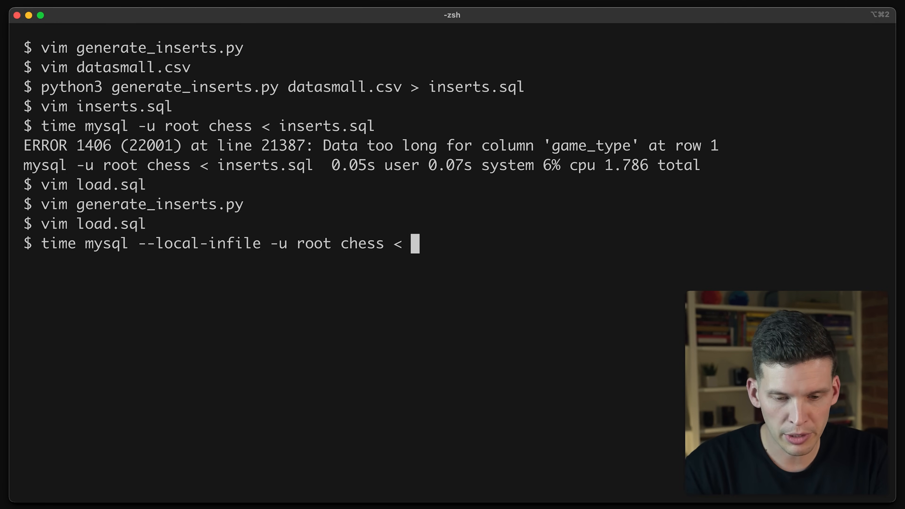
type("load.sql")
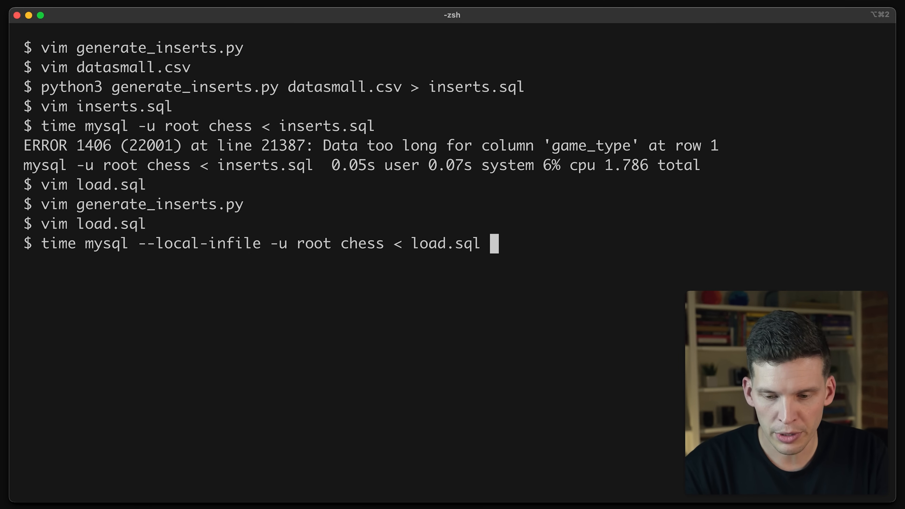
key("Return")
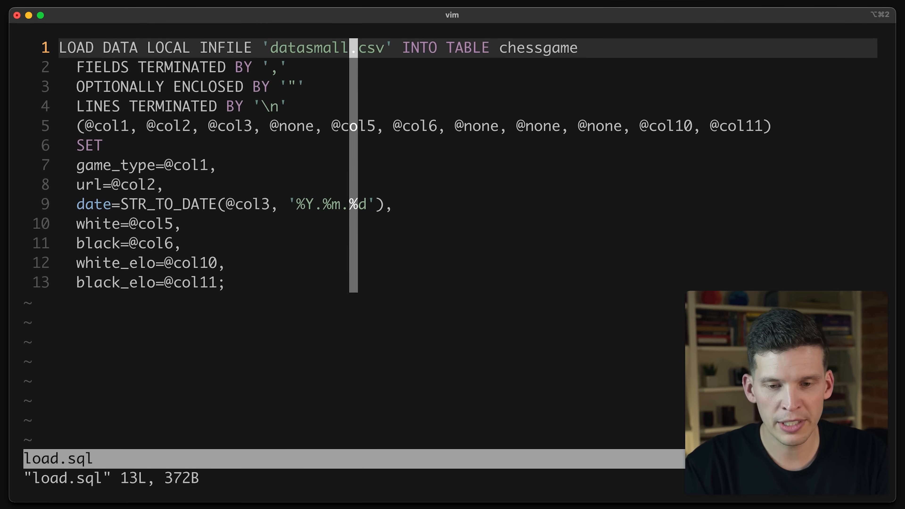
Save load.sql pointing at data.csv with :wqa and rerun the timed --local-infile import
type(":wqa")
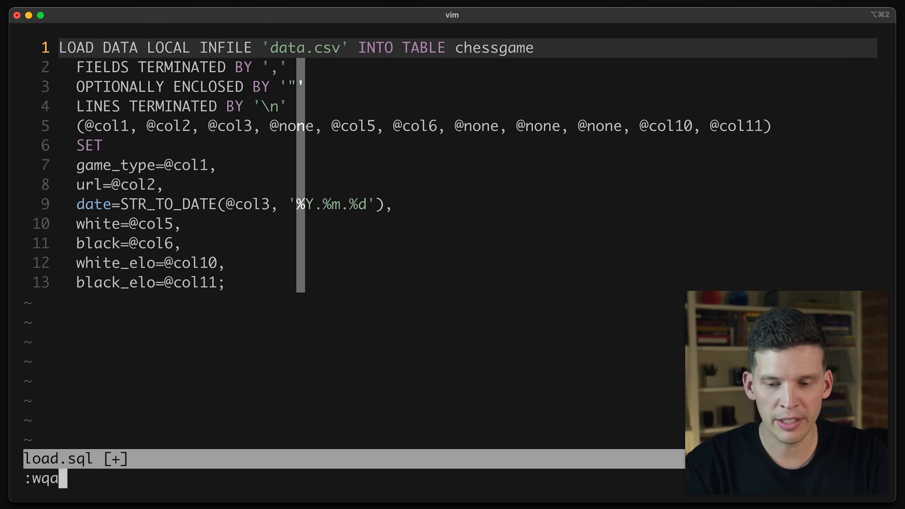
key("Return")
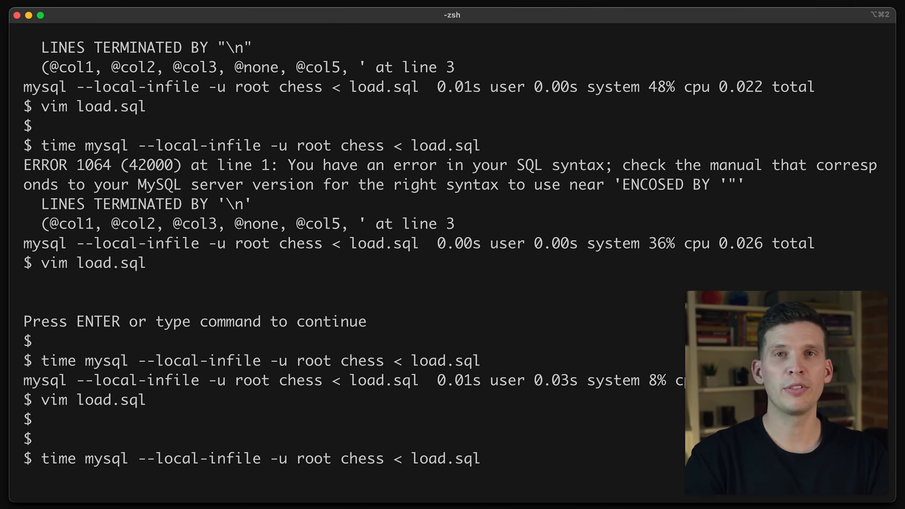
key("Return")
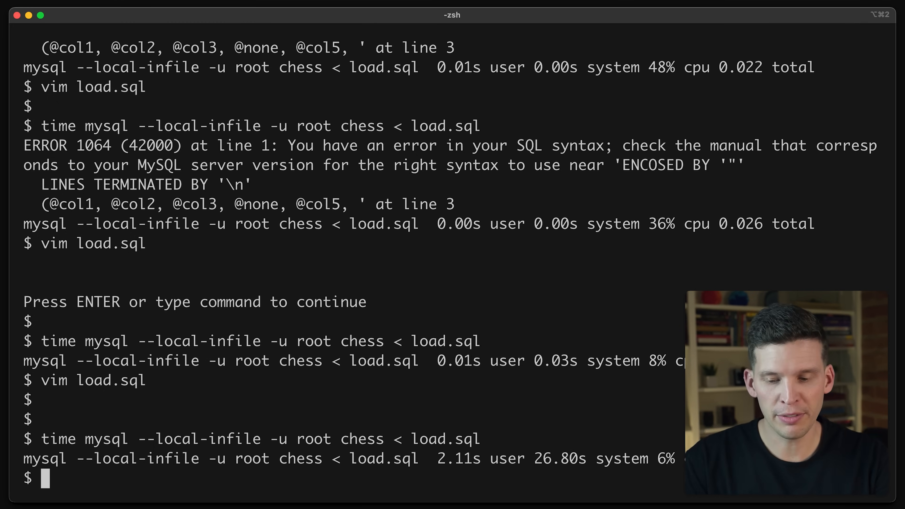
In mysql -u root, use chess and run select count(*) from chessgame, showing 100,487,004 rows
type("mysql -u root")
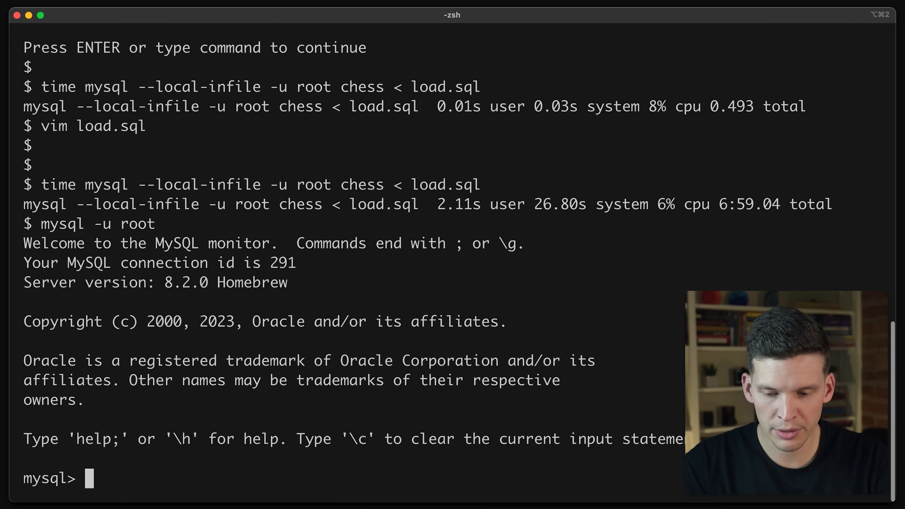
type("use chess;")
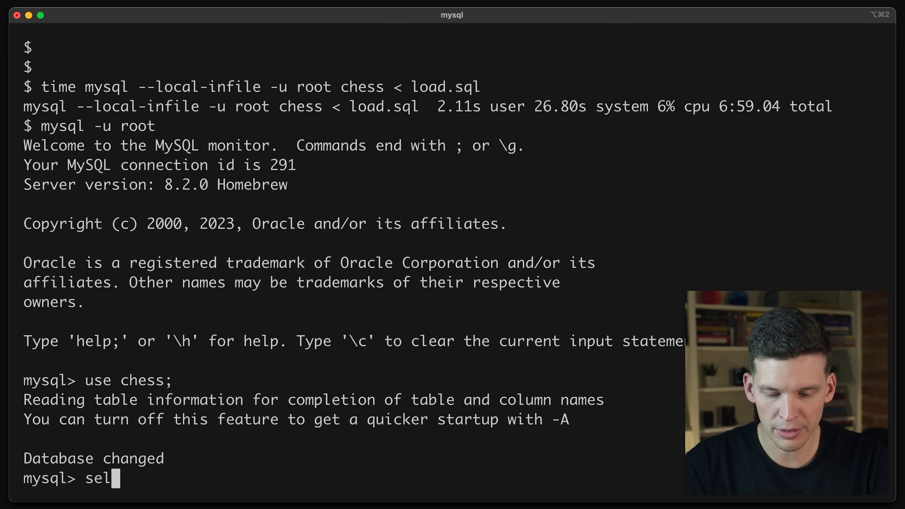
type("ect co")
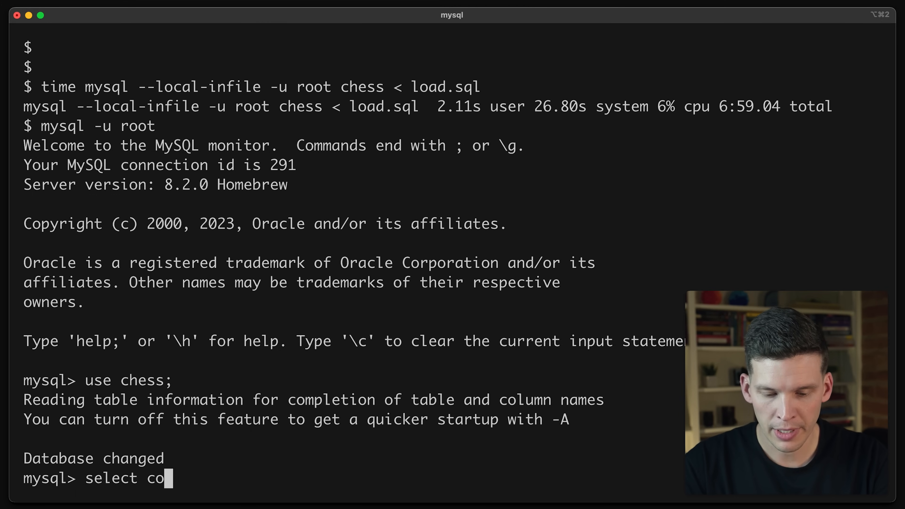
type("unt(*)")
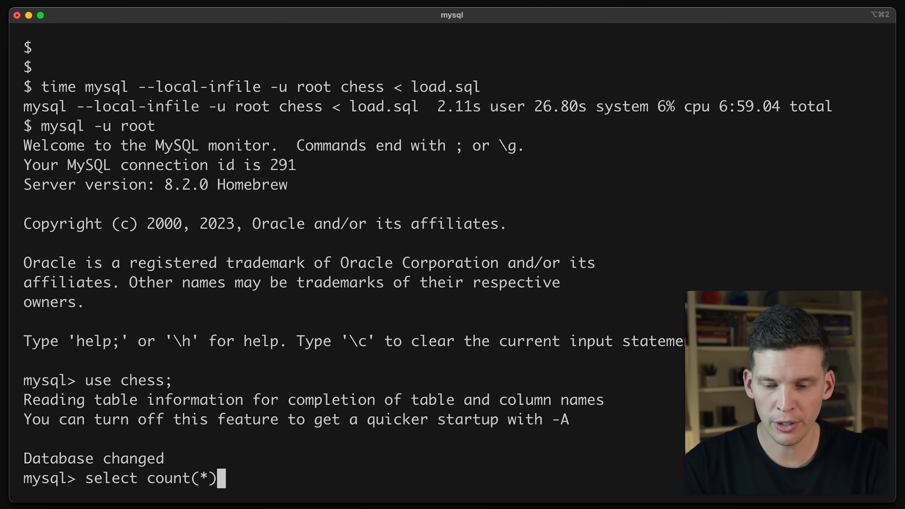
type("from chessgam")
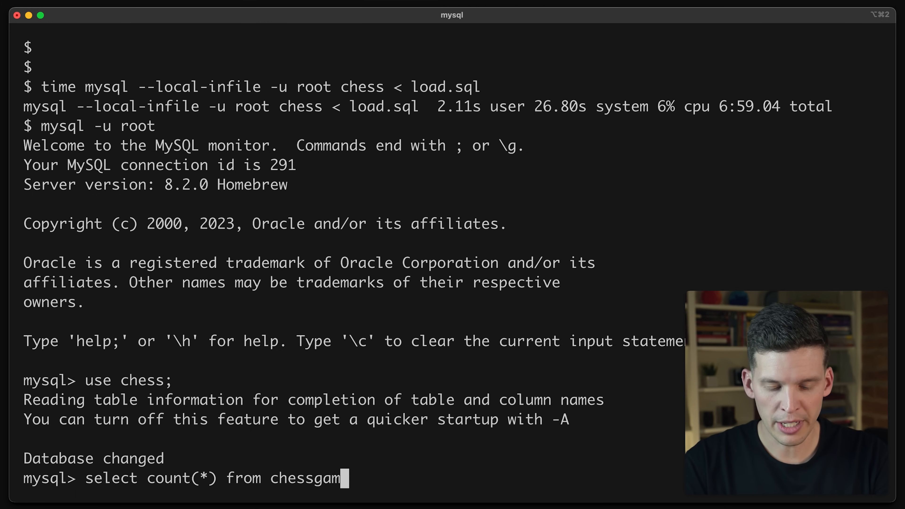
key("Return")
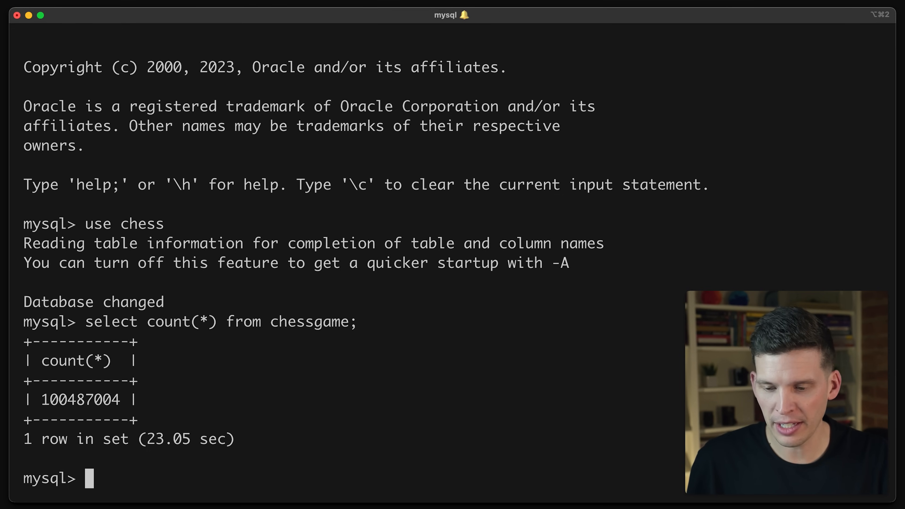
Run 'select * from chessgame limit 10;' and review the ten sample games
type("select")
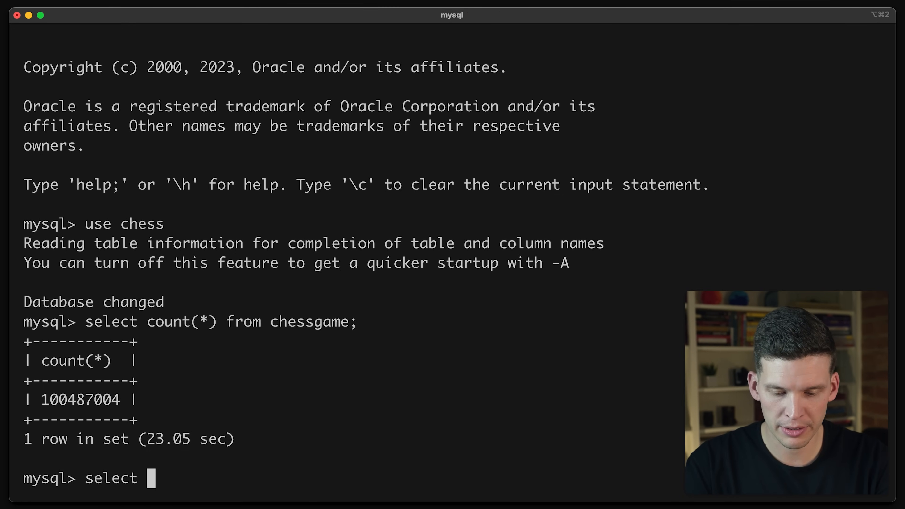
type("* from chess")
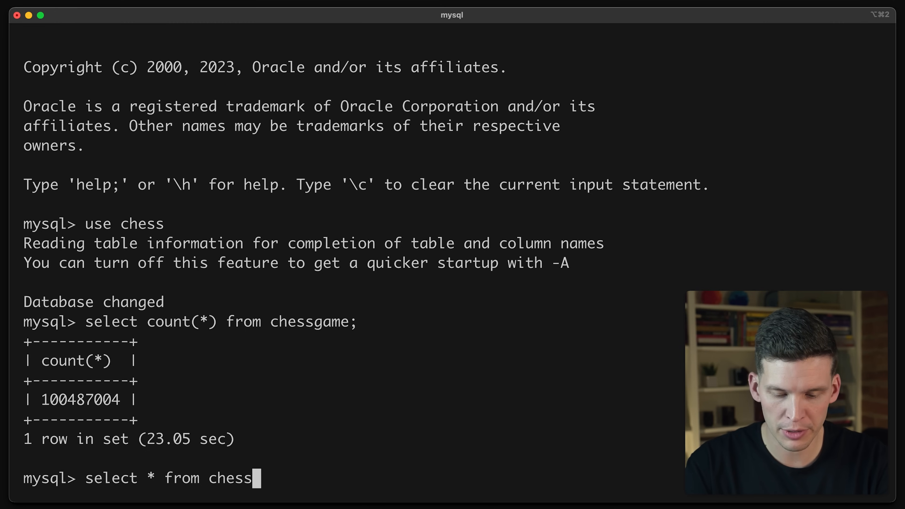
type("game limi")
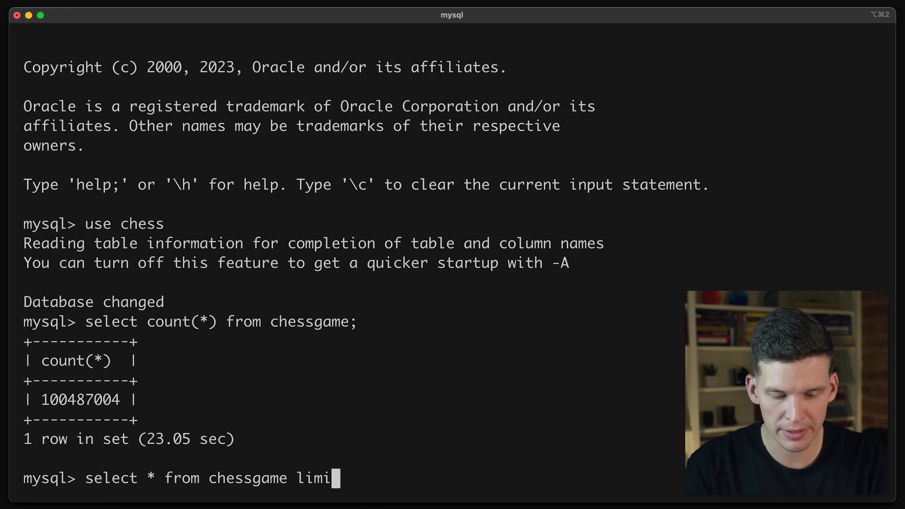
key("Return")
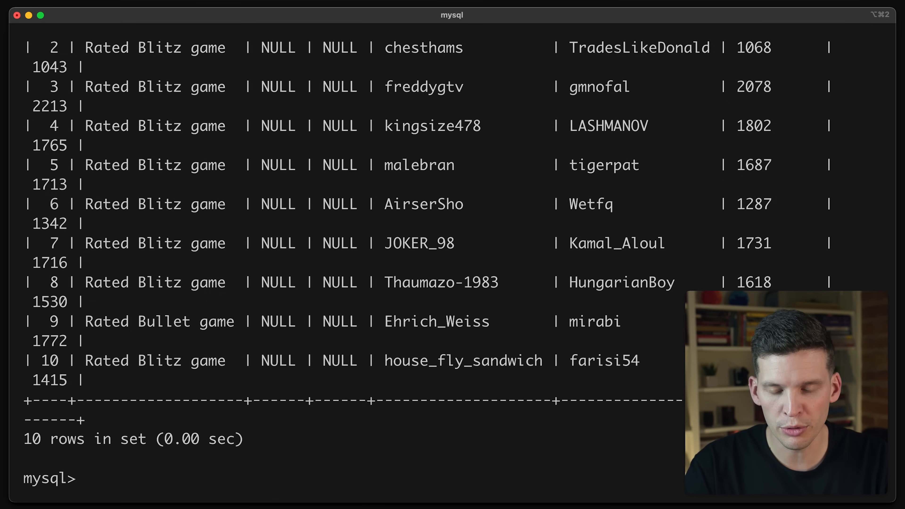
scroll("up", 3)
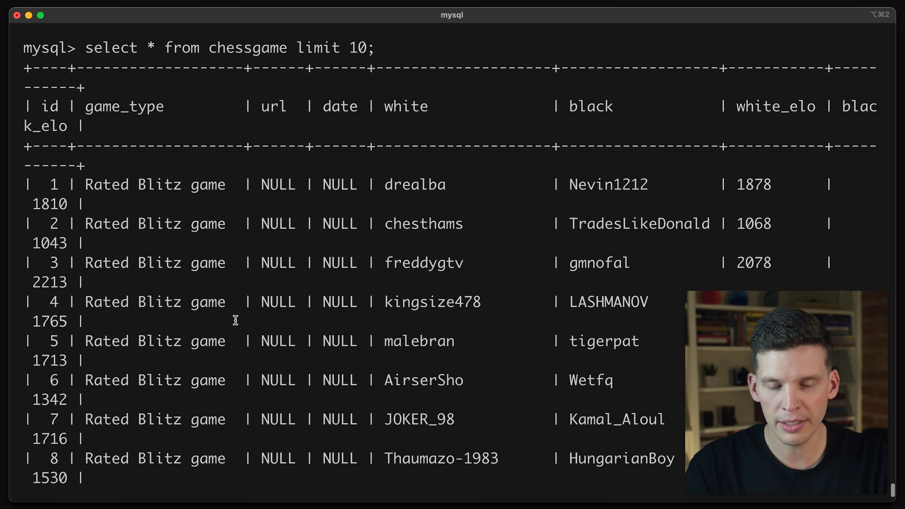
scroll("down", 3)
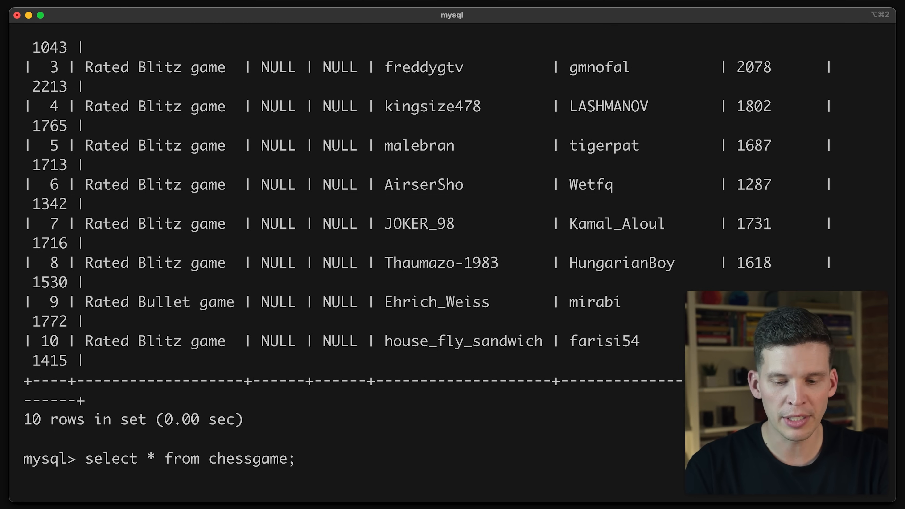
Run 'select * from chessgame limit 1000000;', stop the output with Ctrl+C, and begin a mysqldump command
key("ctrl+c")
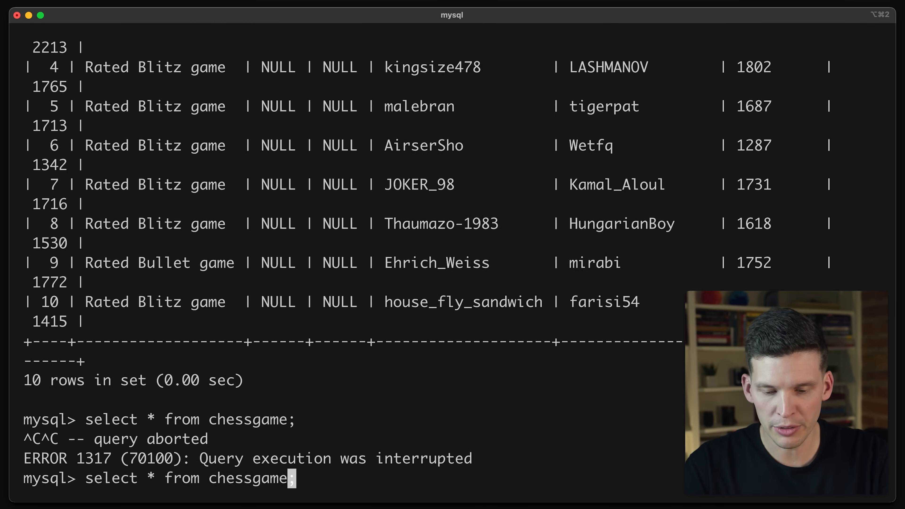
type("limit 1000000")
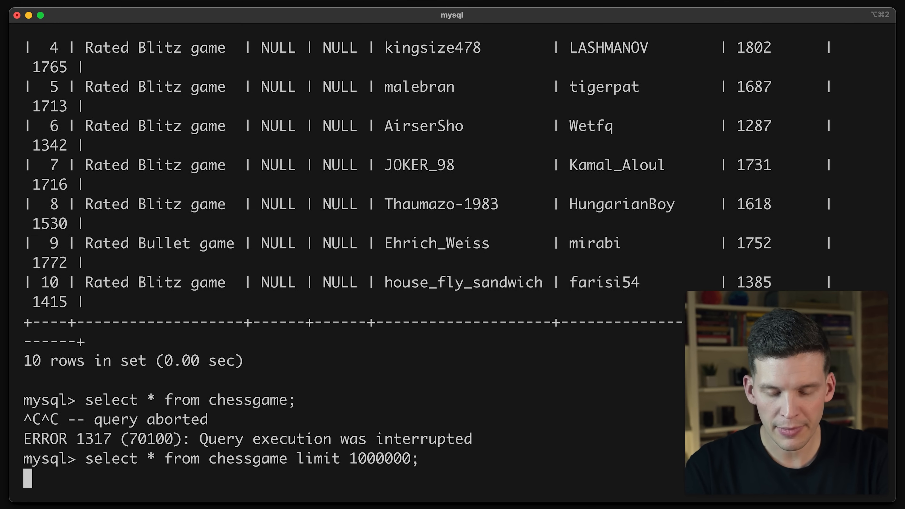
key("Return")
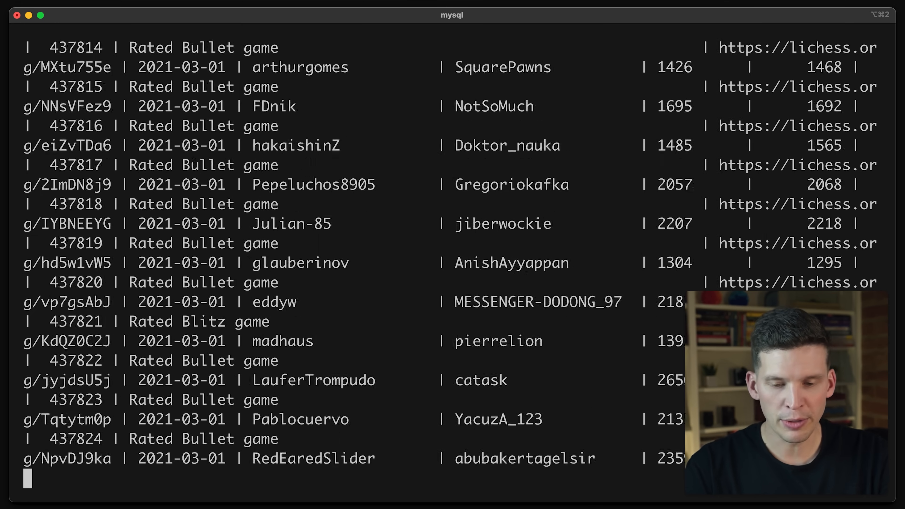
key("ctrl+c")
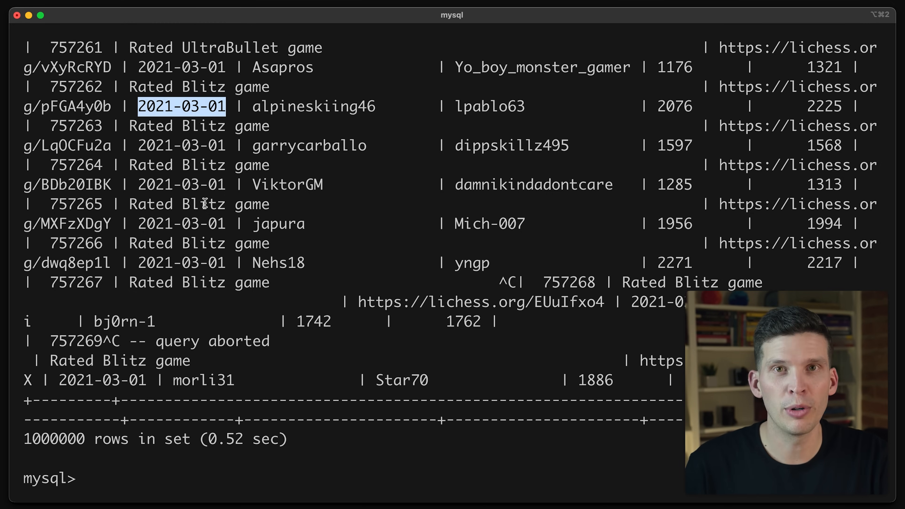
type("mysqldump")
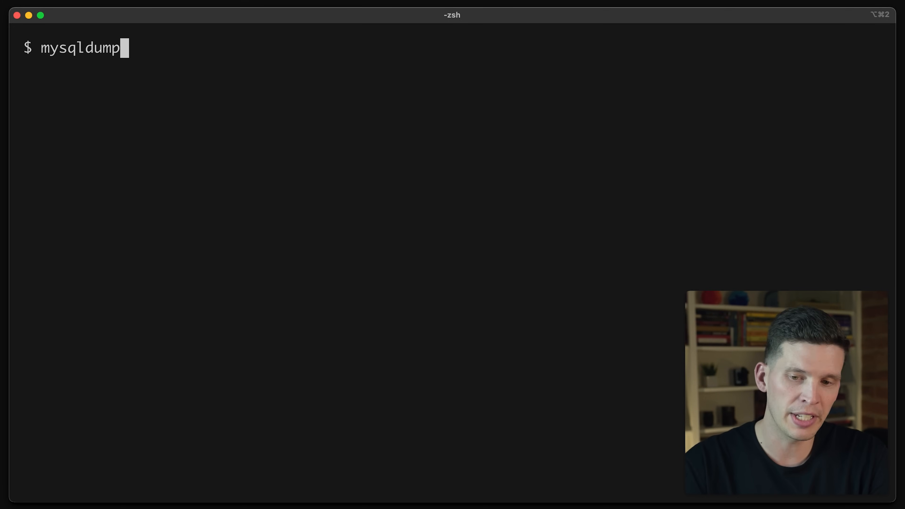
Type 'mysqldump -u root chess > ~/desktop/dump…' to export the chess database to the desktop
type("-u")
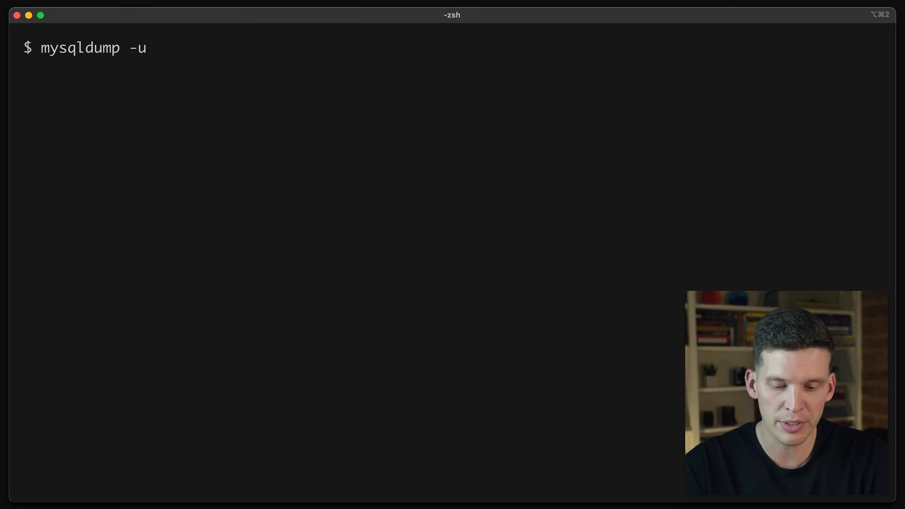
type("root")
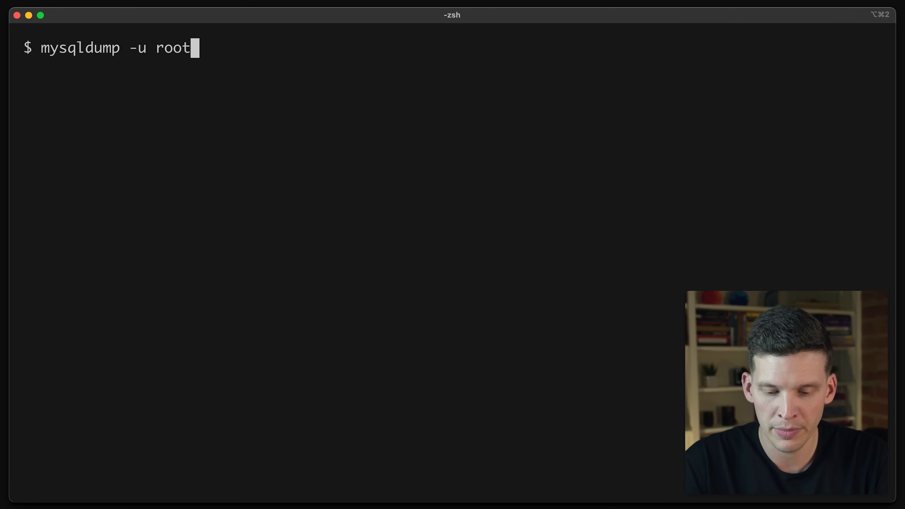
type("chess")
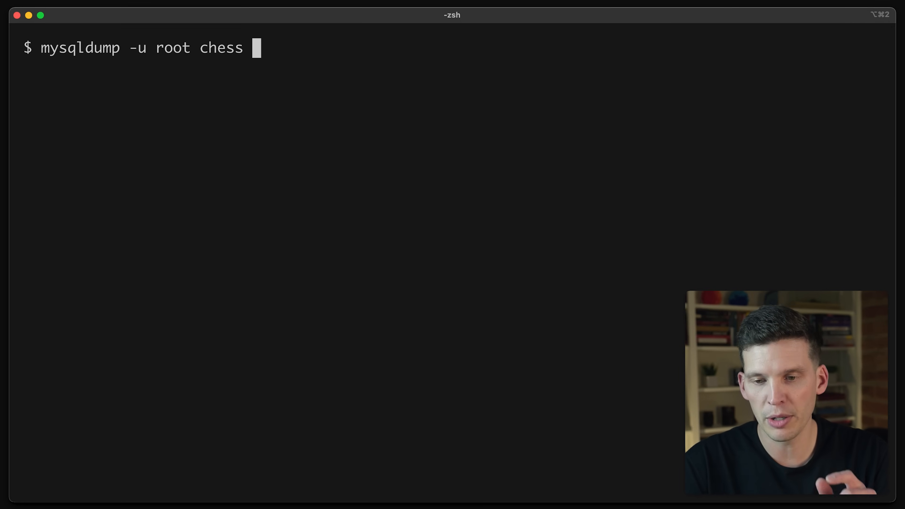
type("> ~/d")
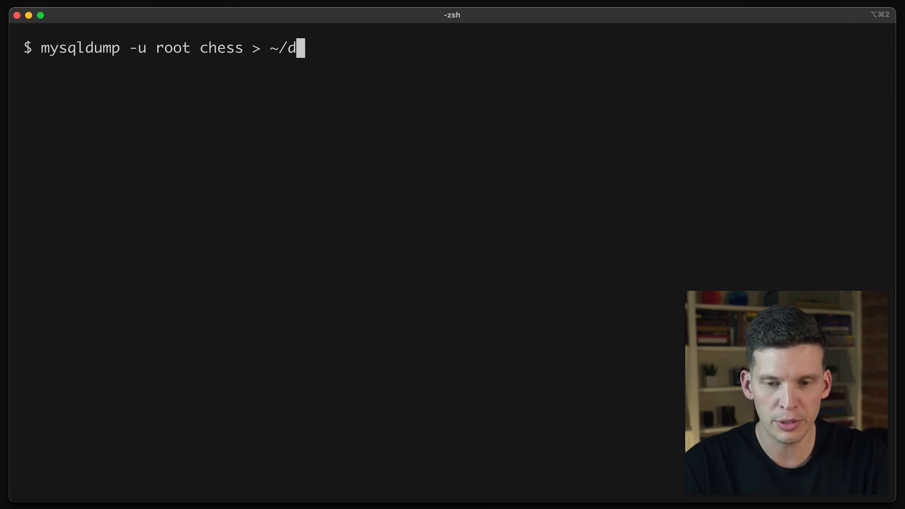
type("esktop/dump")
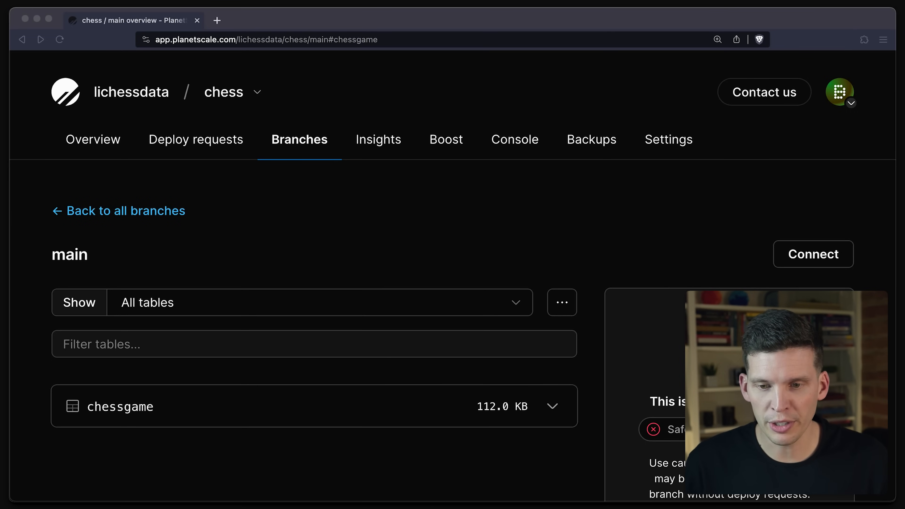
mouse_move(234, 385)
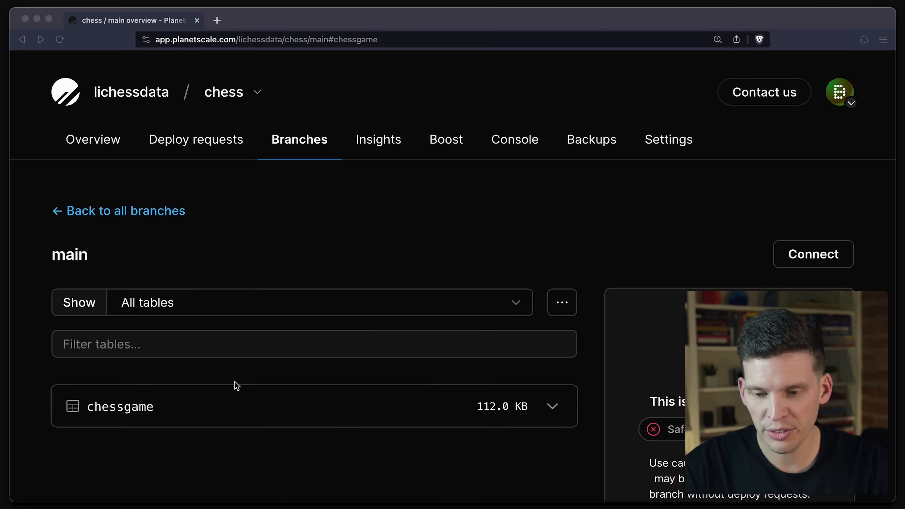
mouse_move(118, 413)
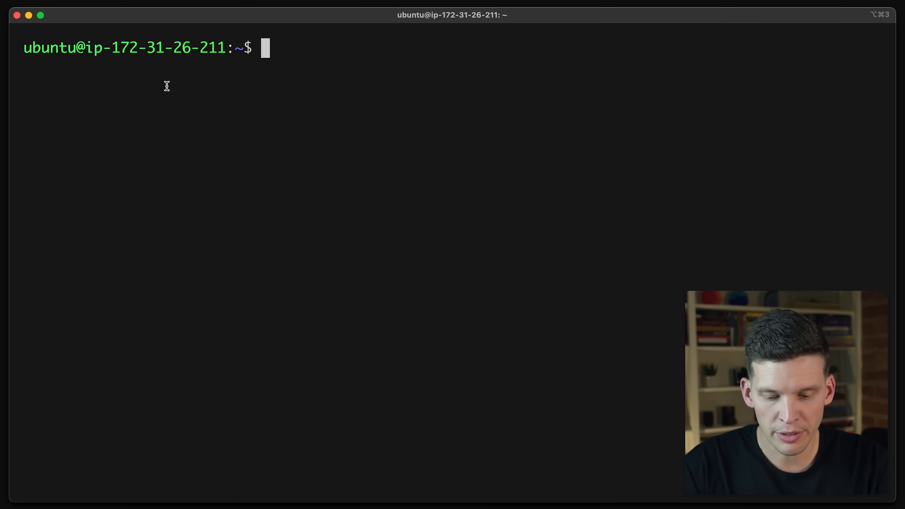
Run 'du -' to check disk usage on the remote shell
type("du -")
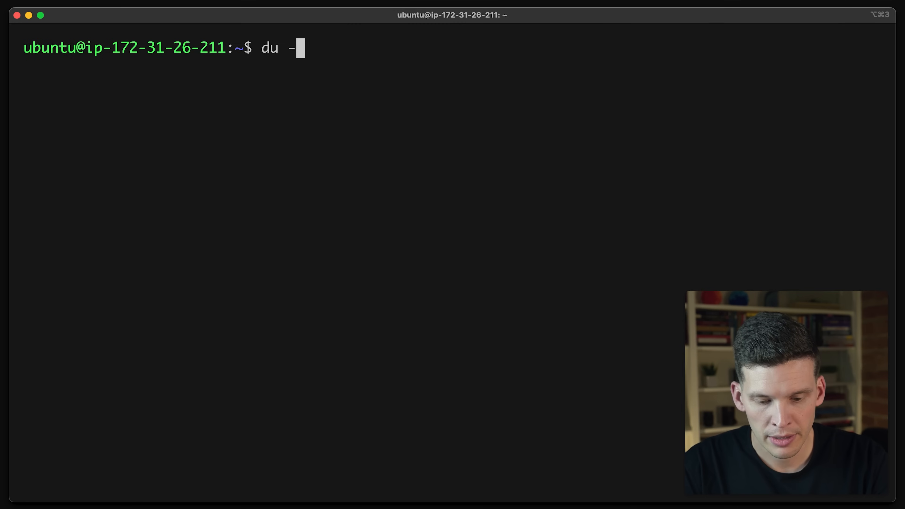
key("Return")
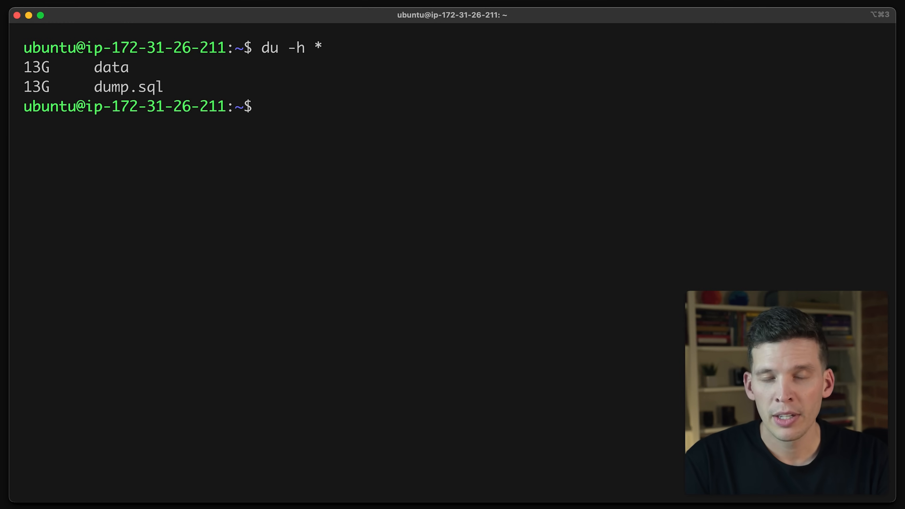
Run 'pscale connect --org lichessdata chess main &' in the background, reaching the database at 127.0.0.1:3306
type("ps")
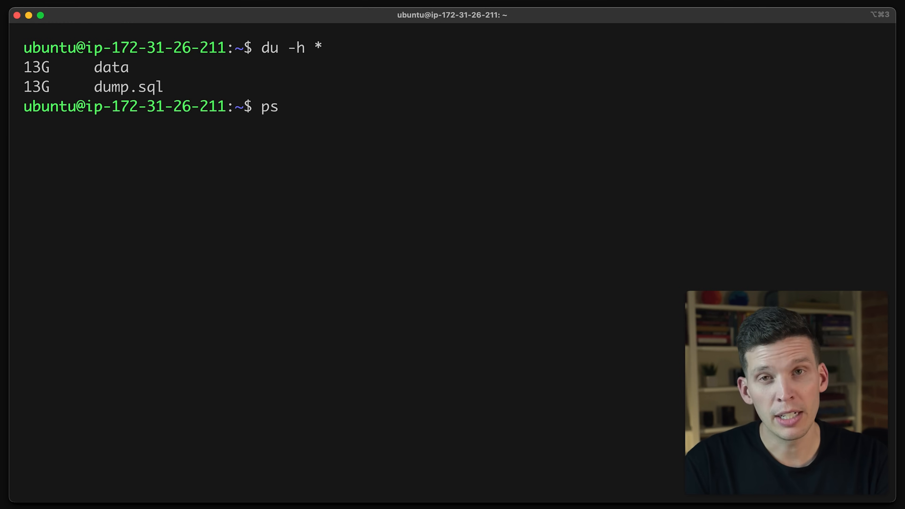
type("ca")
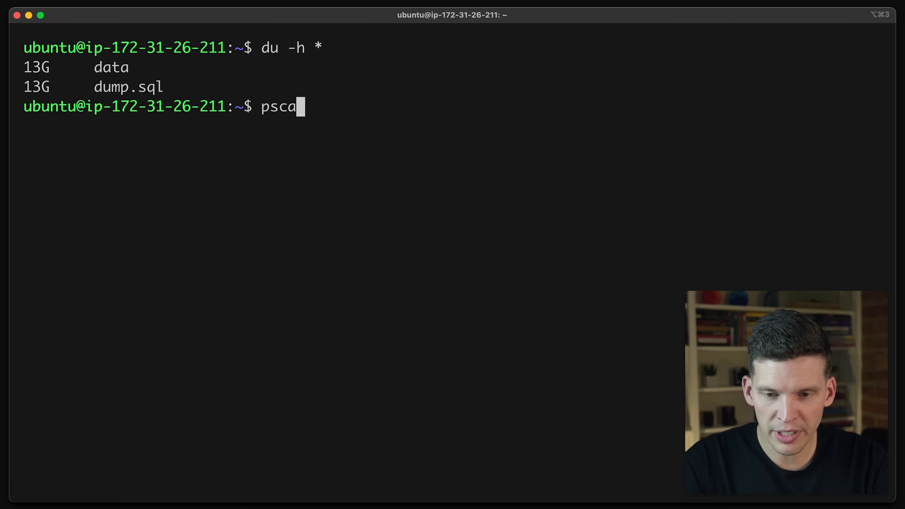
type("le connect")
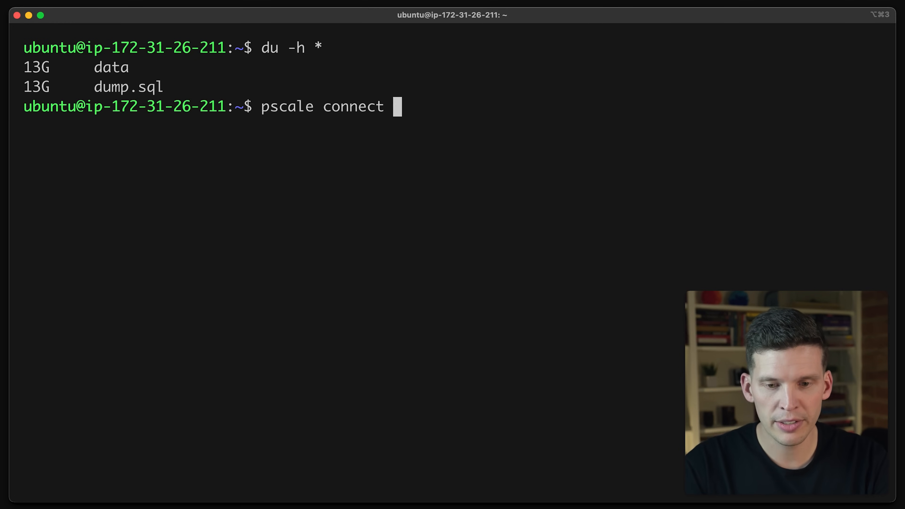
type("--")
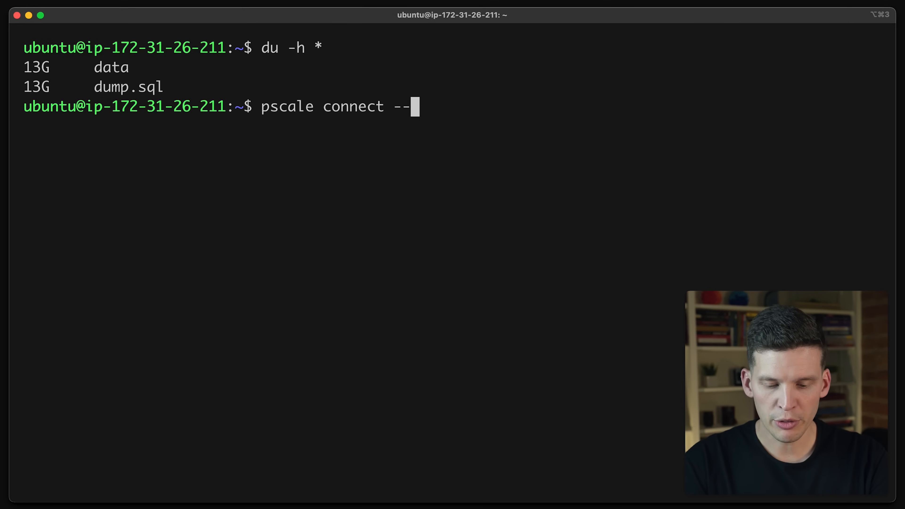
type("org lichess")
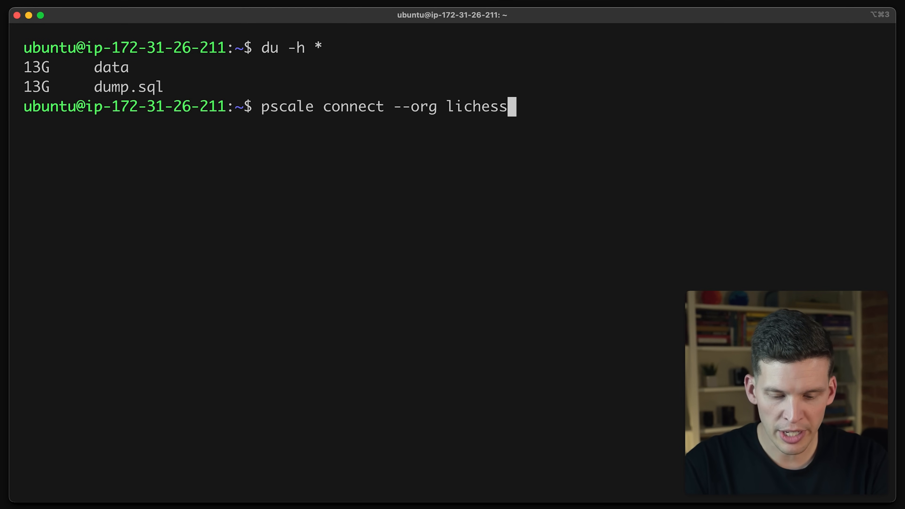
type("data")
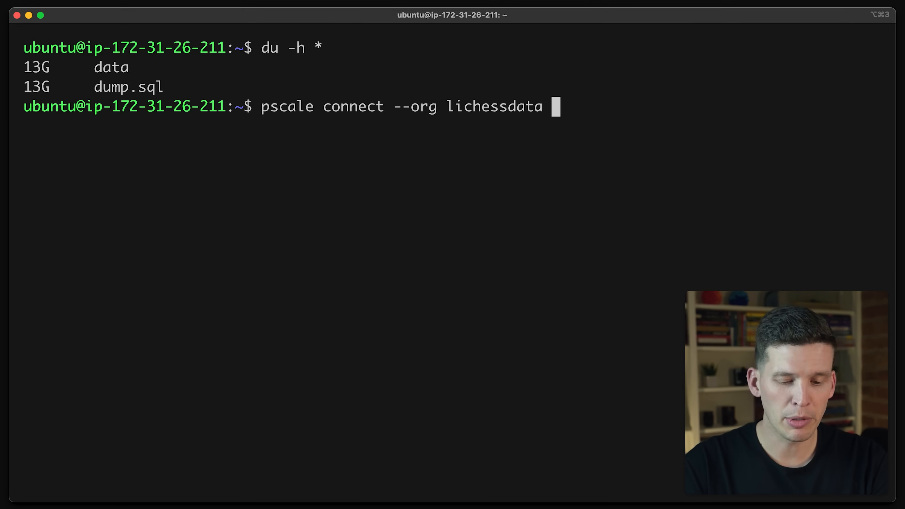
type("chess")
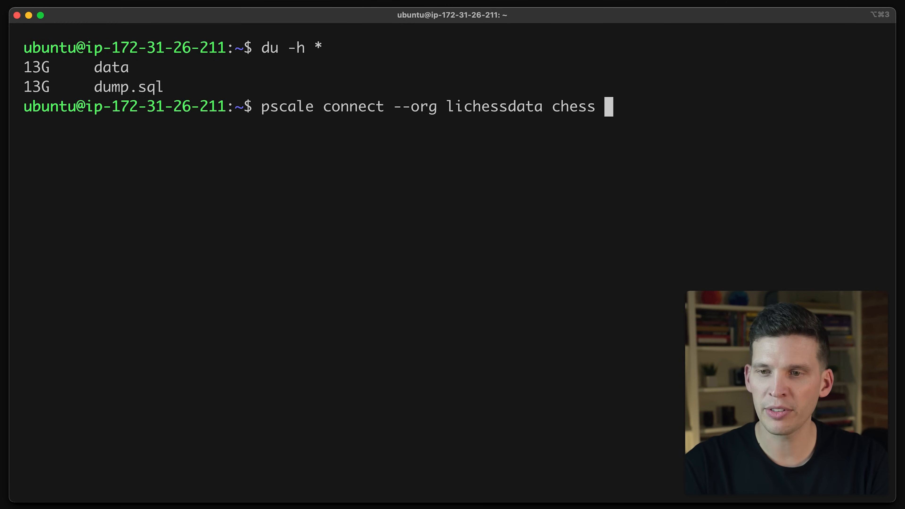
type("mai")
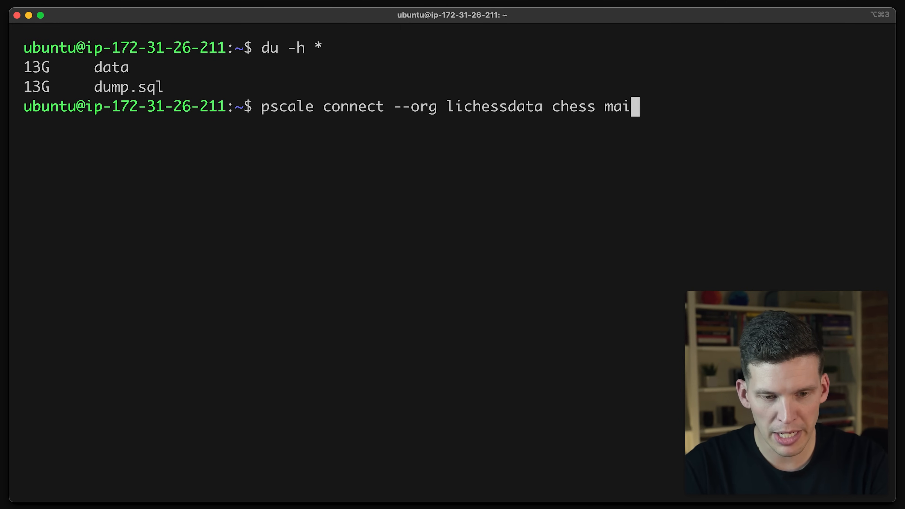
type("n &")
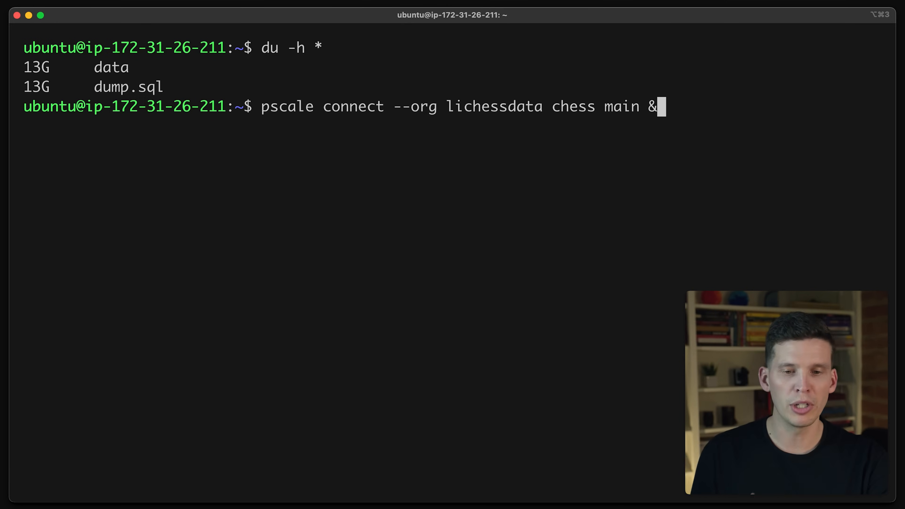
key("Return")
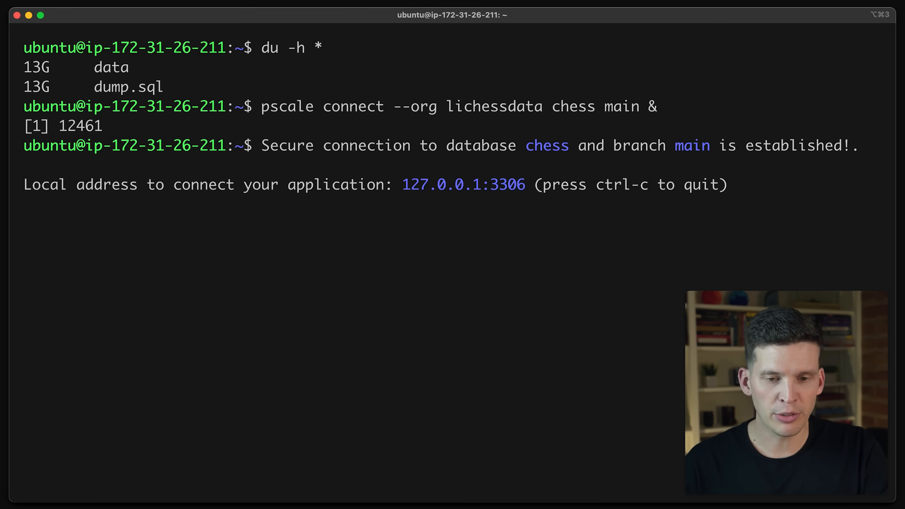
key("Return")
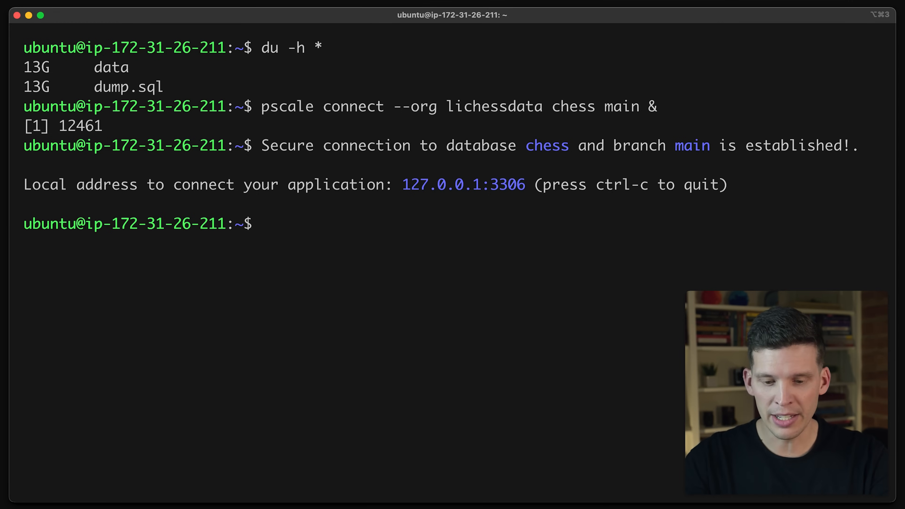
Compose 'mysql -u root chess -h 127.0.0.1 -P 3306 < dump.sql' to load the dump into chess
type("mysql")
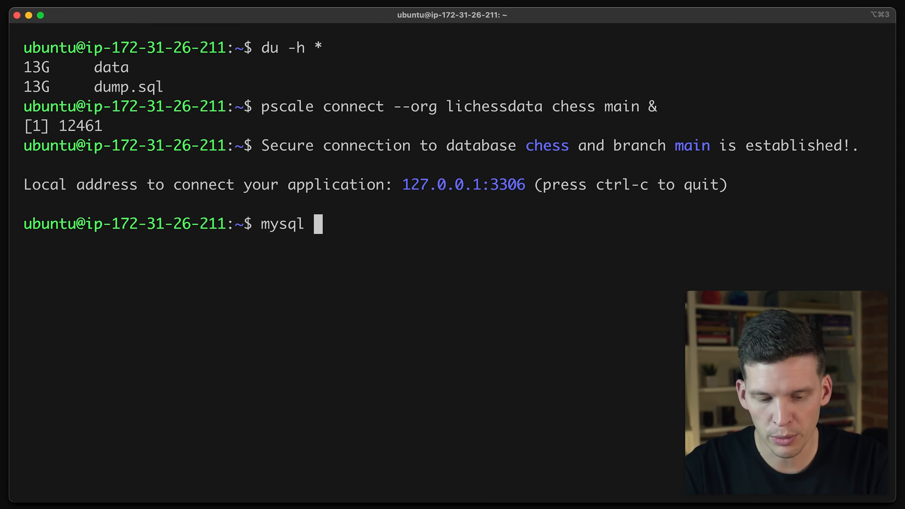
type("-u root")
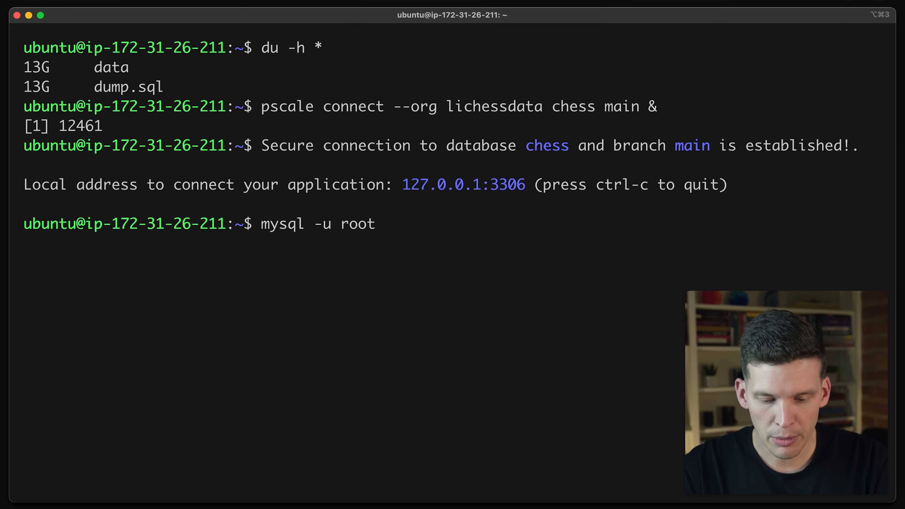
type("chess")
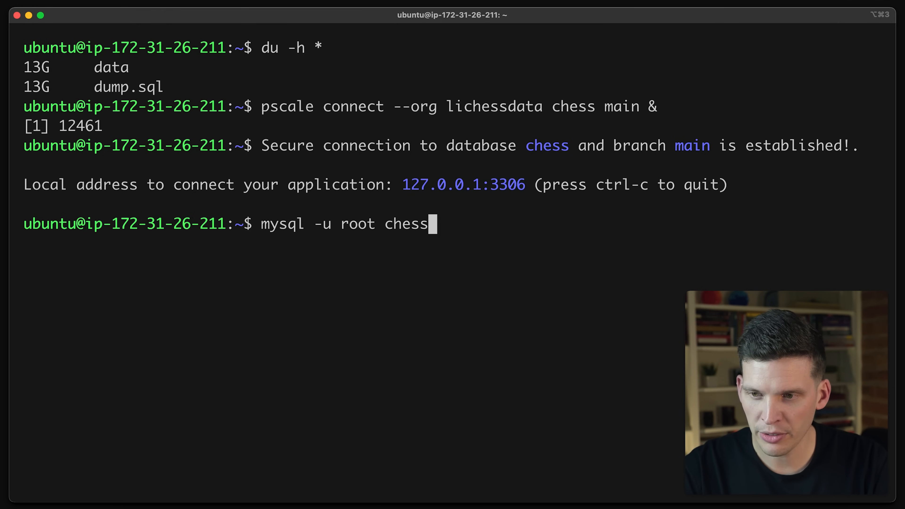
type("-h 12")
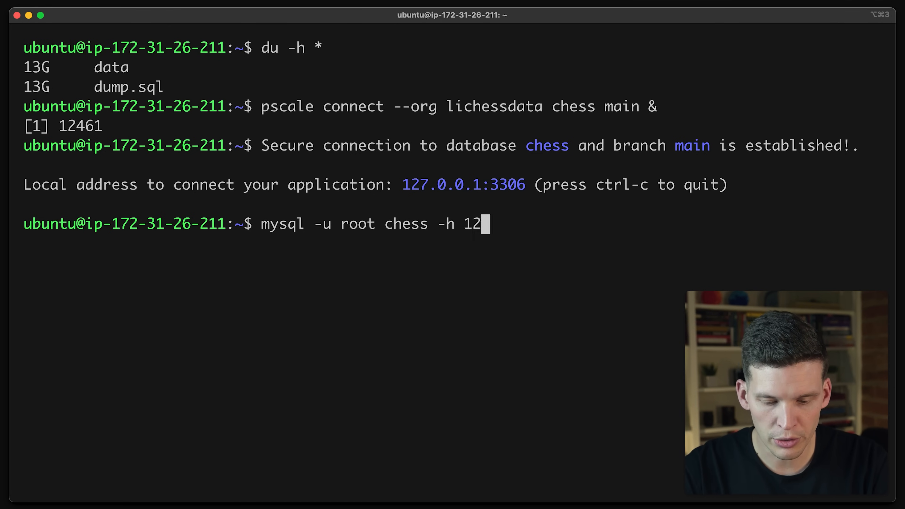
type("7.0.0")
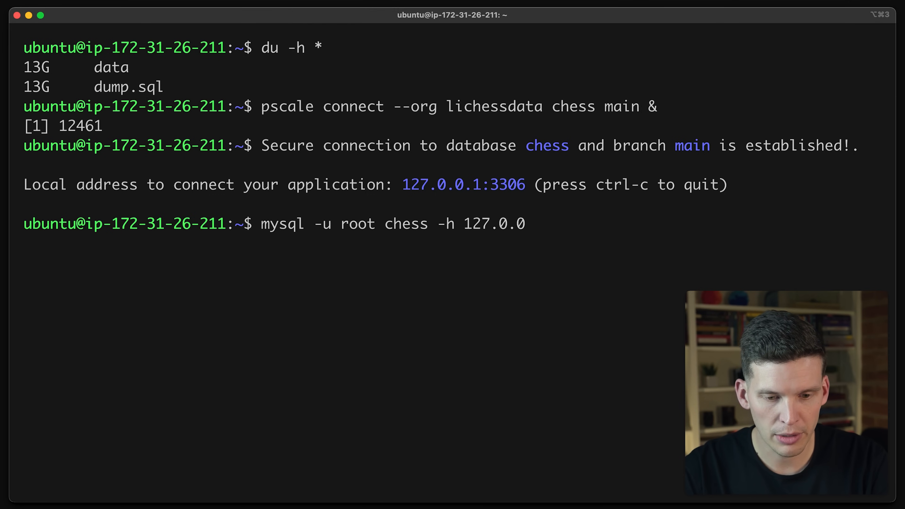
type("1")
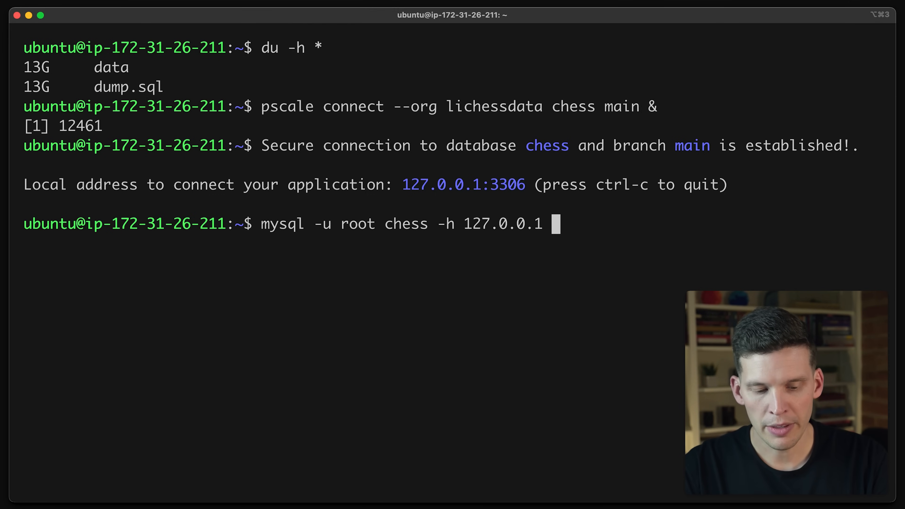
type("-")
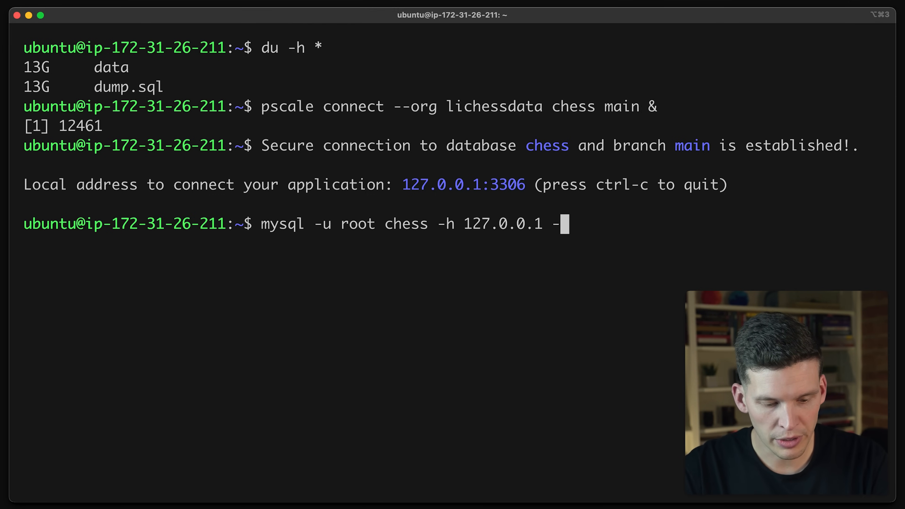
type("P 3306")
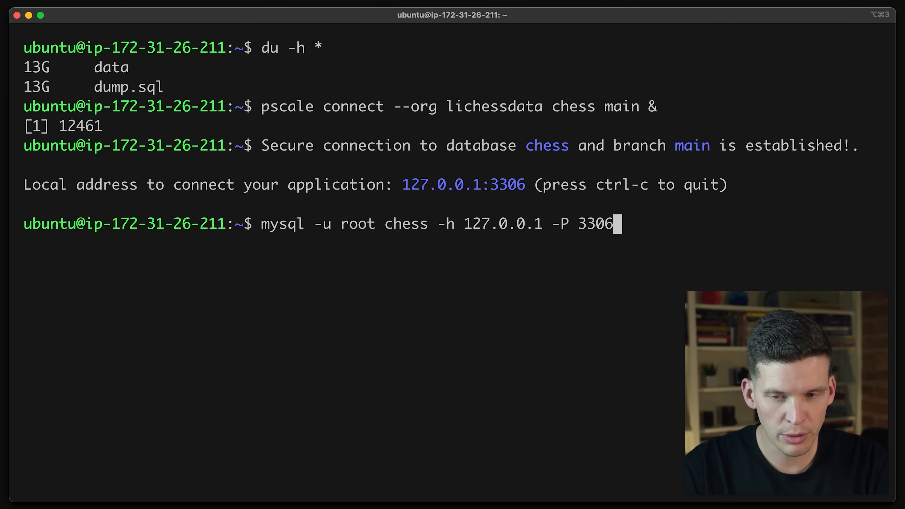
type("< dump.sql")
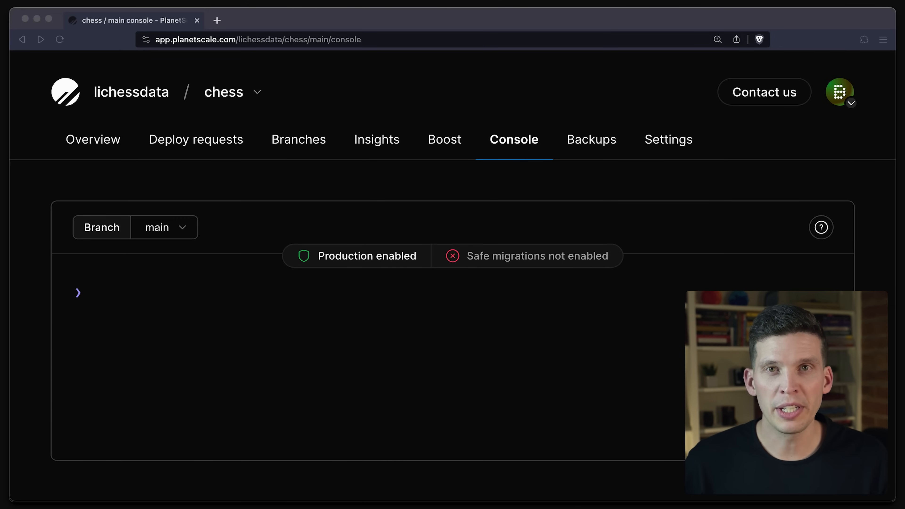
mouse_move(205, 167)
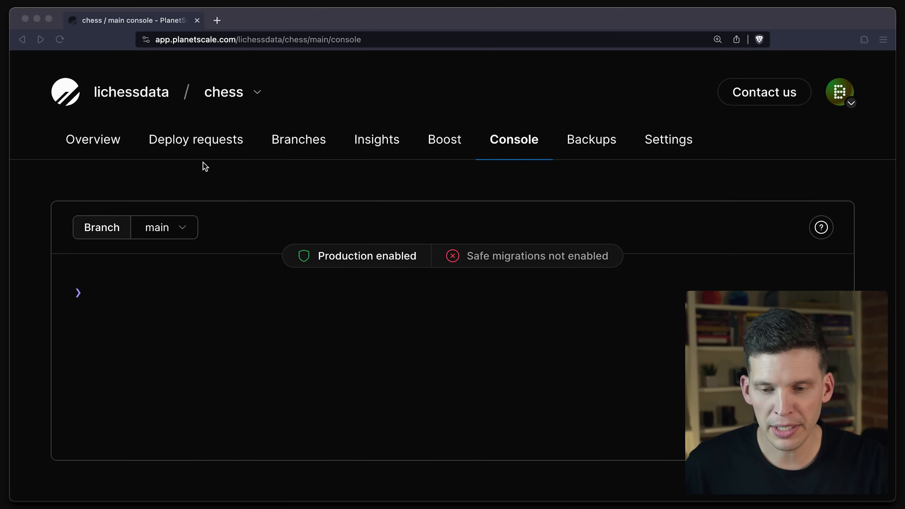
Write 'select count(*) from chessgames;' in the main-branch web console
type("sel")
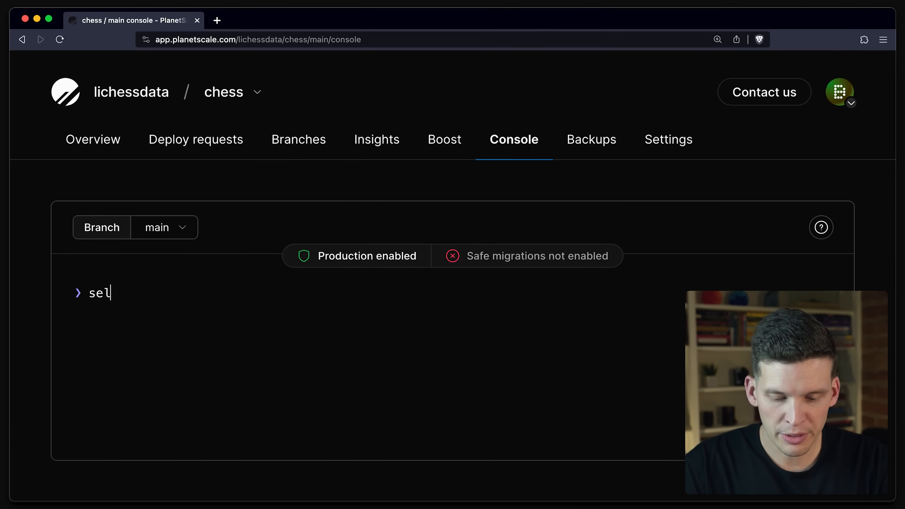
type("lect count(*)")
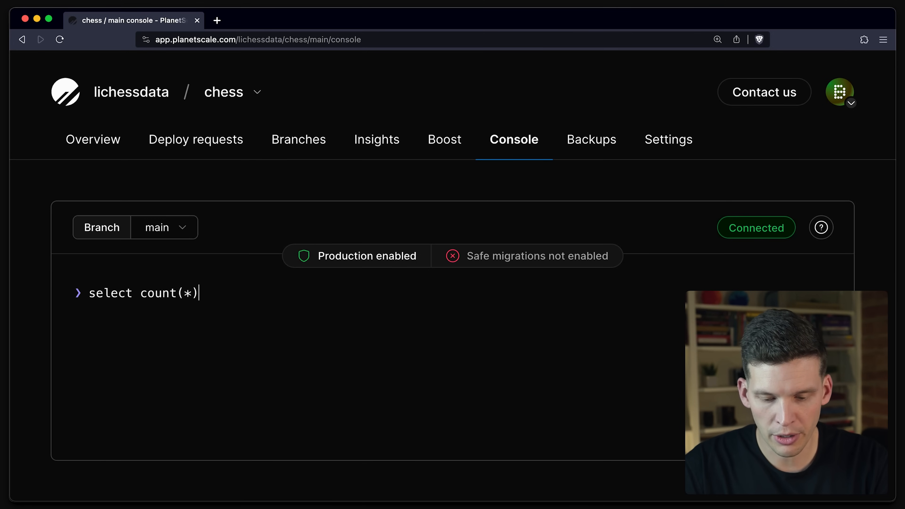
type("from chessgames;")
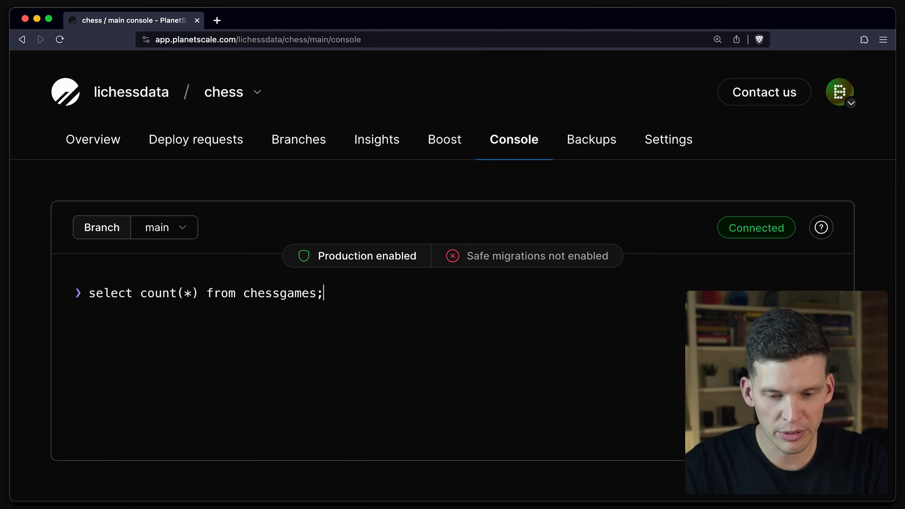